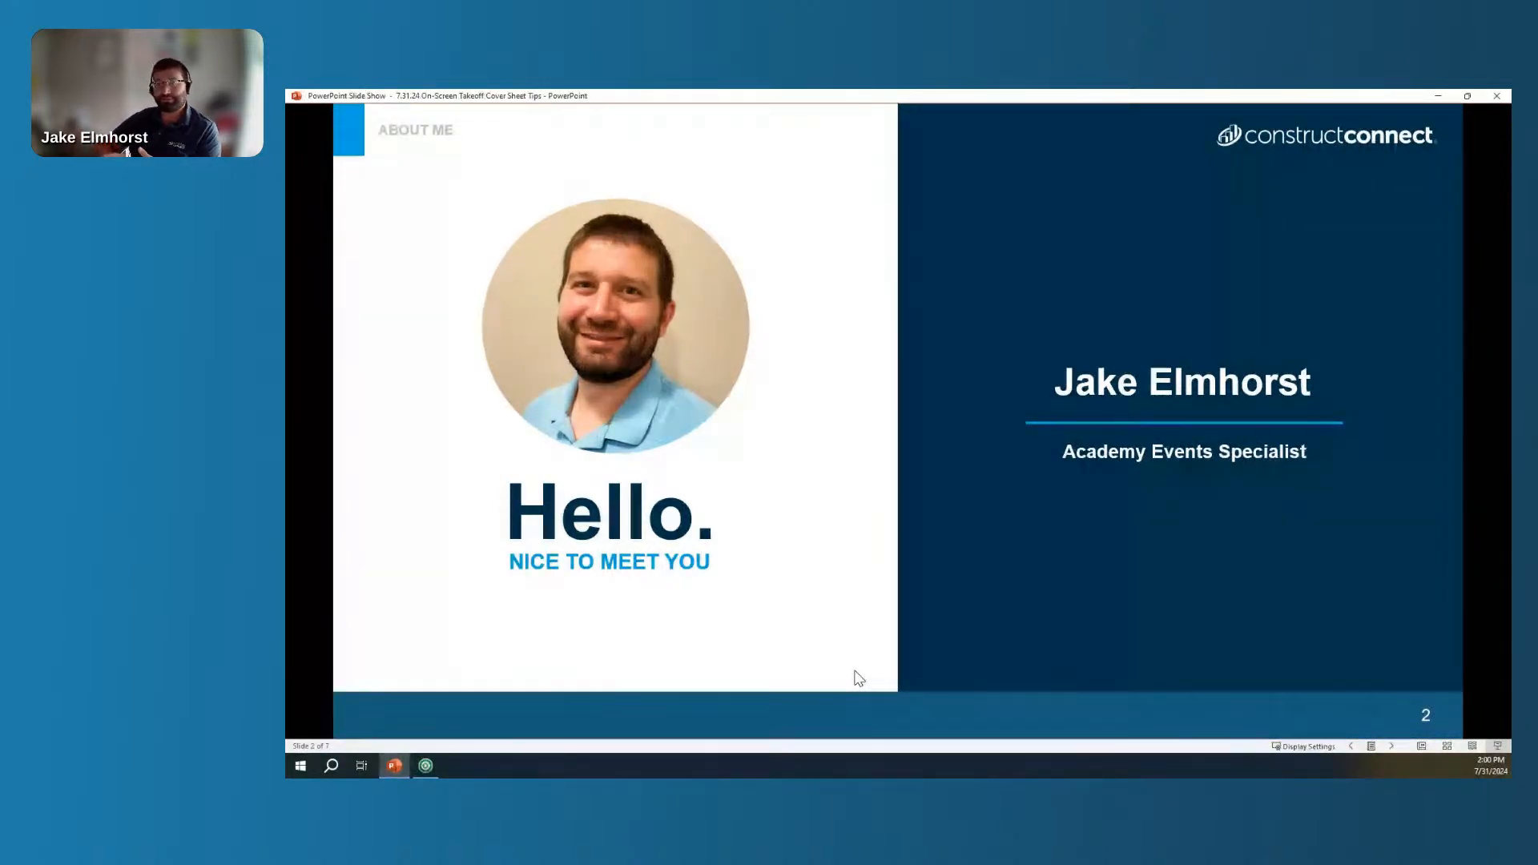
mouse_move(977, 609)
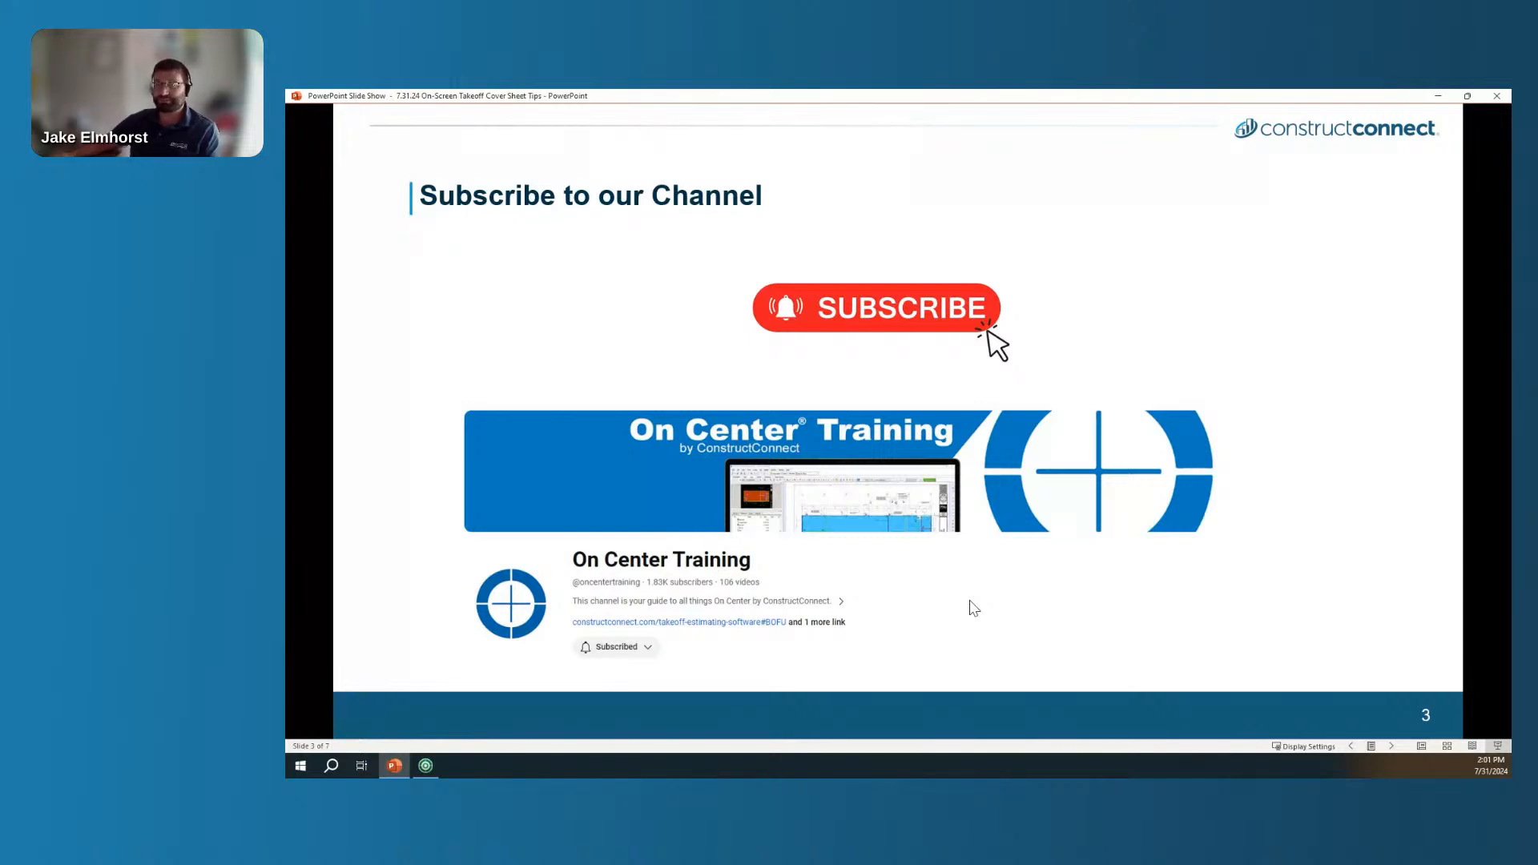
mouse_move(960, 606)
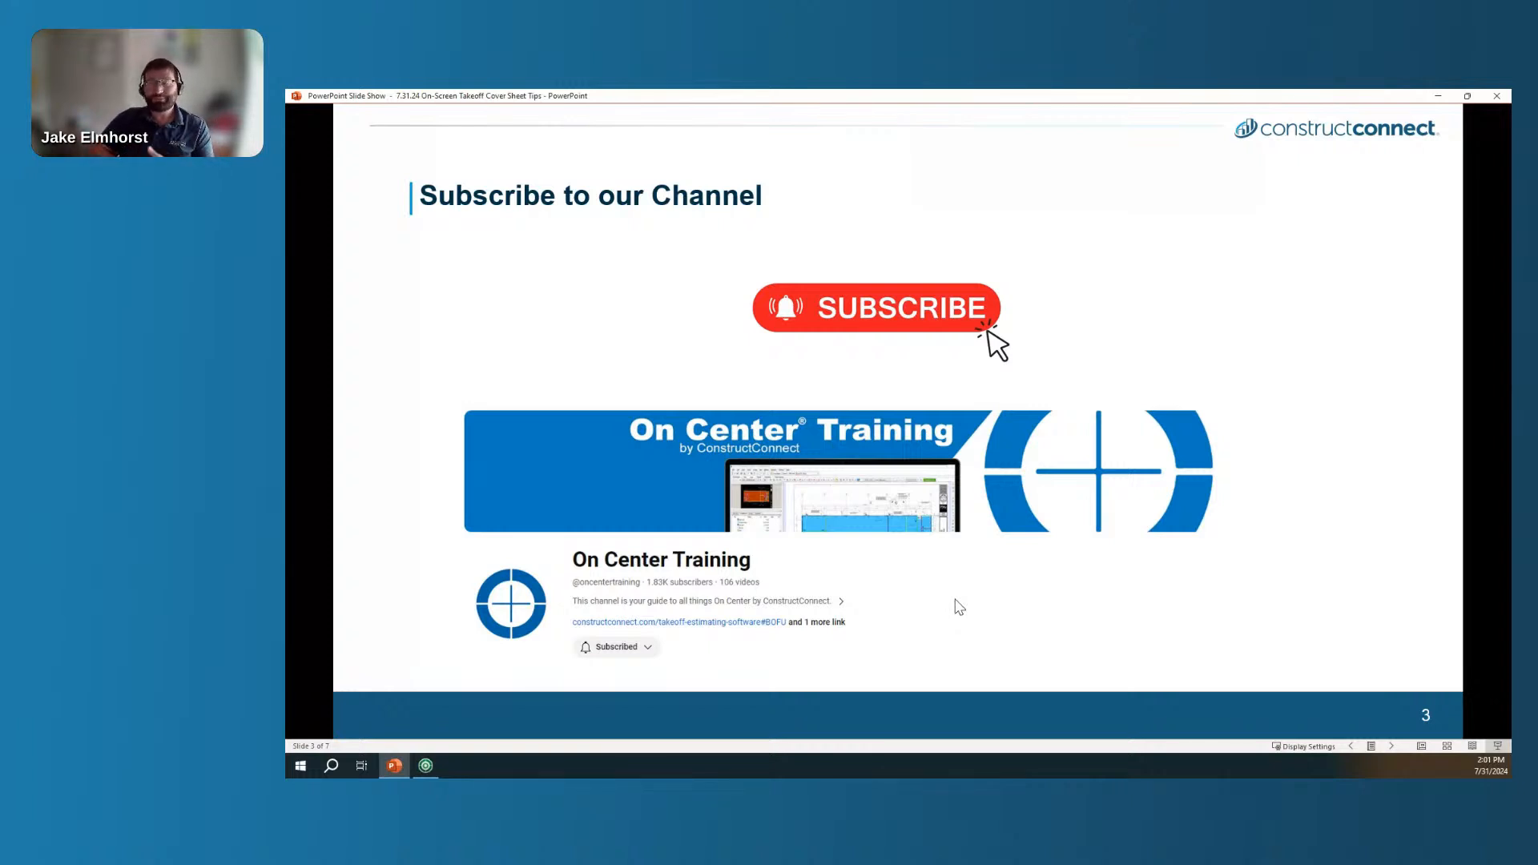
mouse_move(1495, 495)
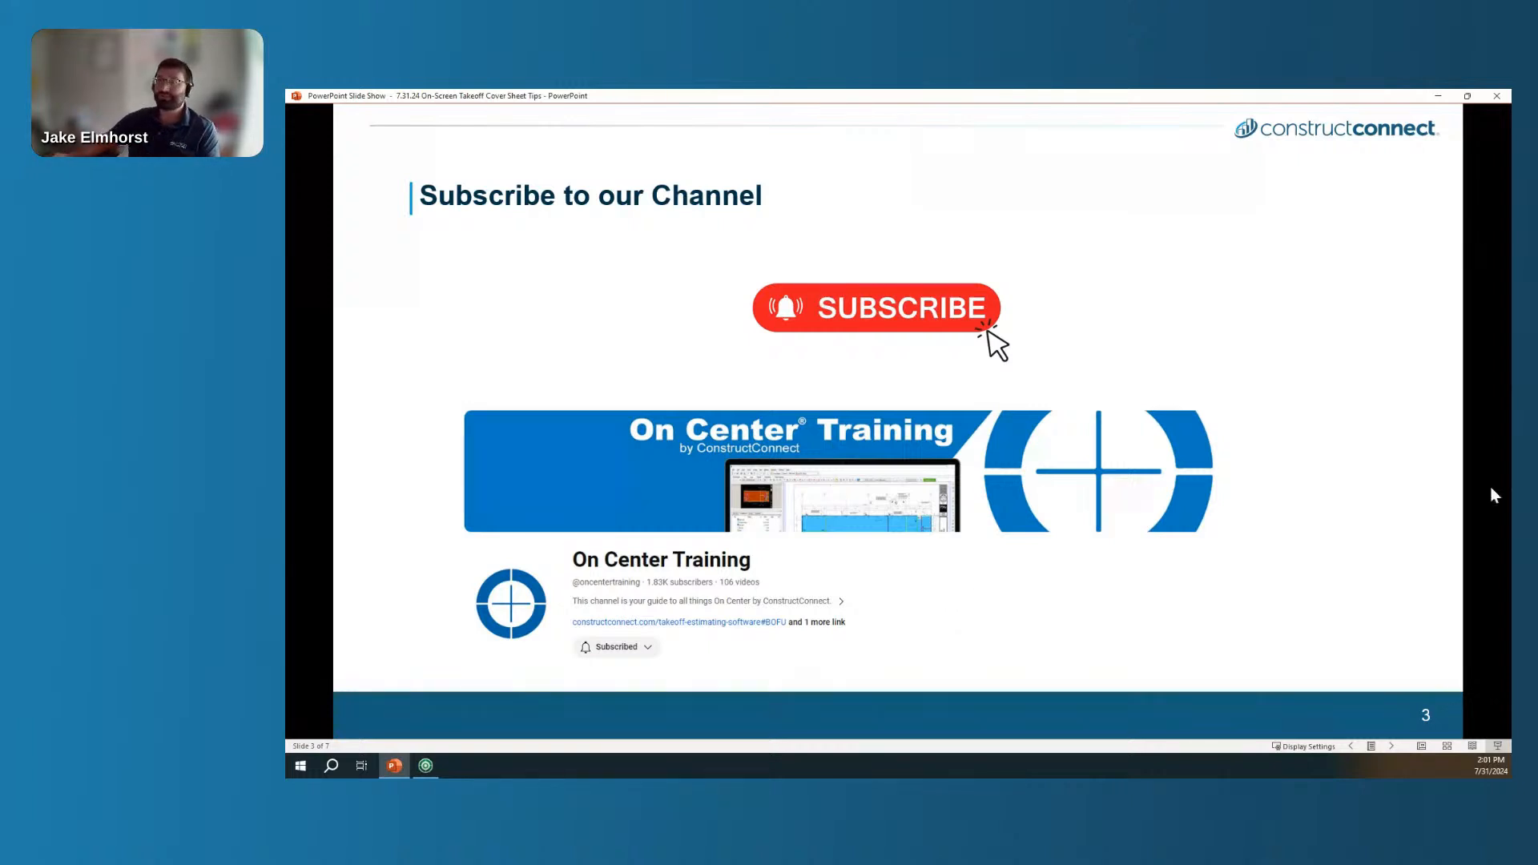
Advance the slideshow to the Objectives slide.
key(right)
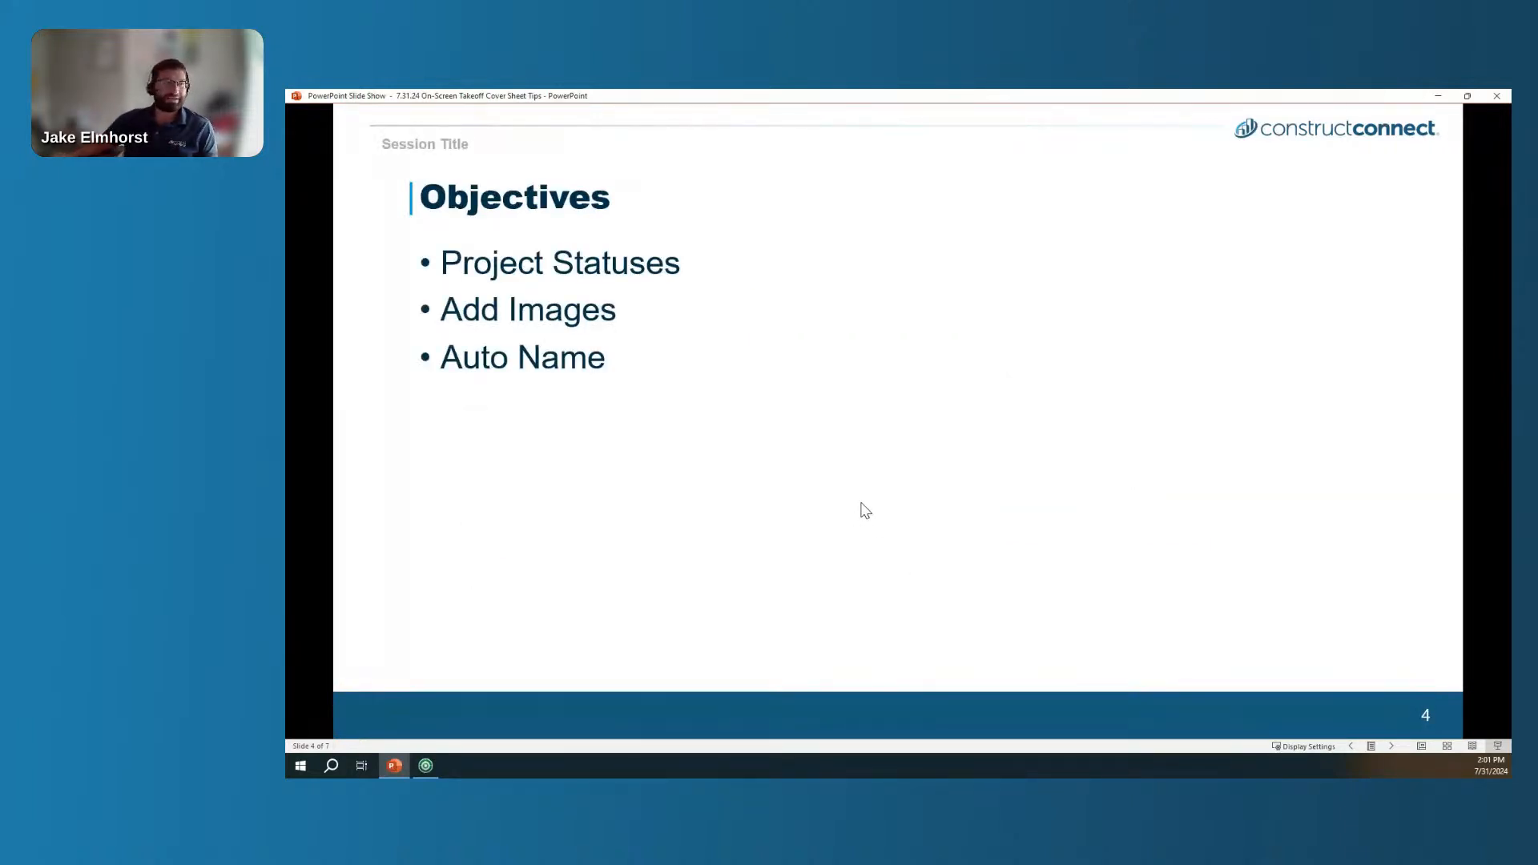
mouse_move(699, 559)
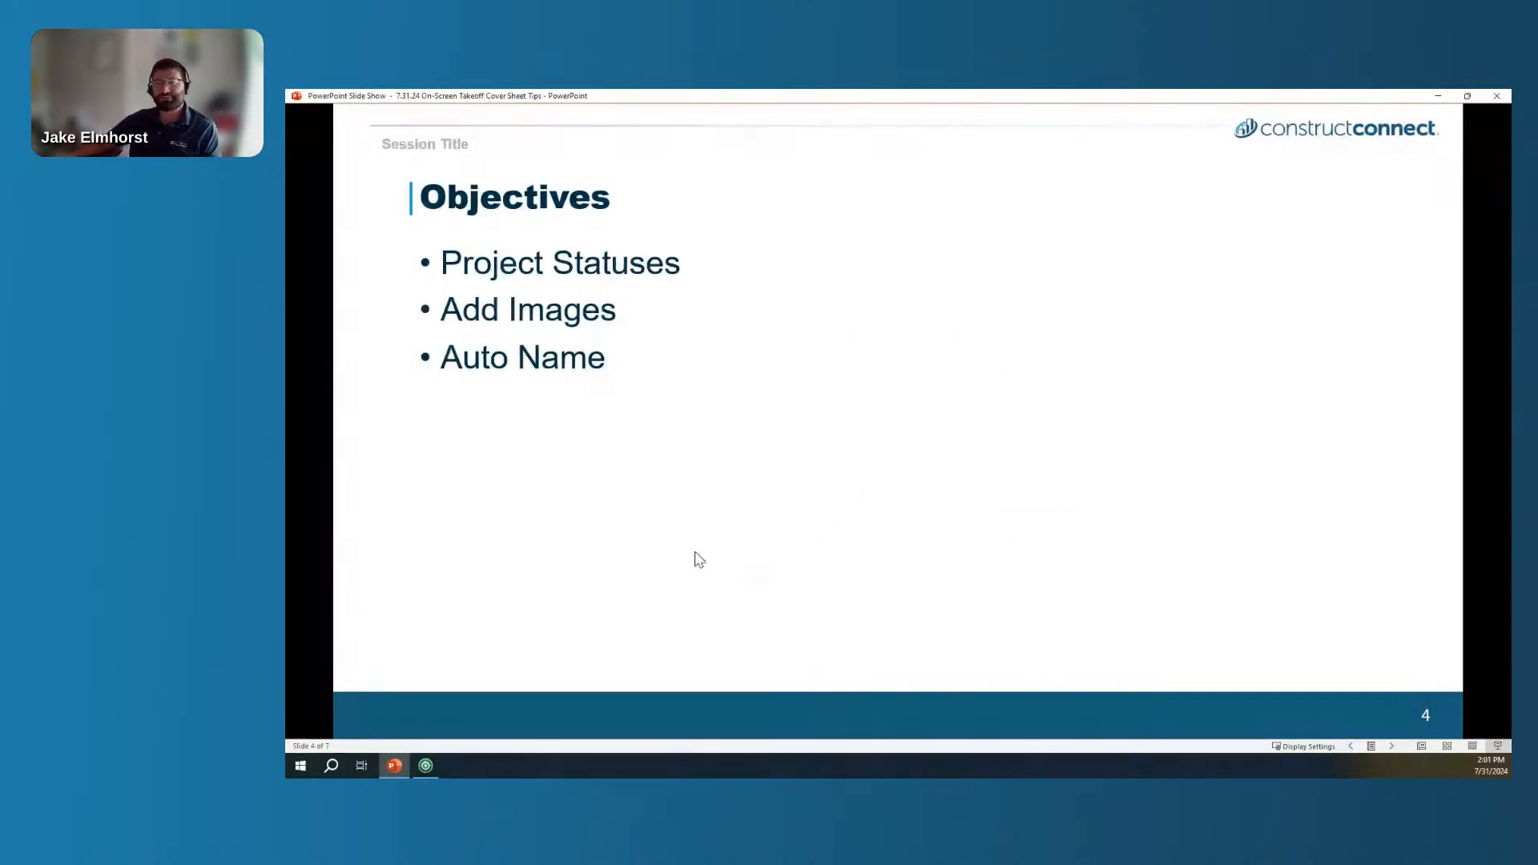
mouse_move(461, 758)
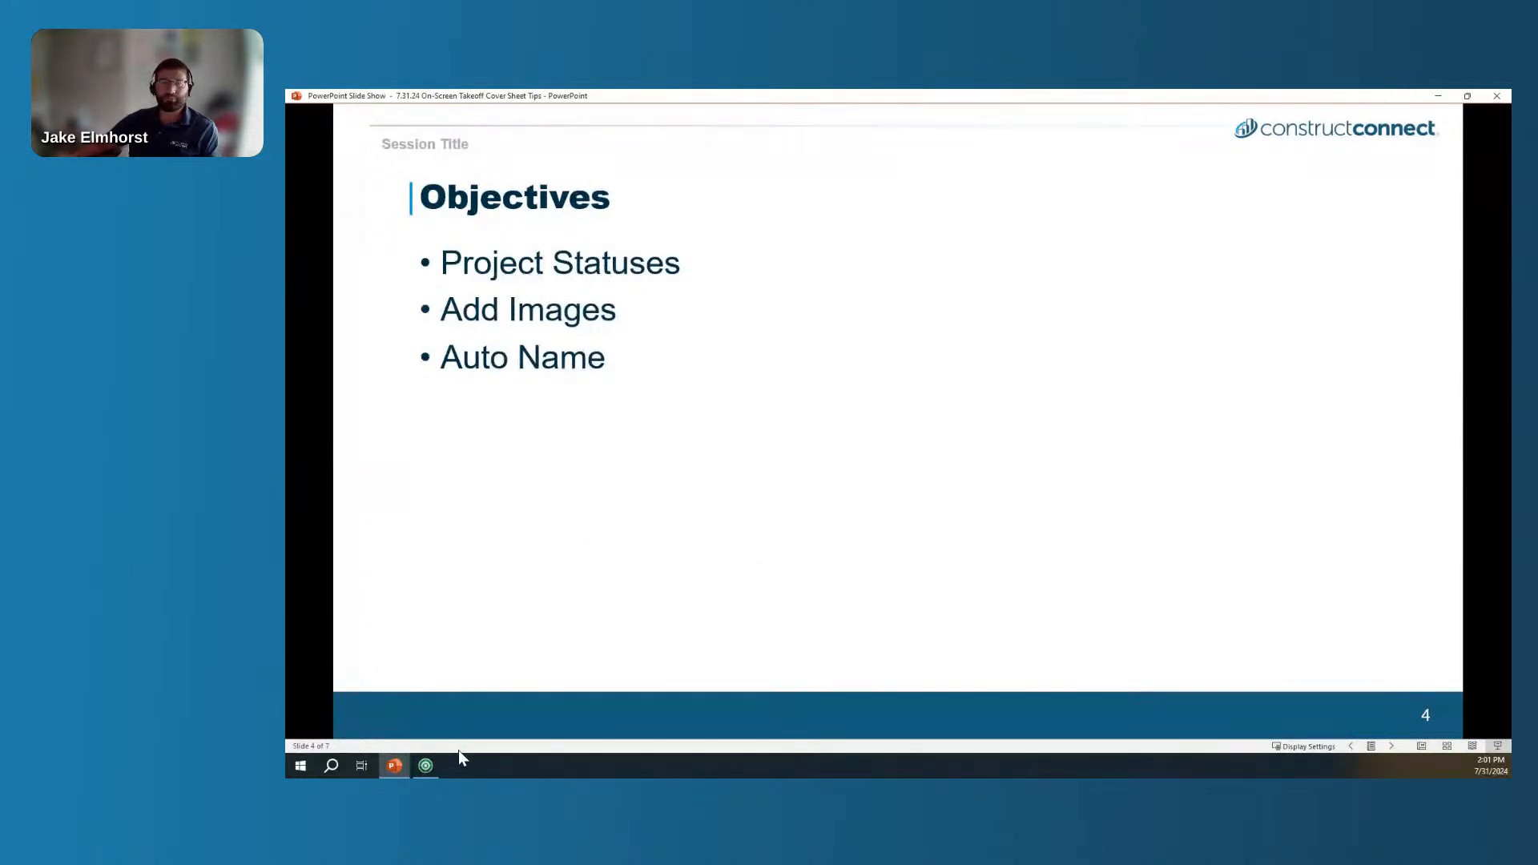
mouse_move(425, 766)
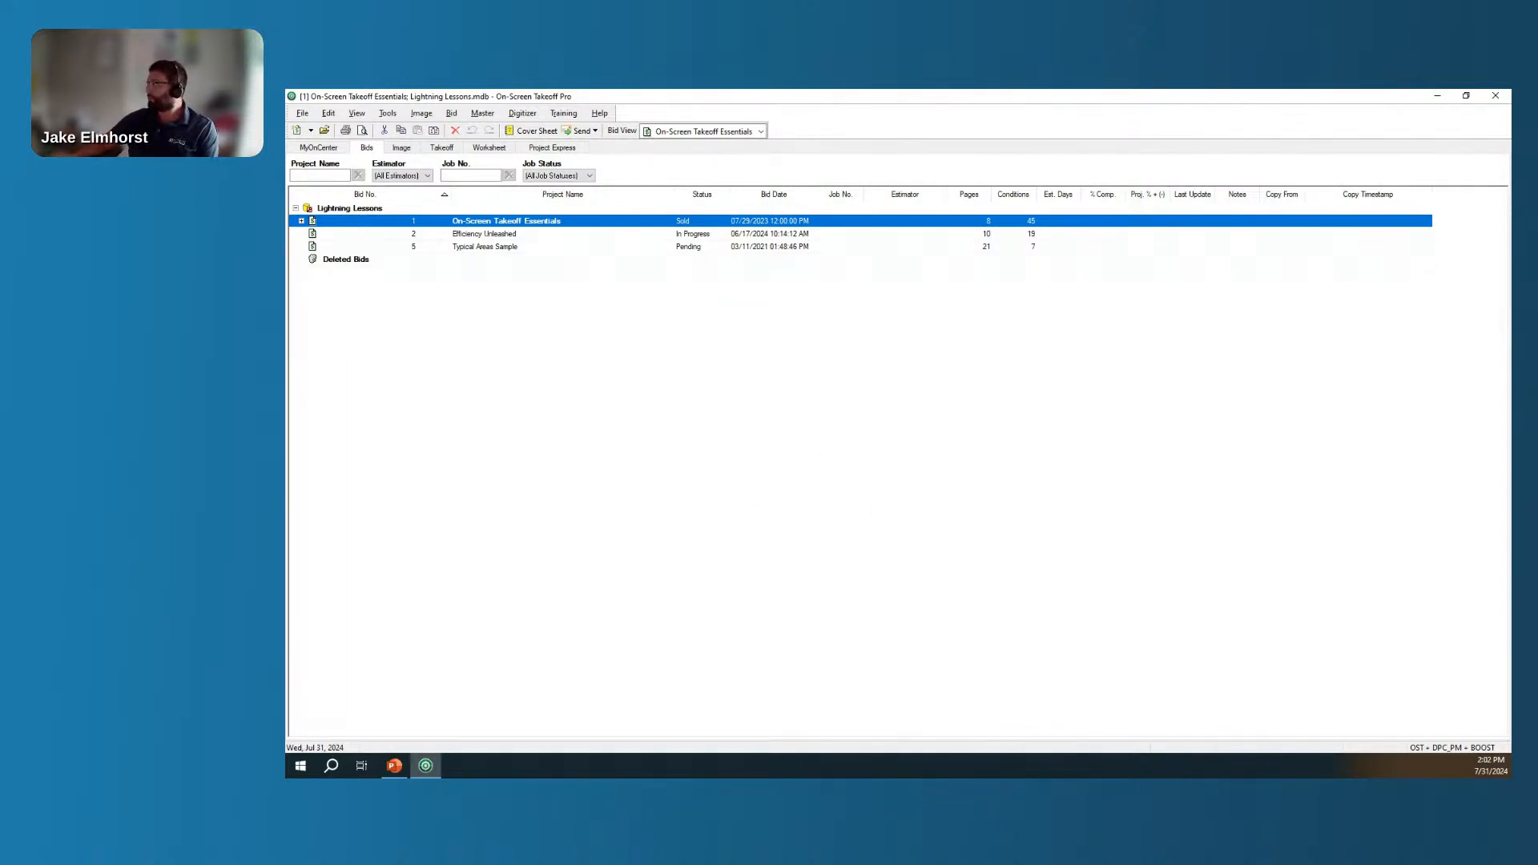
mouse_move(1322, 668)
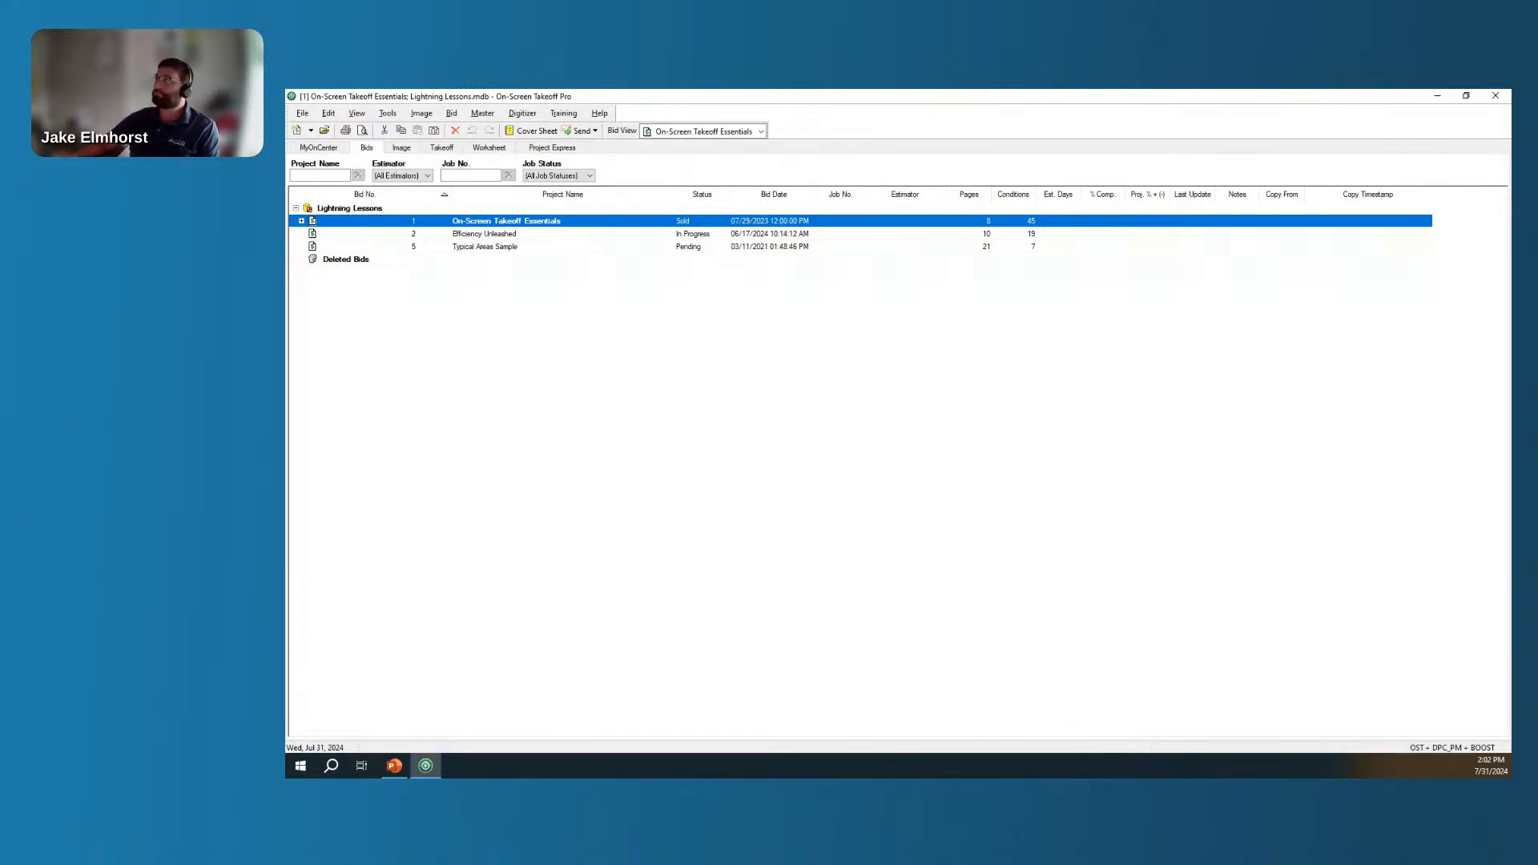
mouse_move(1157, 607)
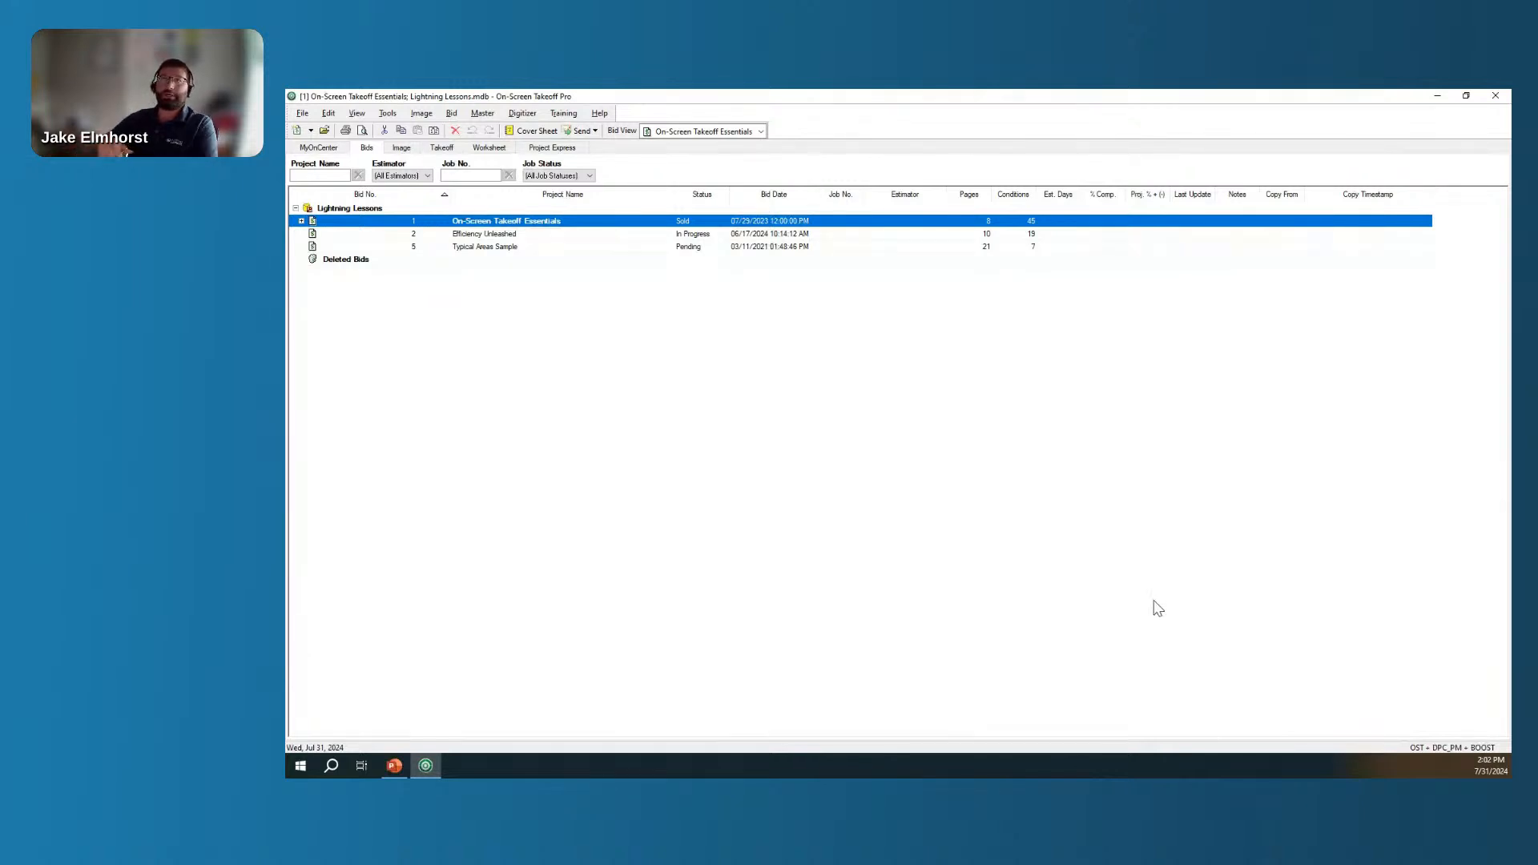
mouse_move(785, 475)
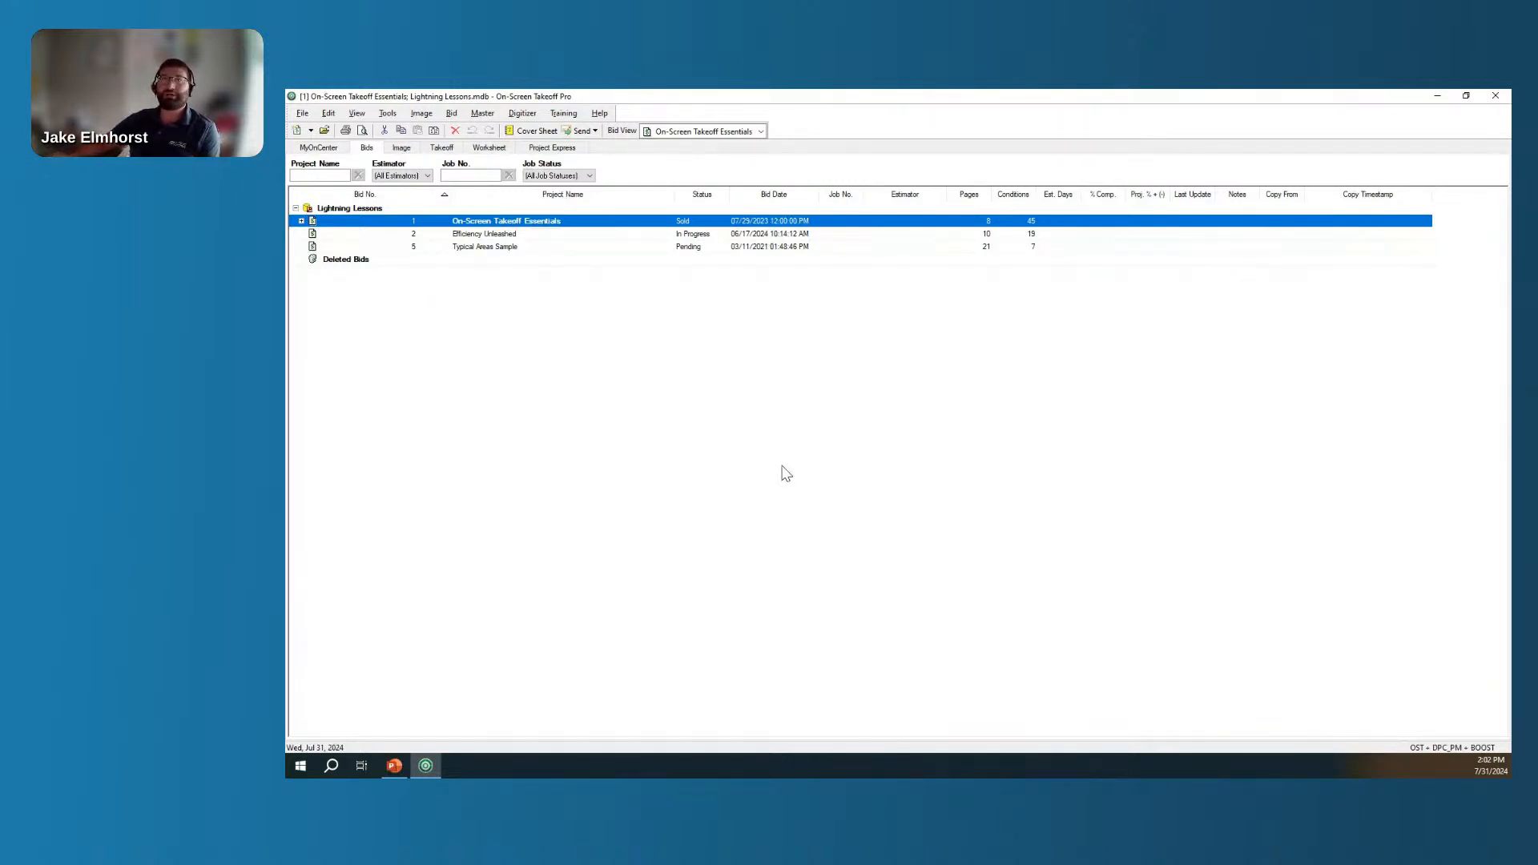
mouse_move(563, 413)
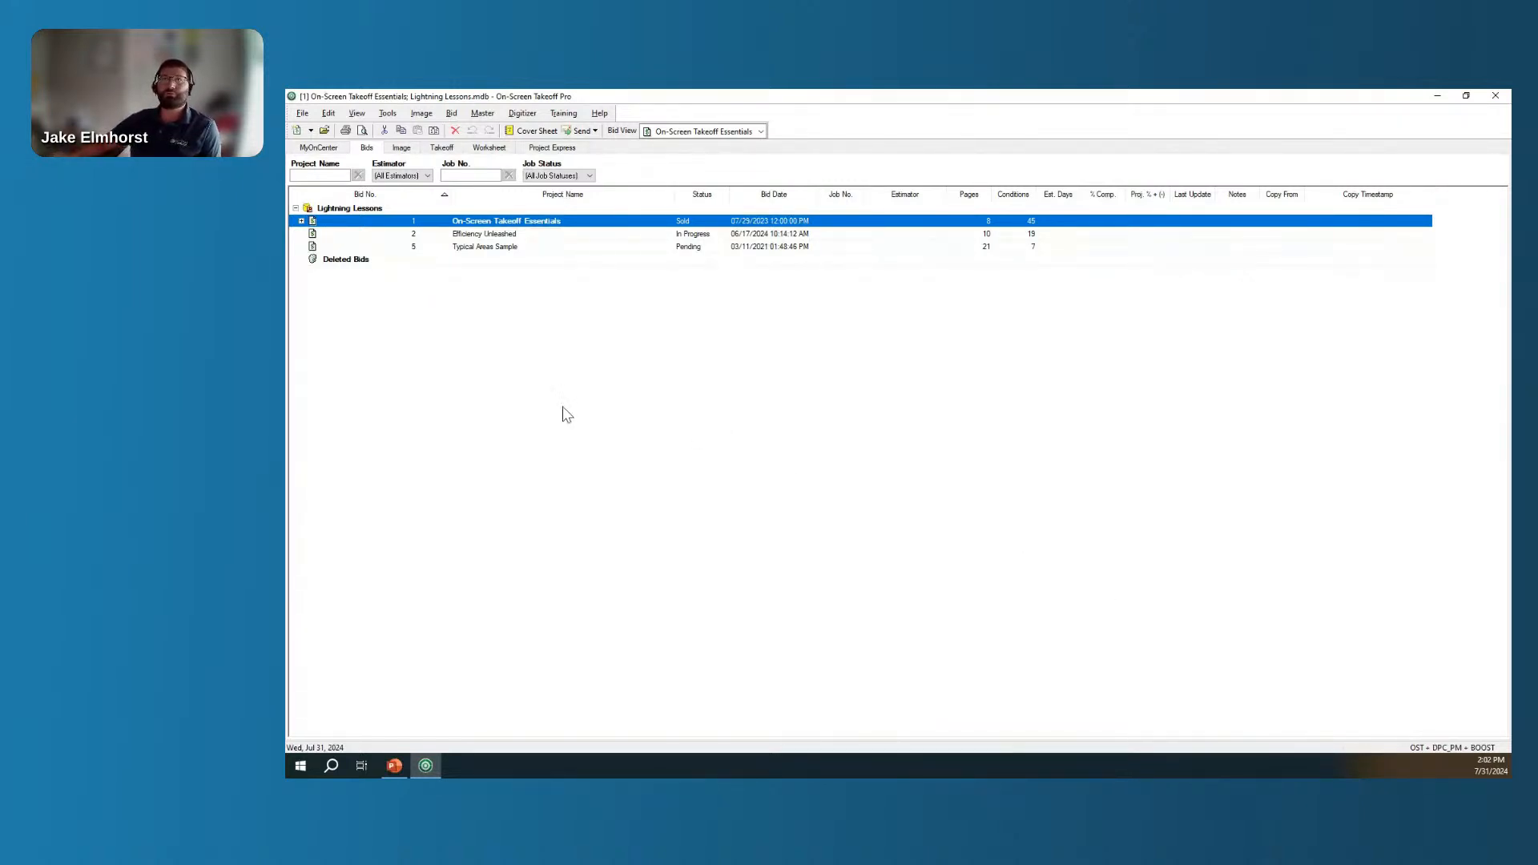
mouse_move(510, 394)
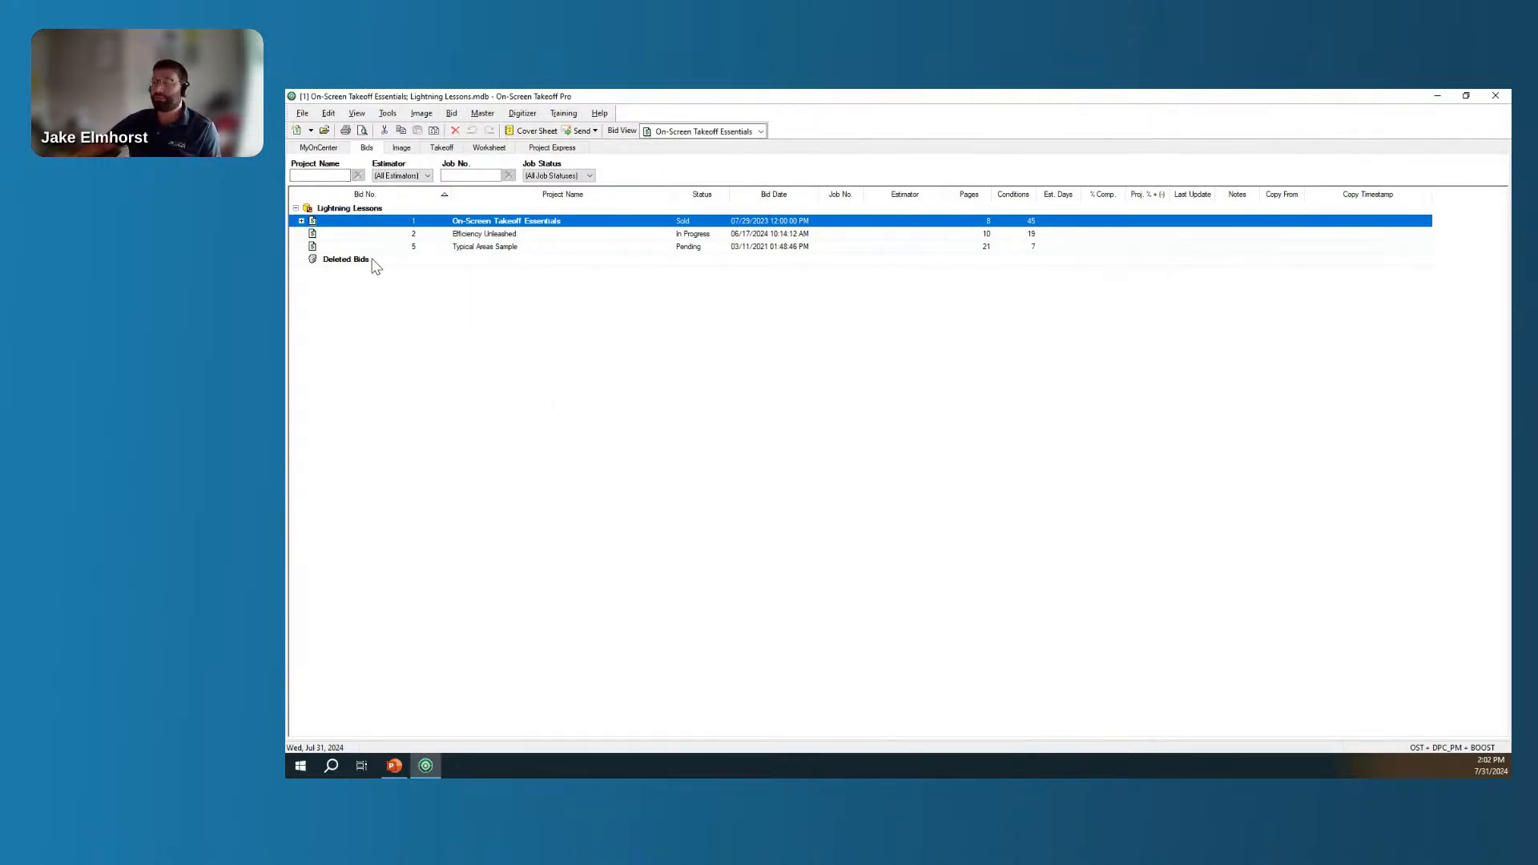
mouse_move(296, 130)
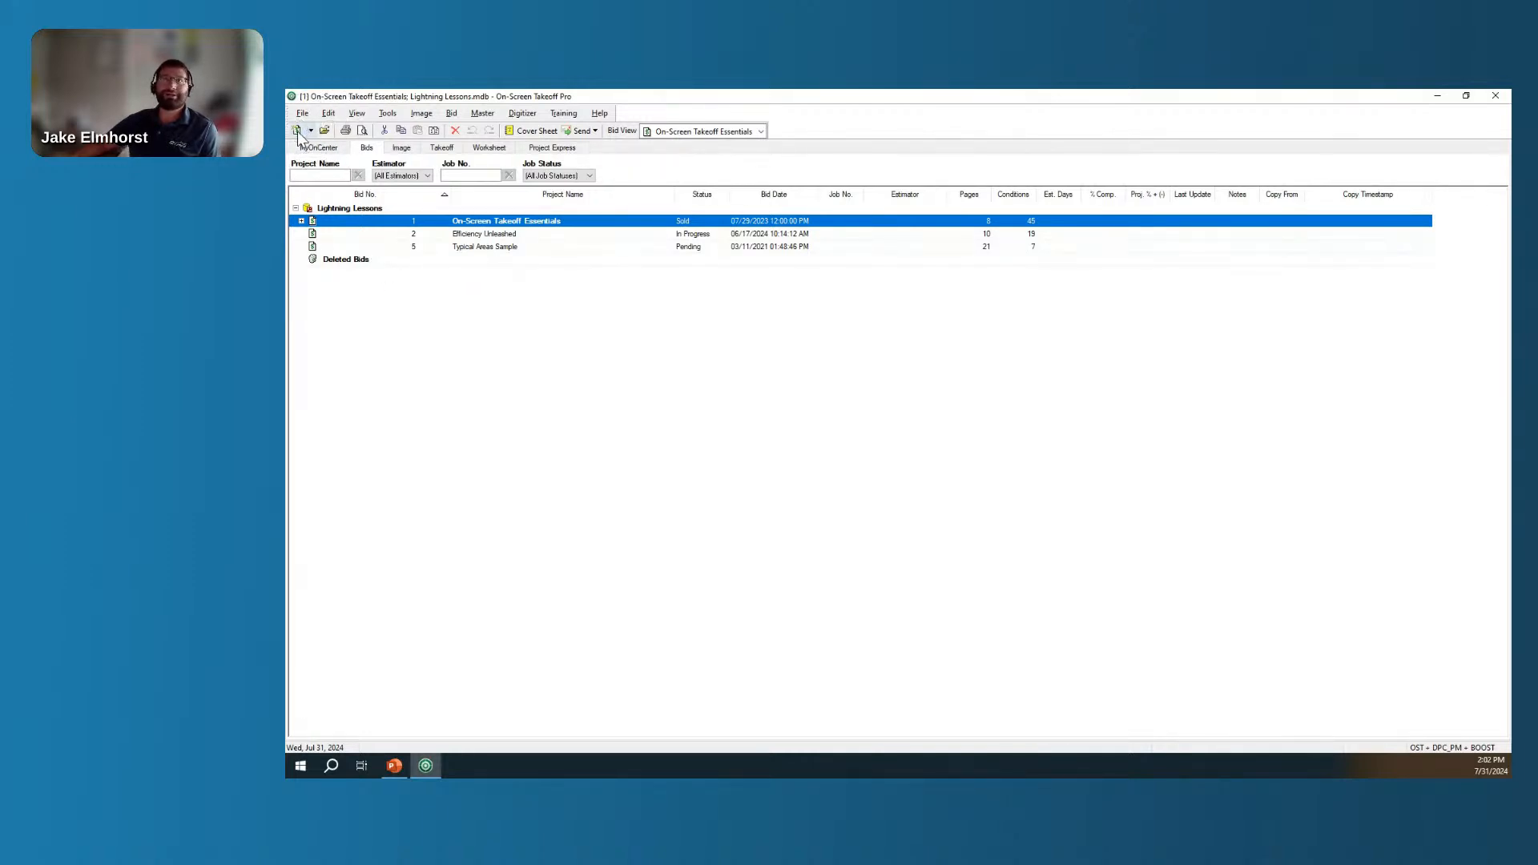
Start a new bid and name its project Cover Sheet Tips and Tricks with status Bidding.
click(536, 130)
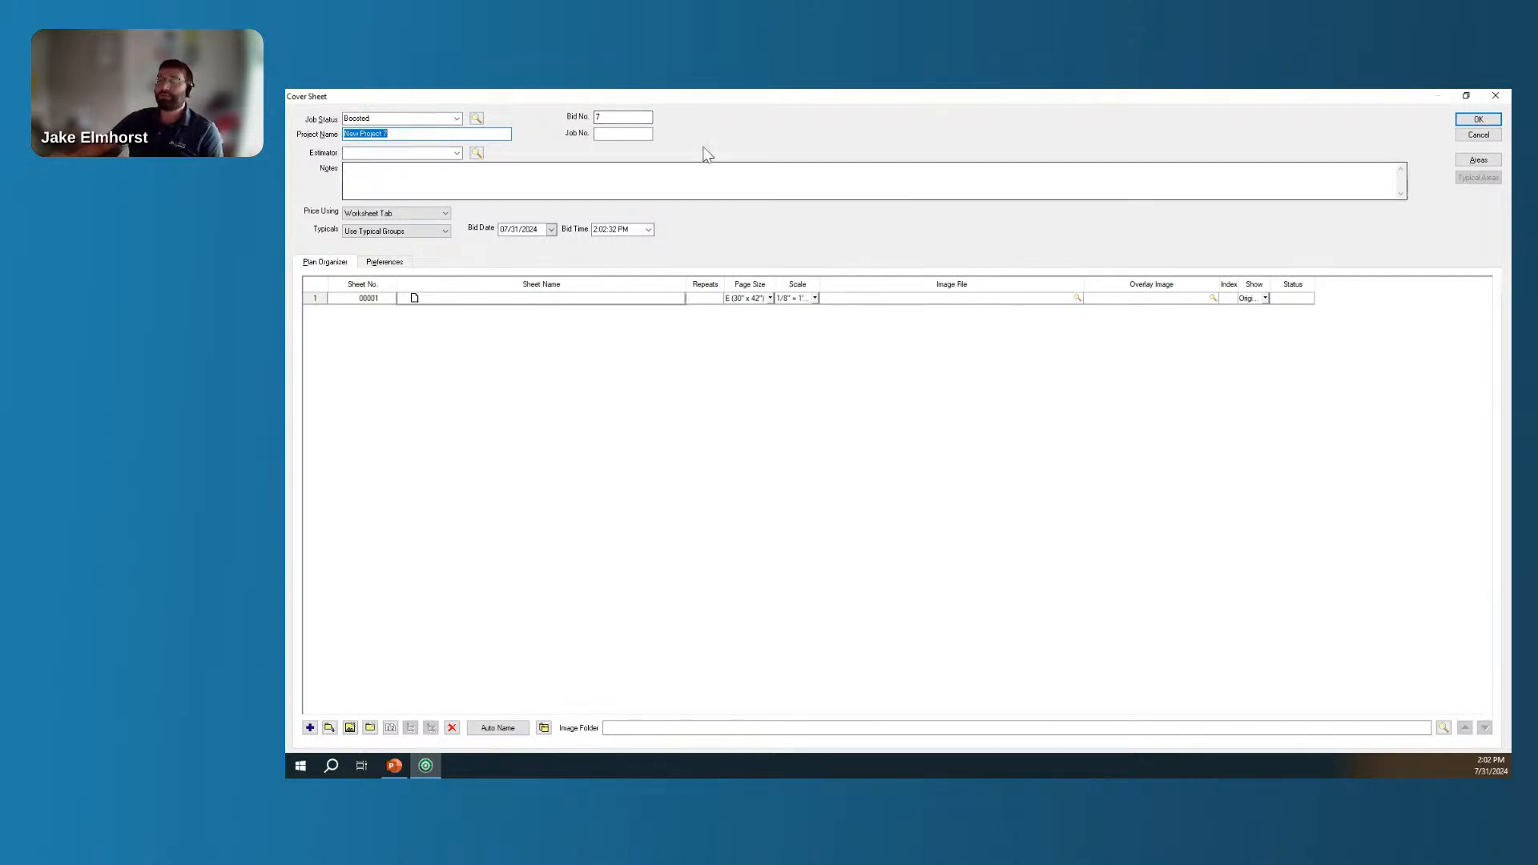
mouse_move(457, 239)
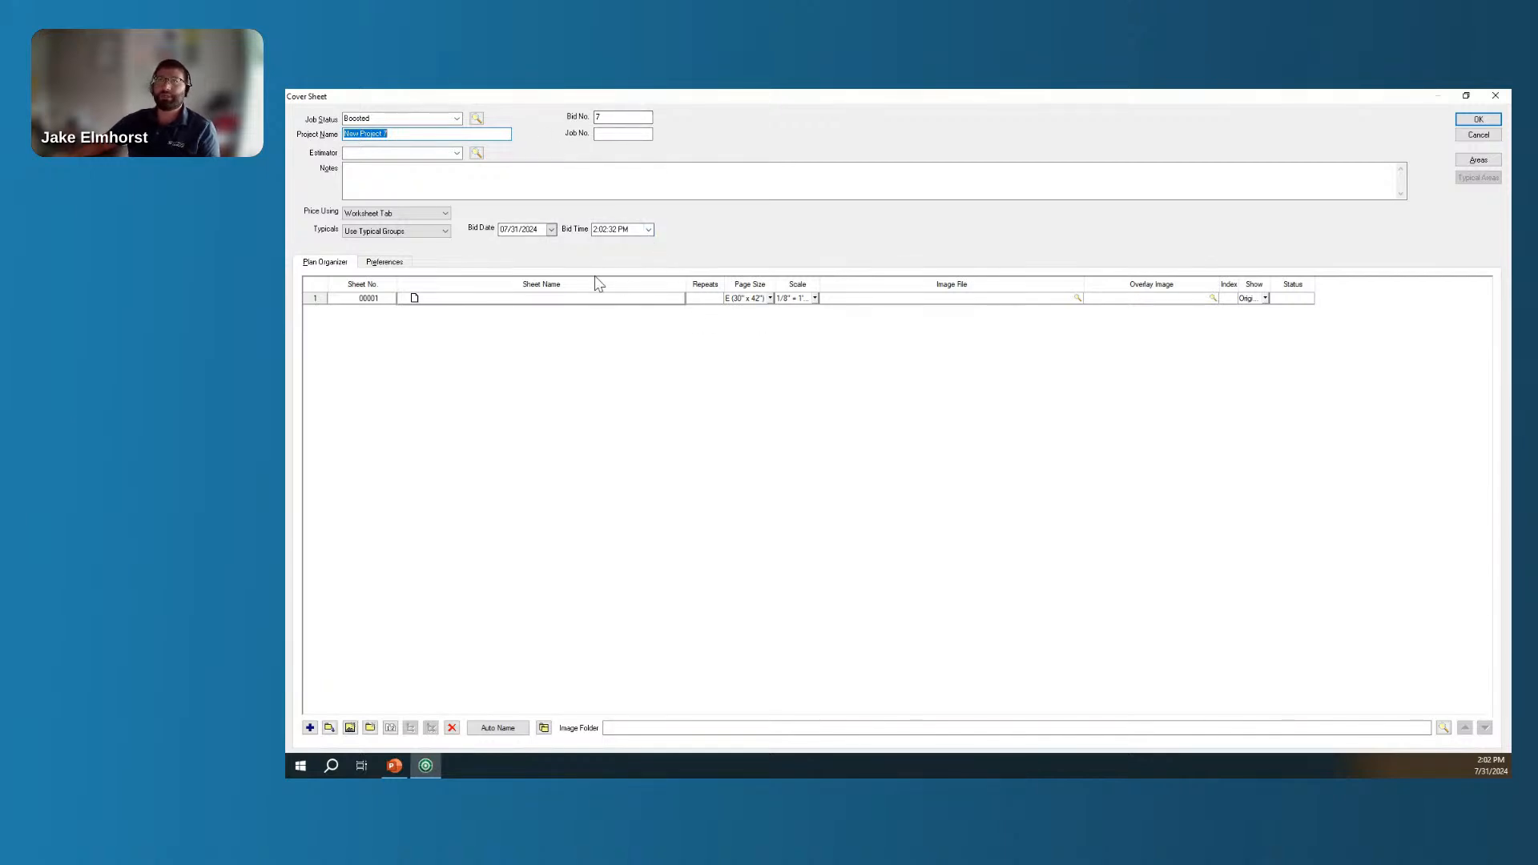
mouse_move(798, 425)
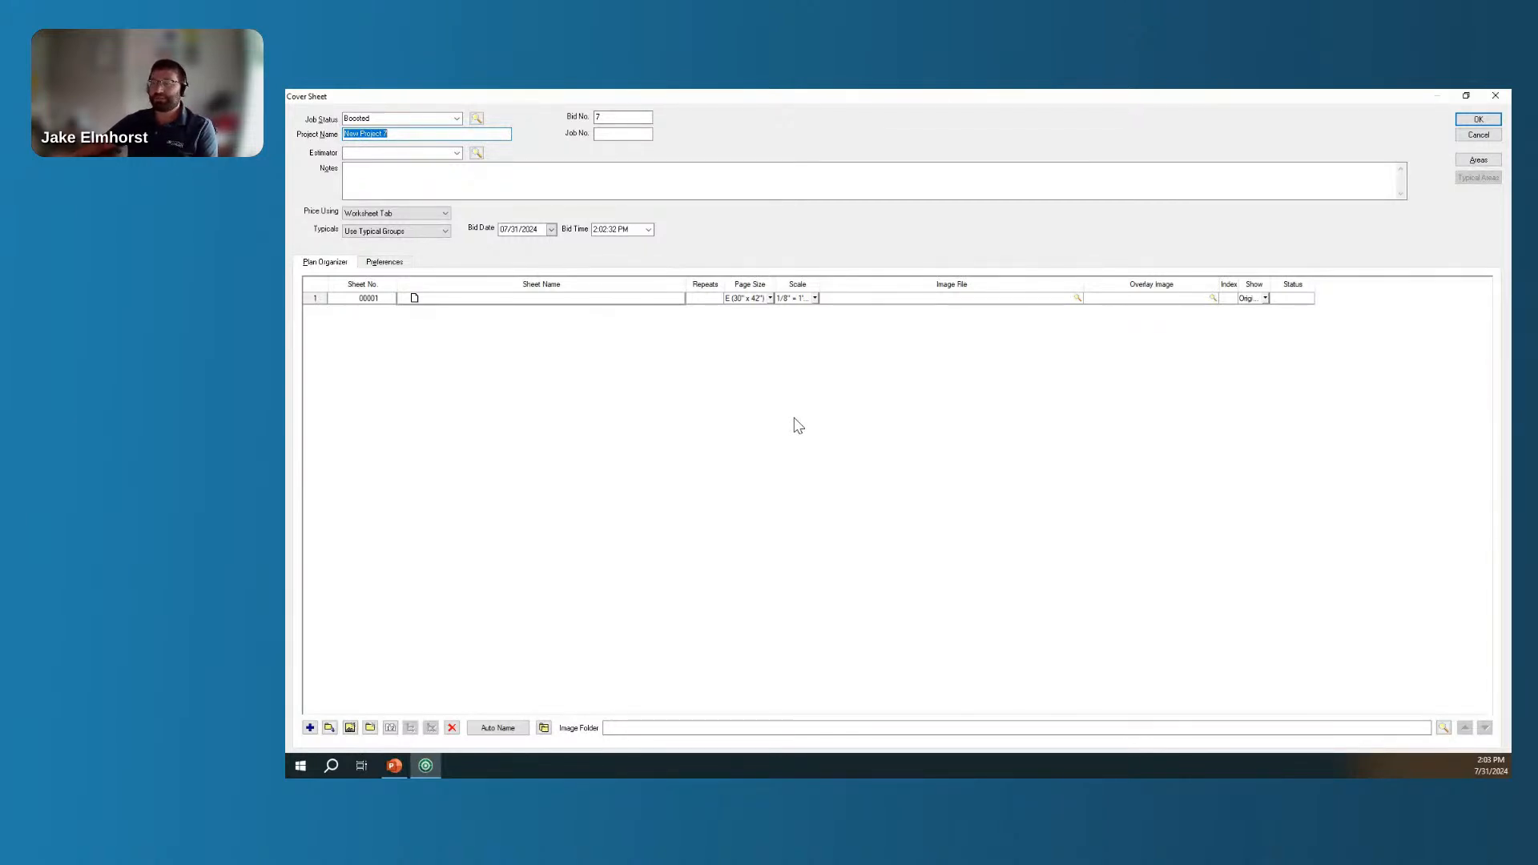
mouse_move(583, 208)
text(Cover Sht)
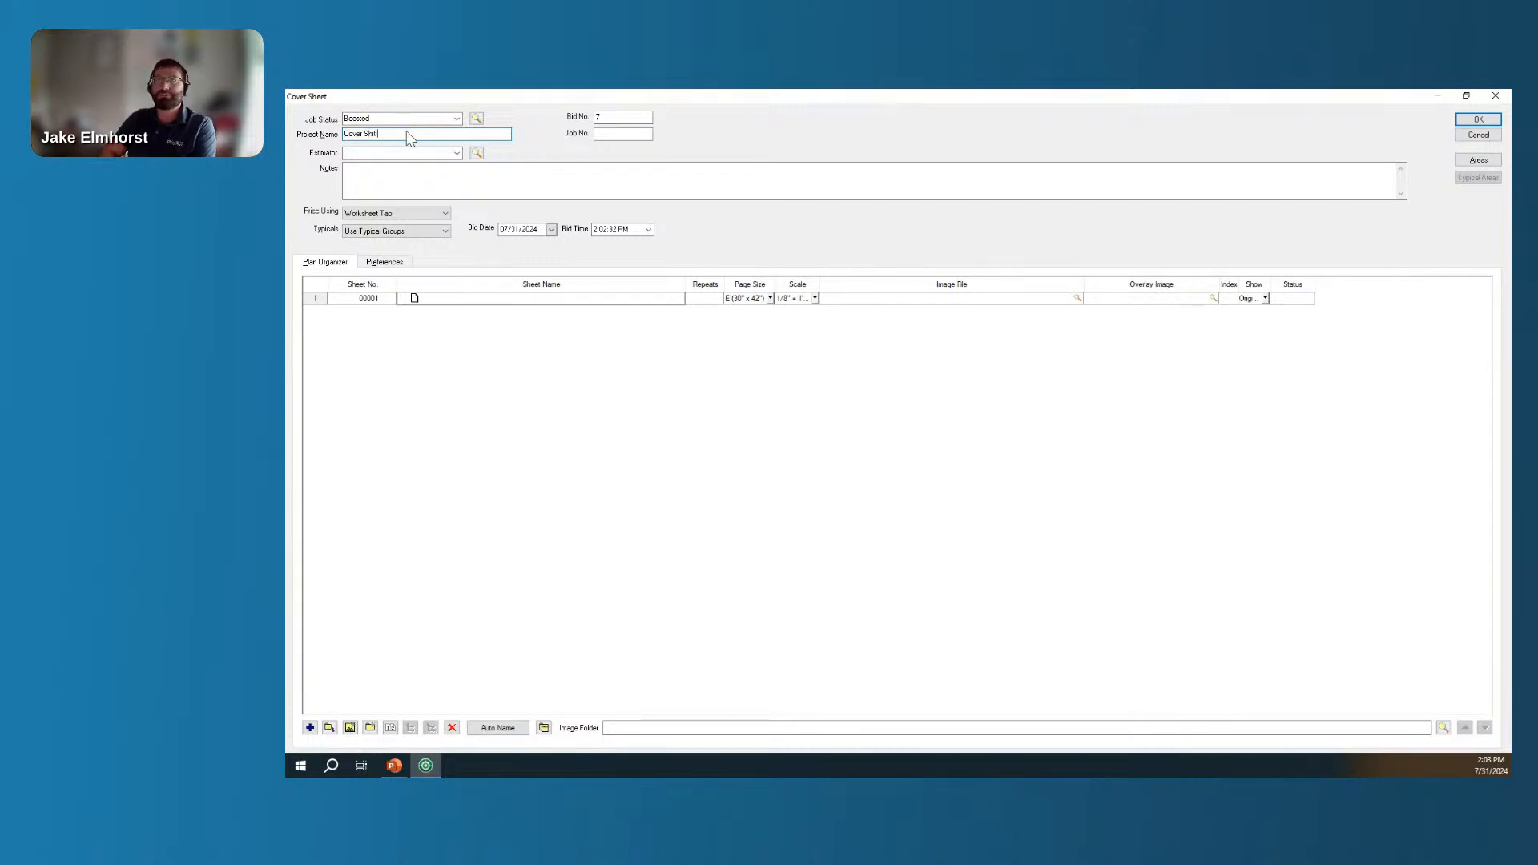
key(Backspace)
text(eet Tips and Tricks)
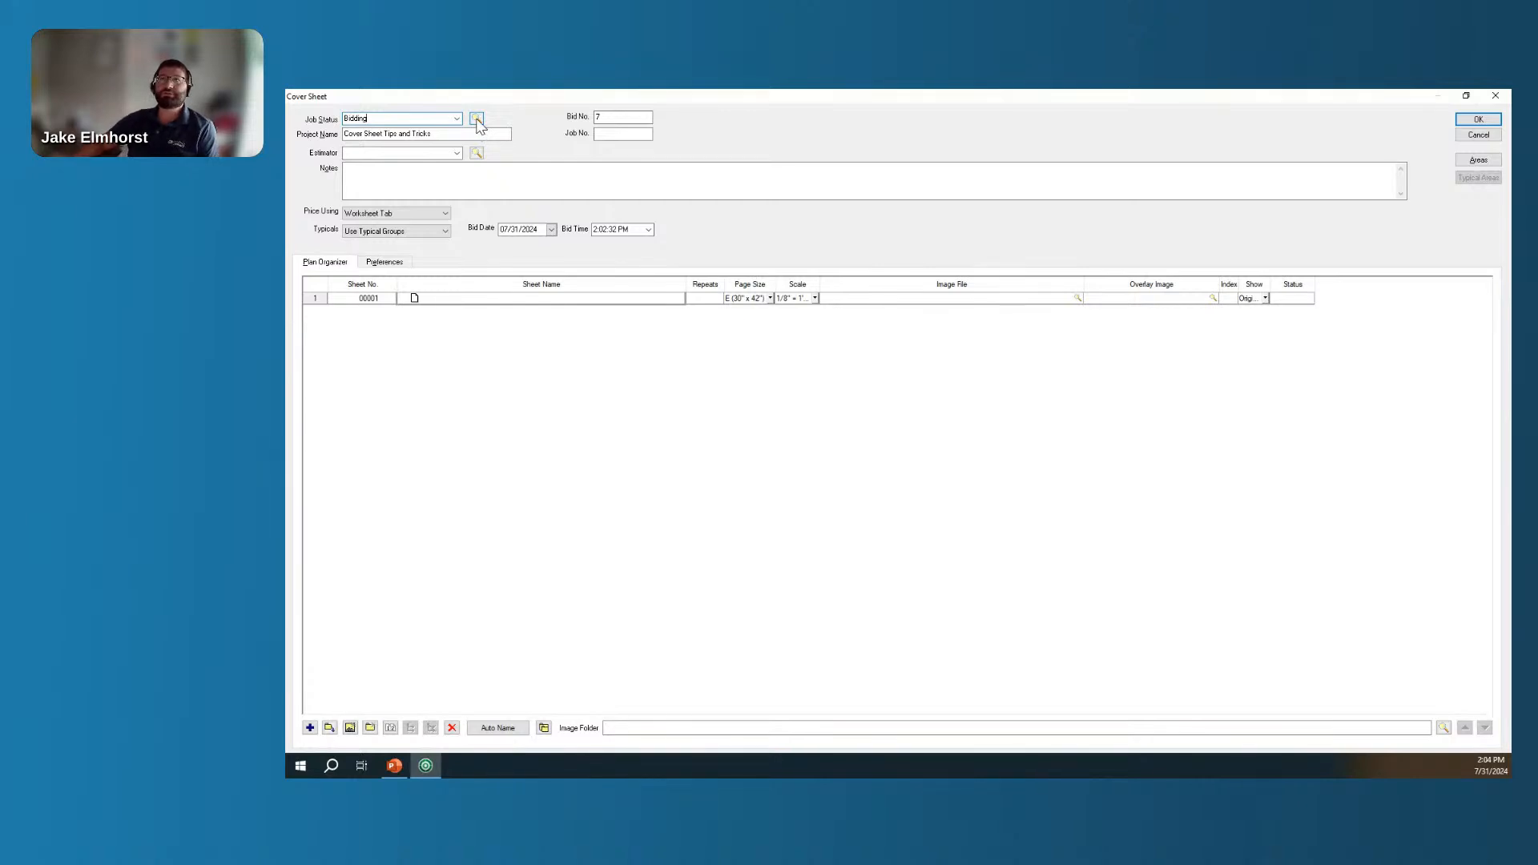
Show the Job Statuses list (Boosted, Sold, In Progress, Bidding, Pending).
click(478, 117)
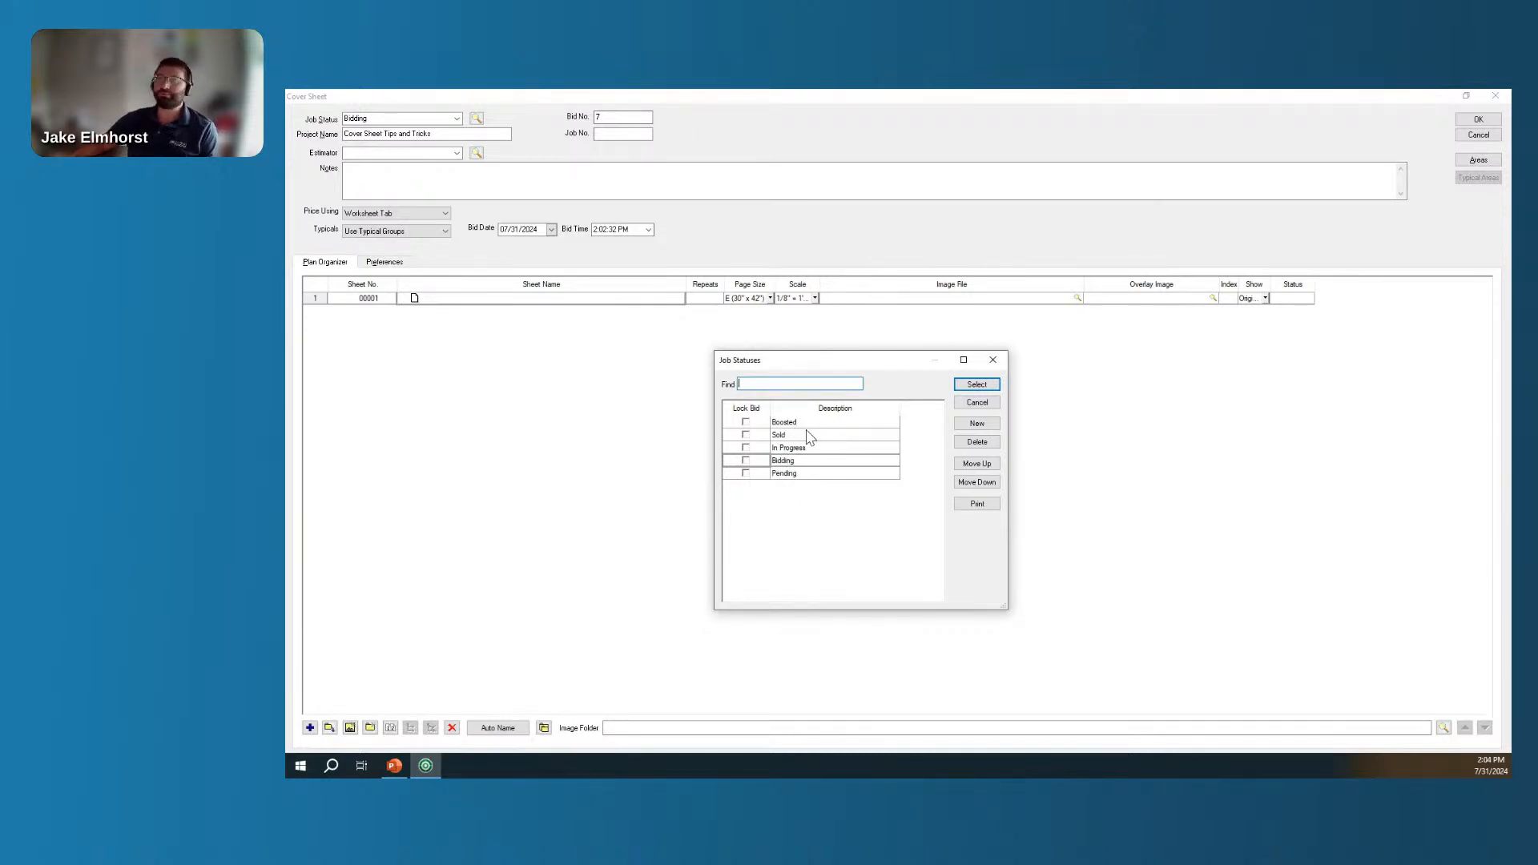
mouse_move(803, 467)
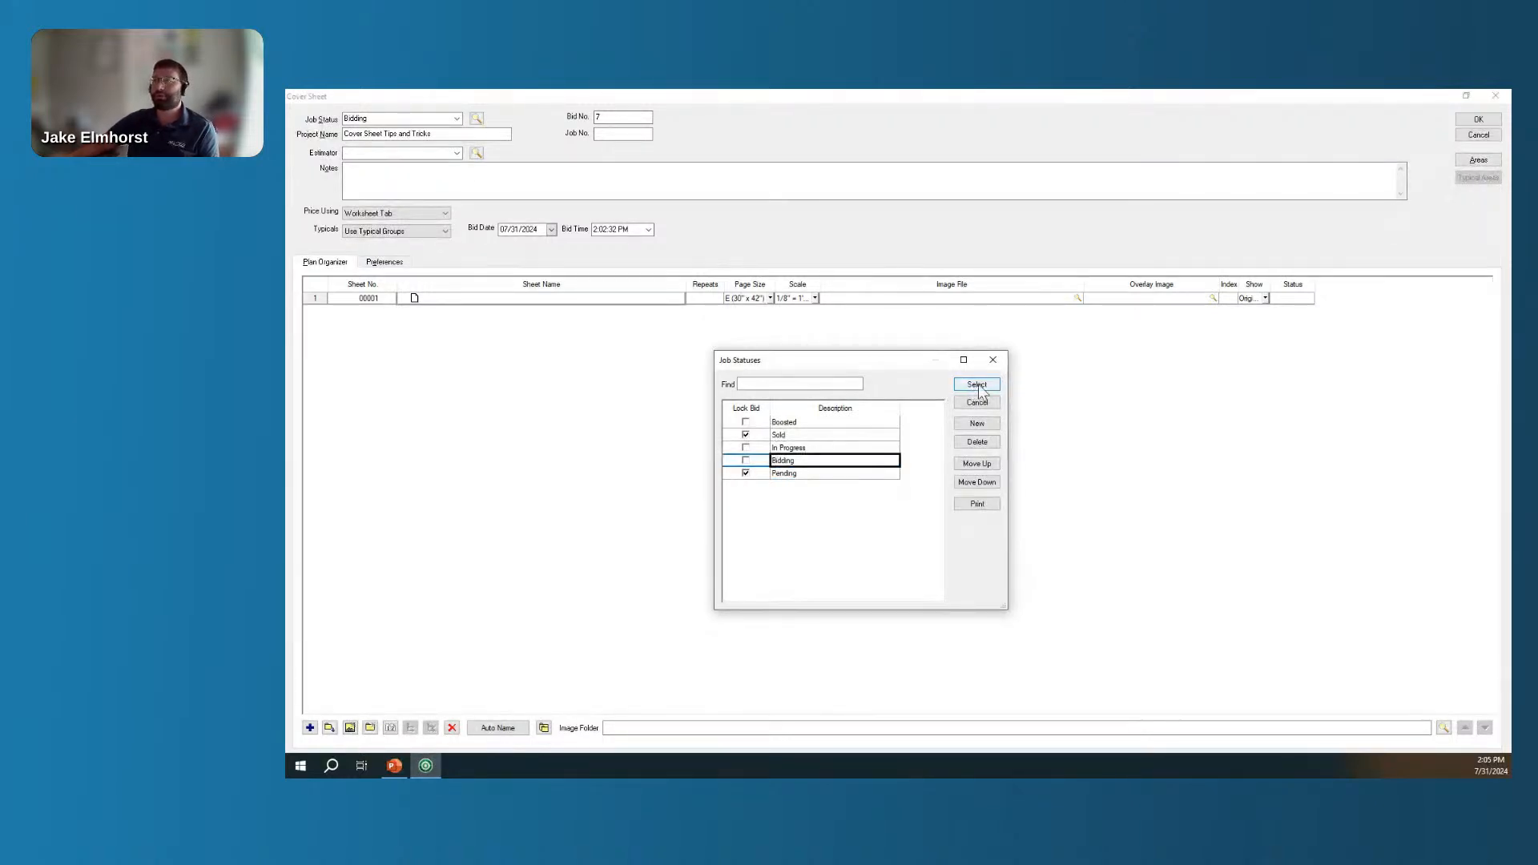
Close the status list and add a new employee named Jake to the estimators.
click(975, 383)
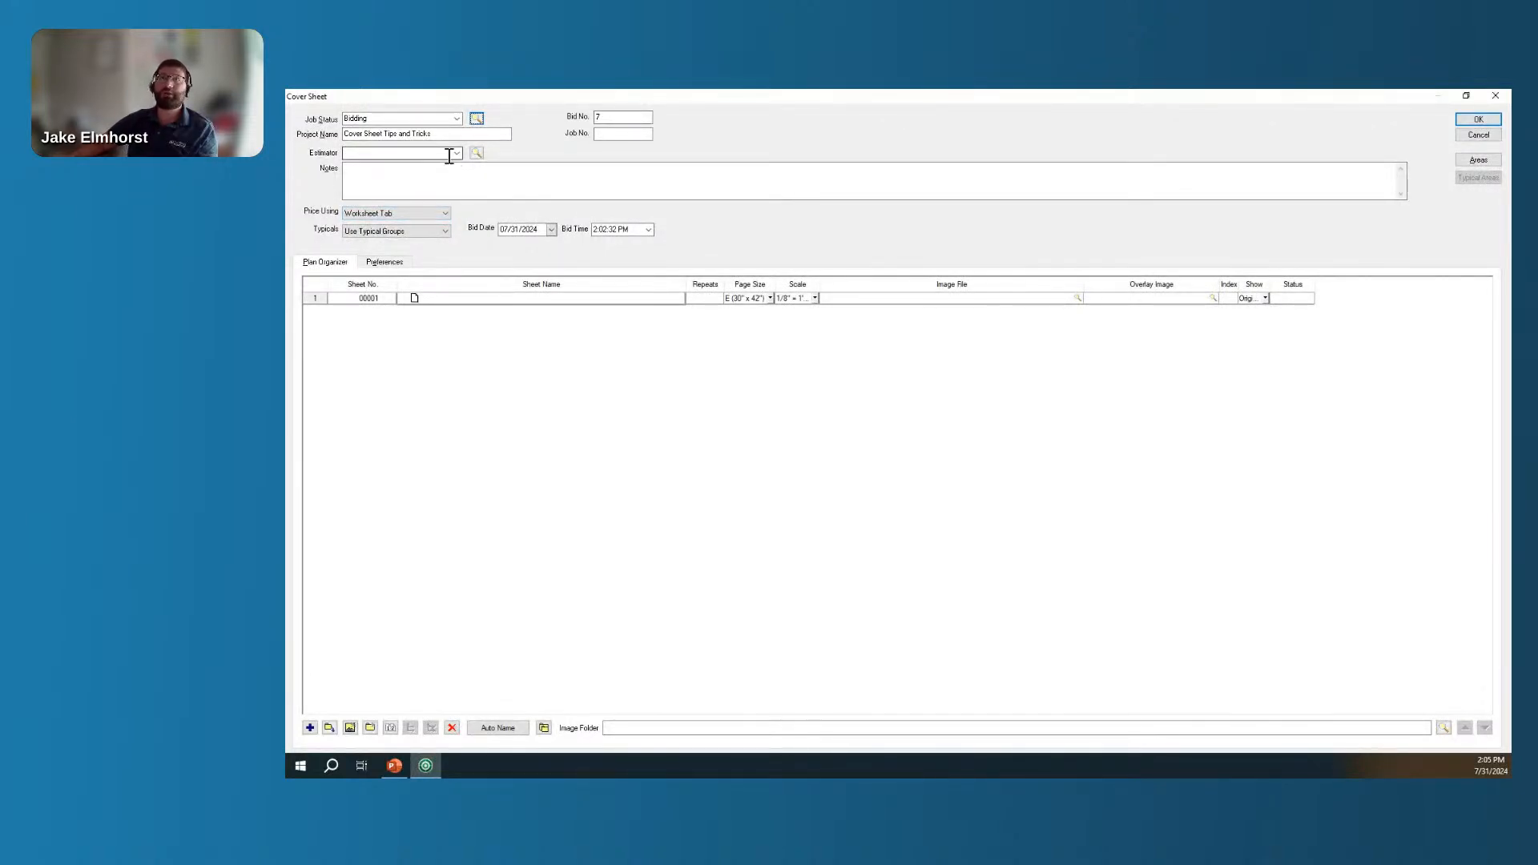
text(Jake Elmhorst)
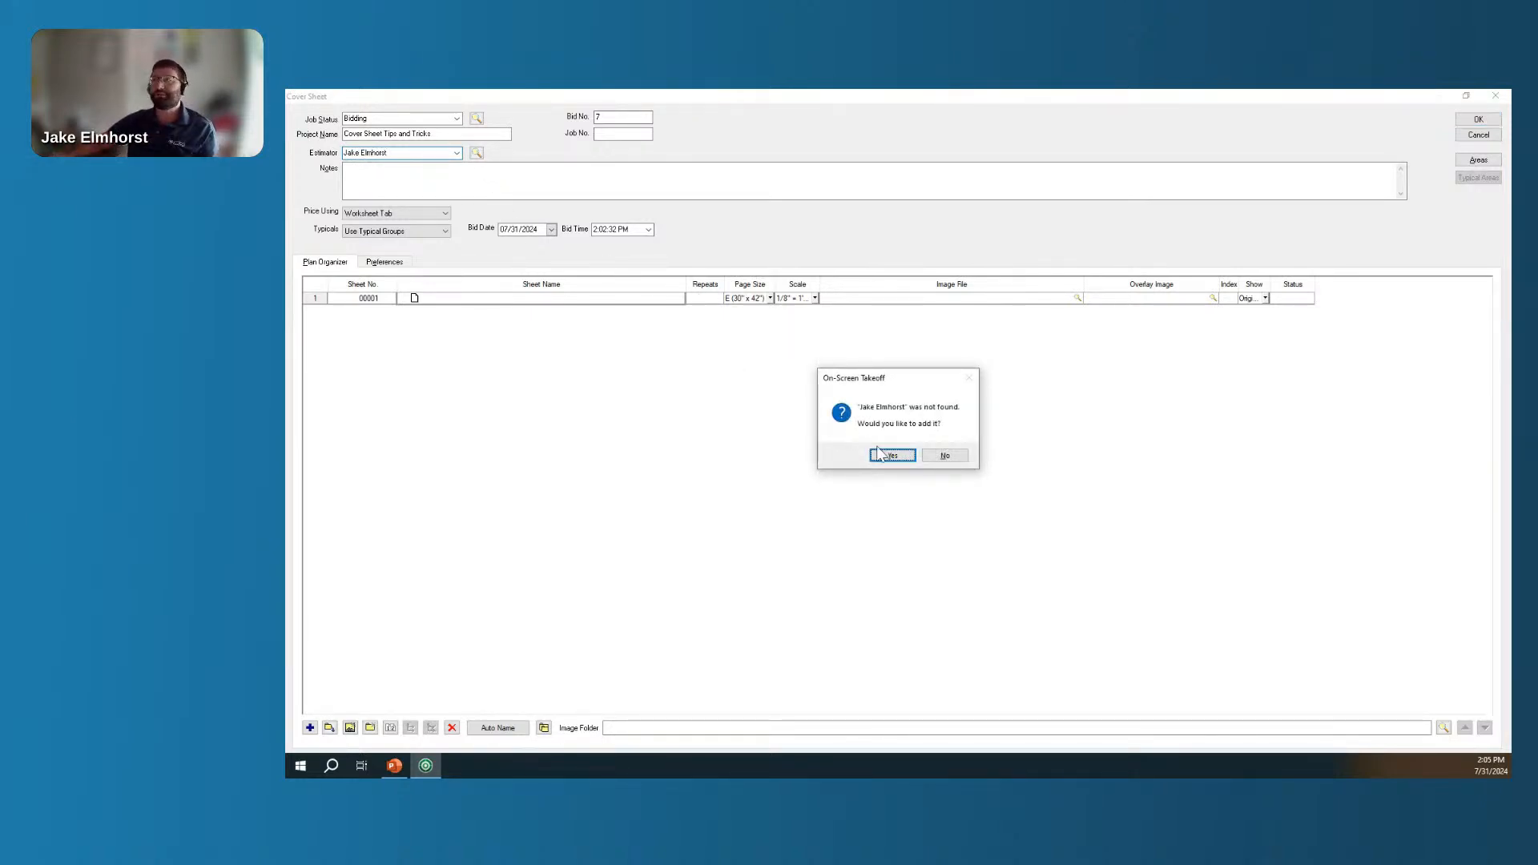
click(890, 453)
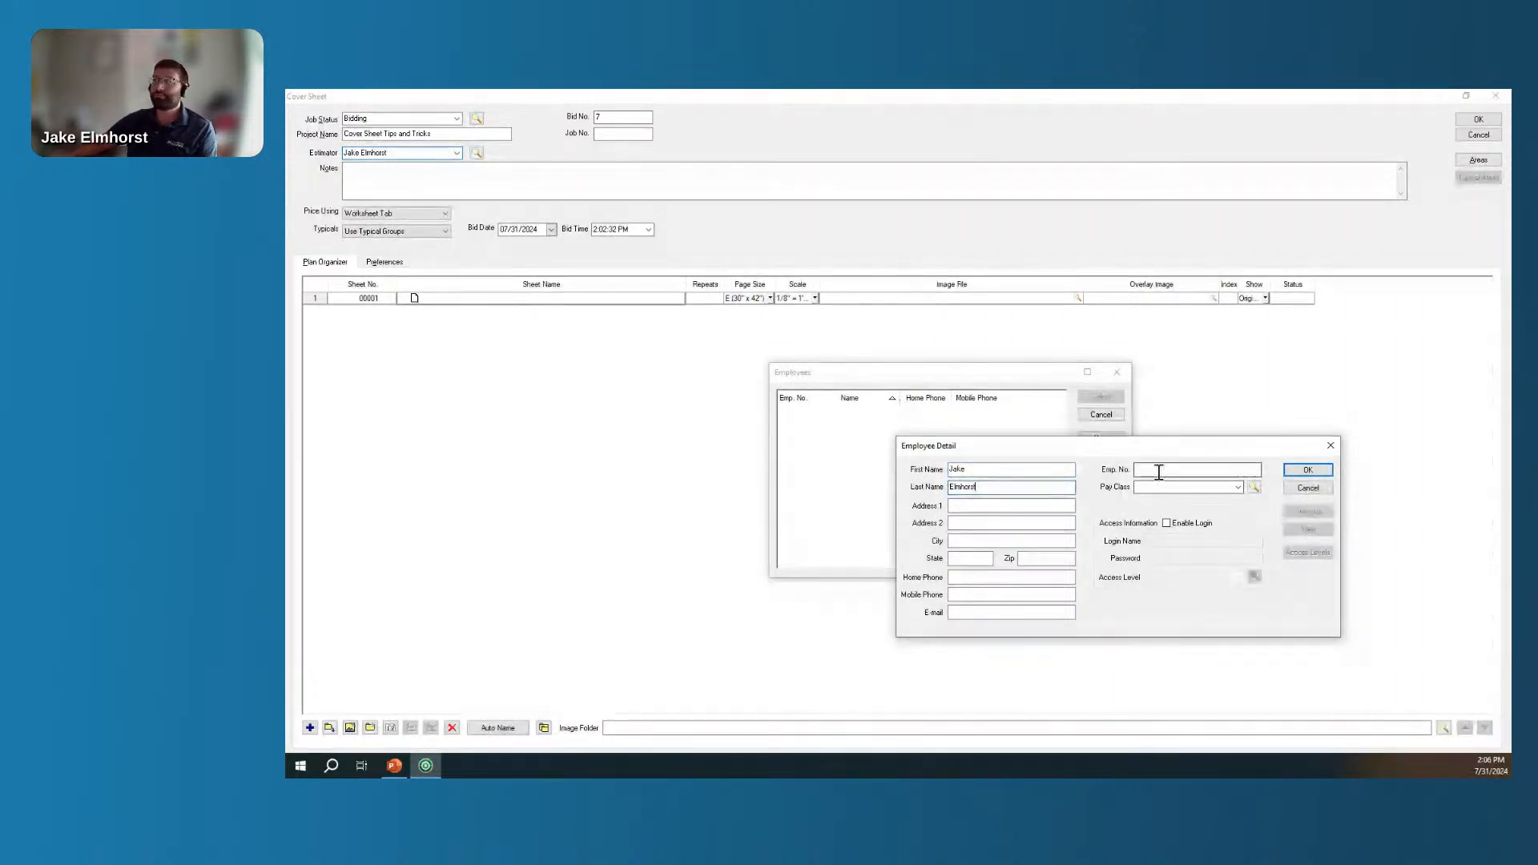
text(1)
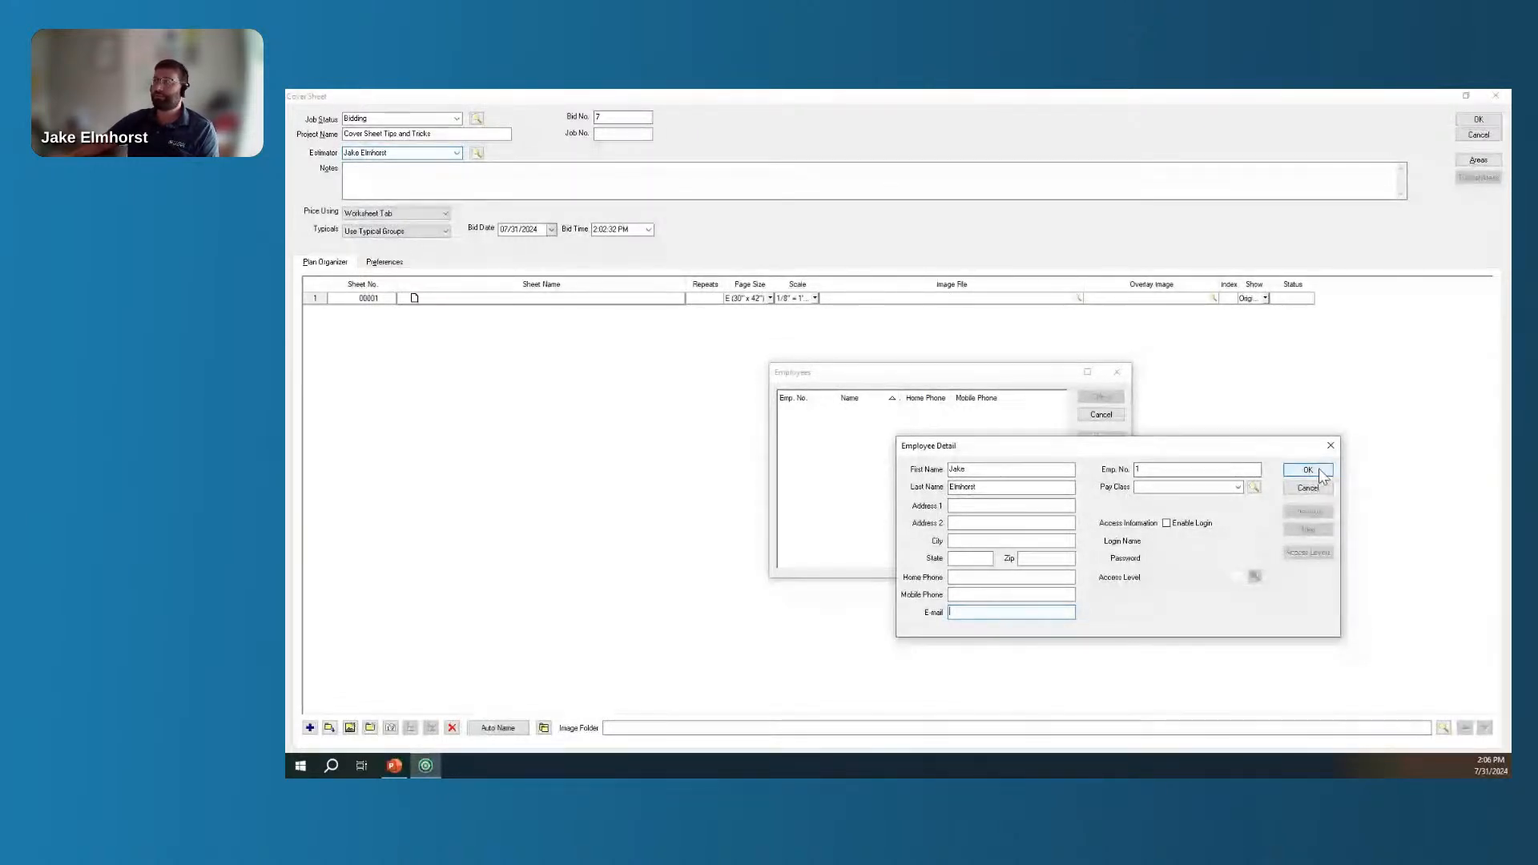
Confirm Jake's employee details and assign him as the bid's estimator.
click(1308, 470)
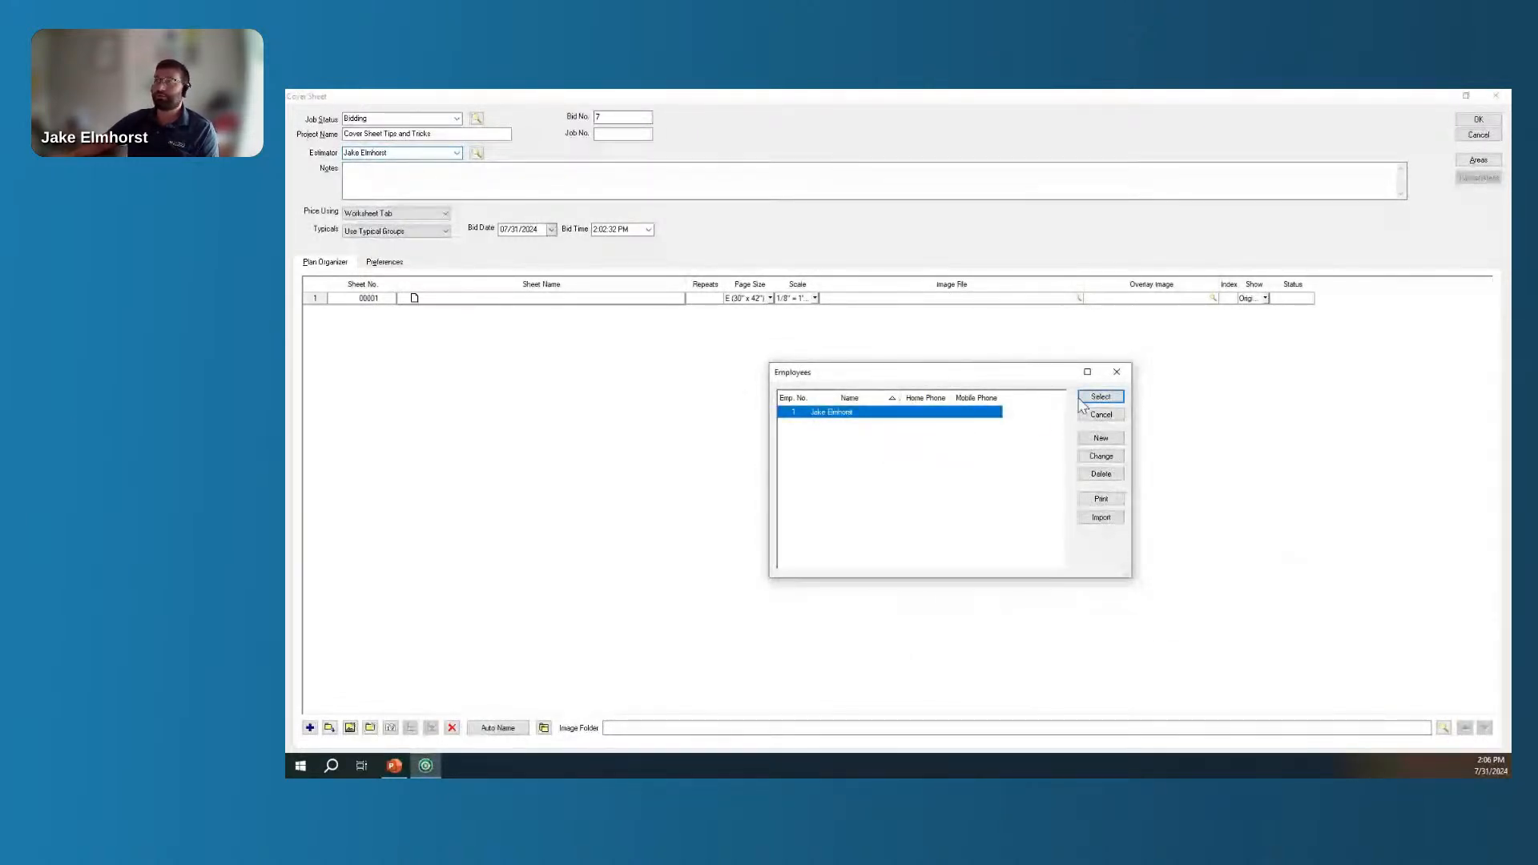
click(1099, 396)
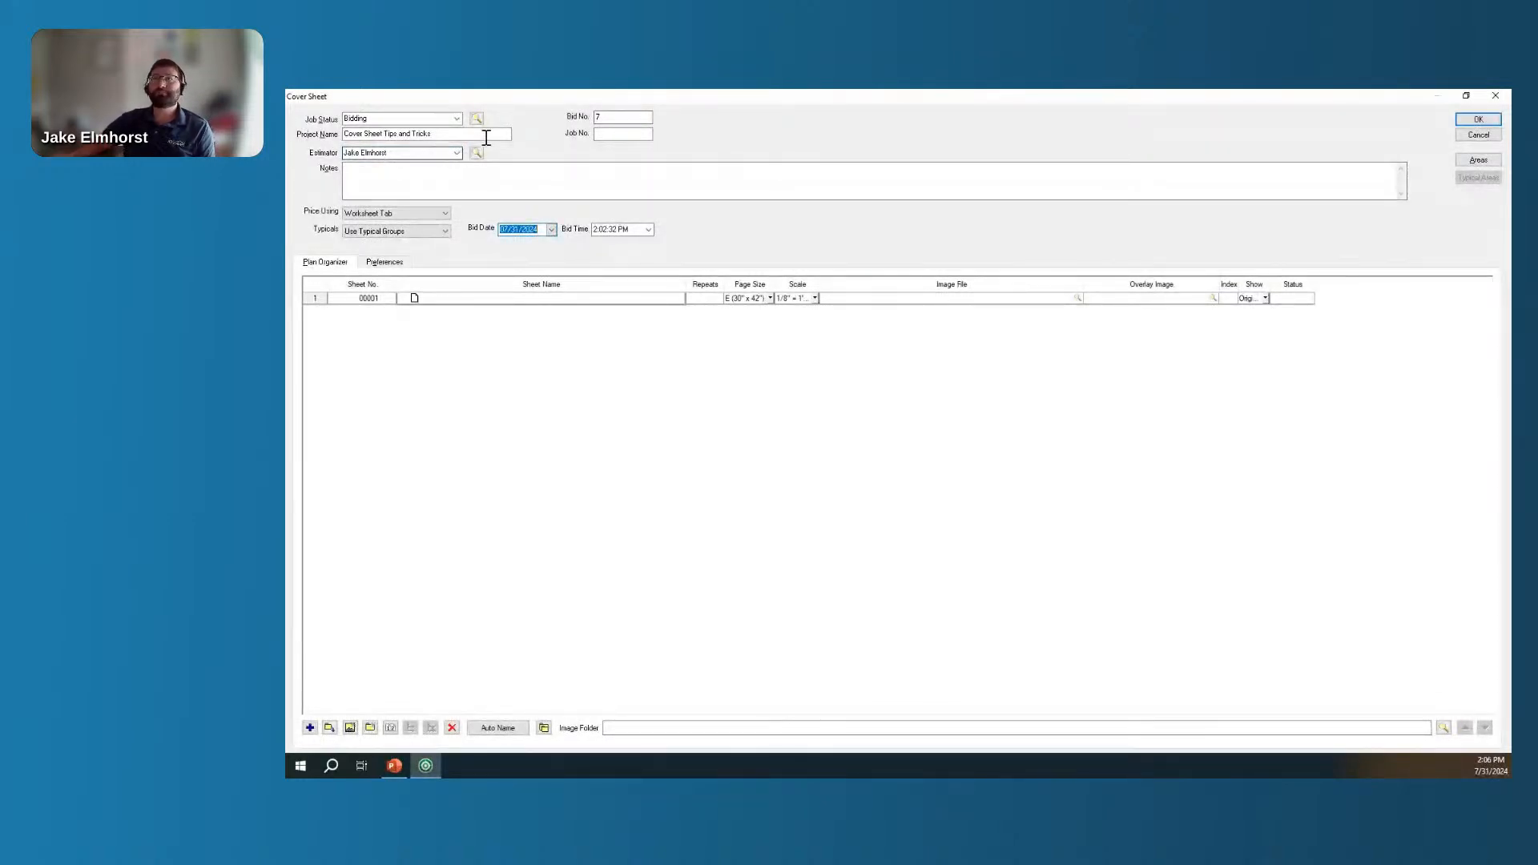
Enter 1254 as the cover sheet's job number.
click(622, 117)
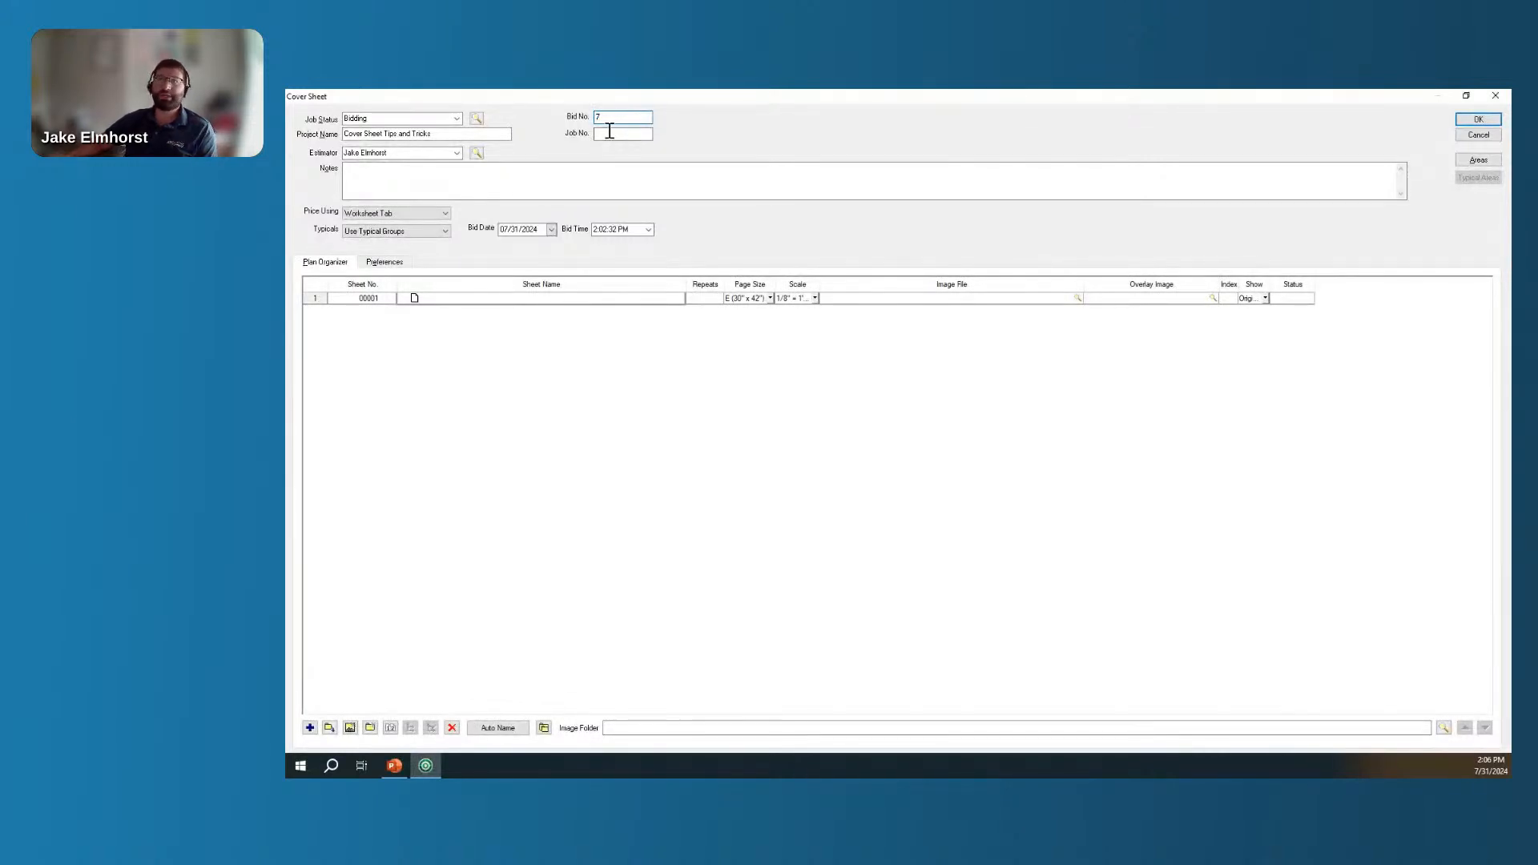
click(621, 133)
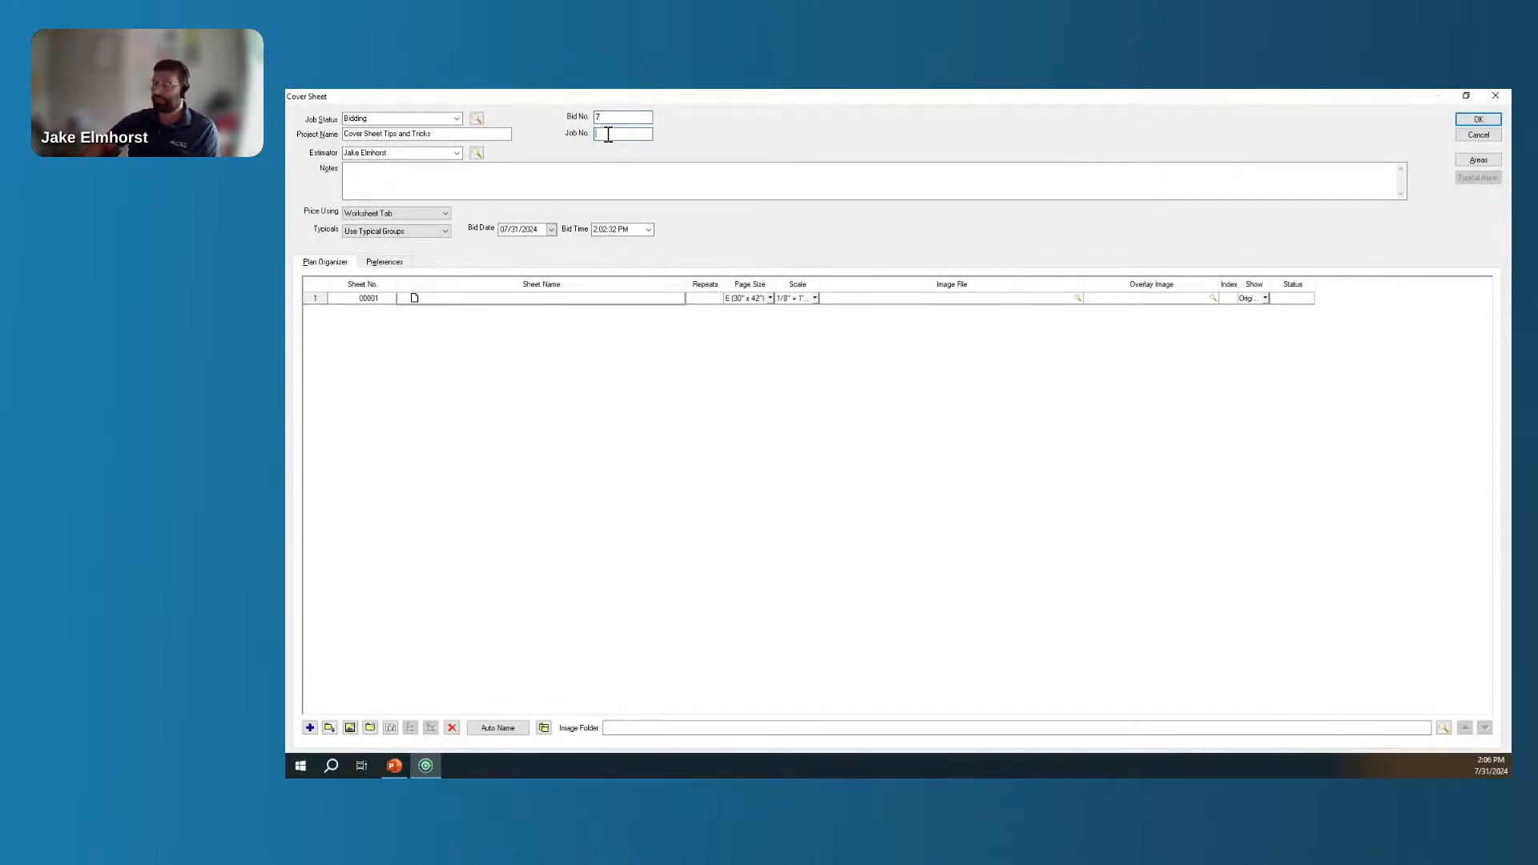
text(1254)
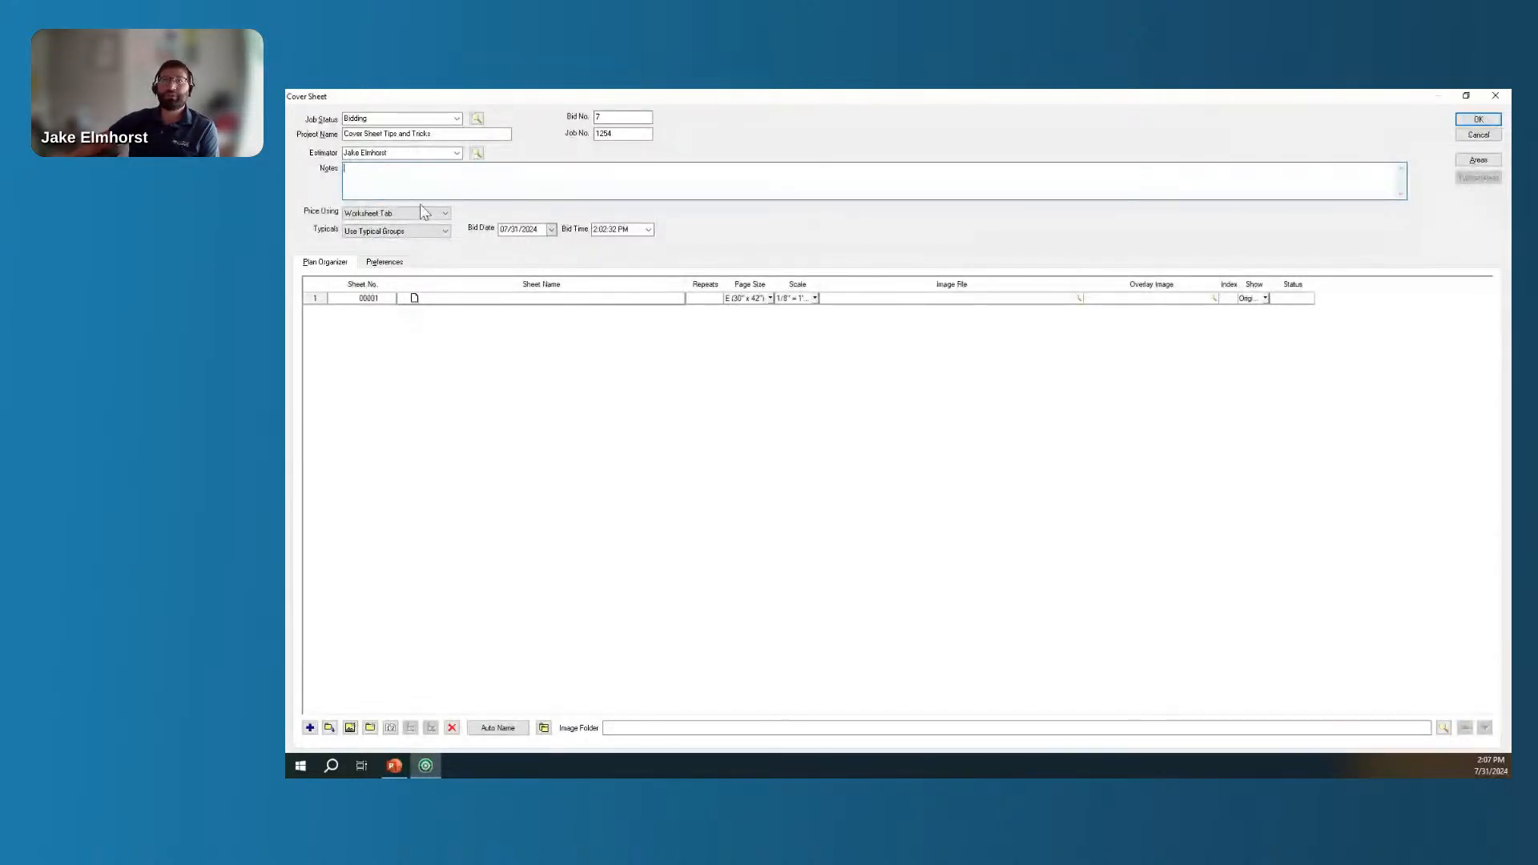
mouse_move(457, 222)
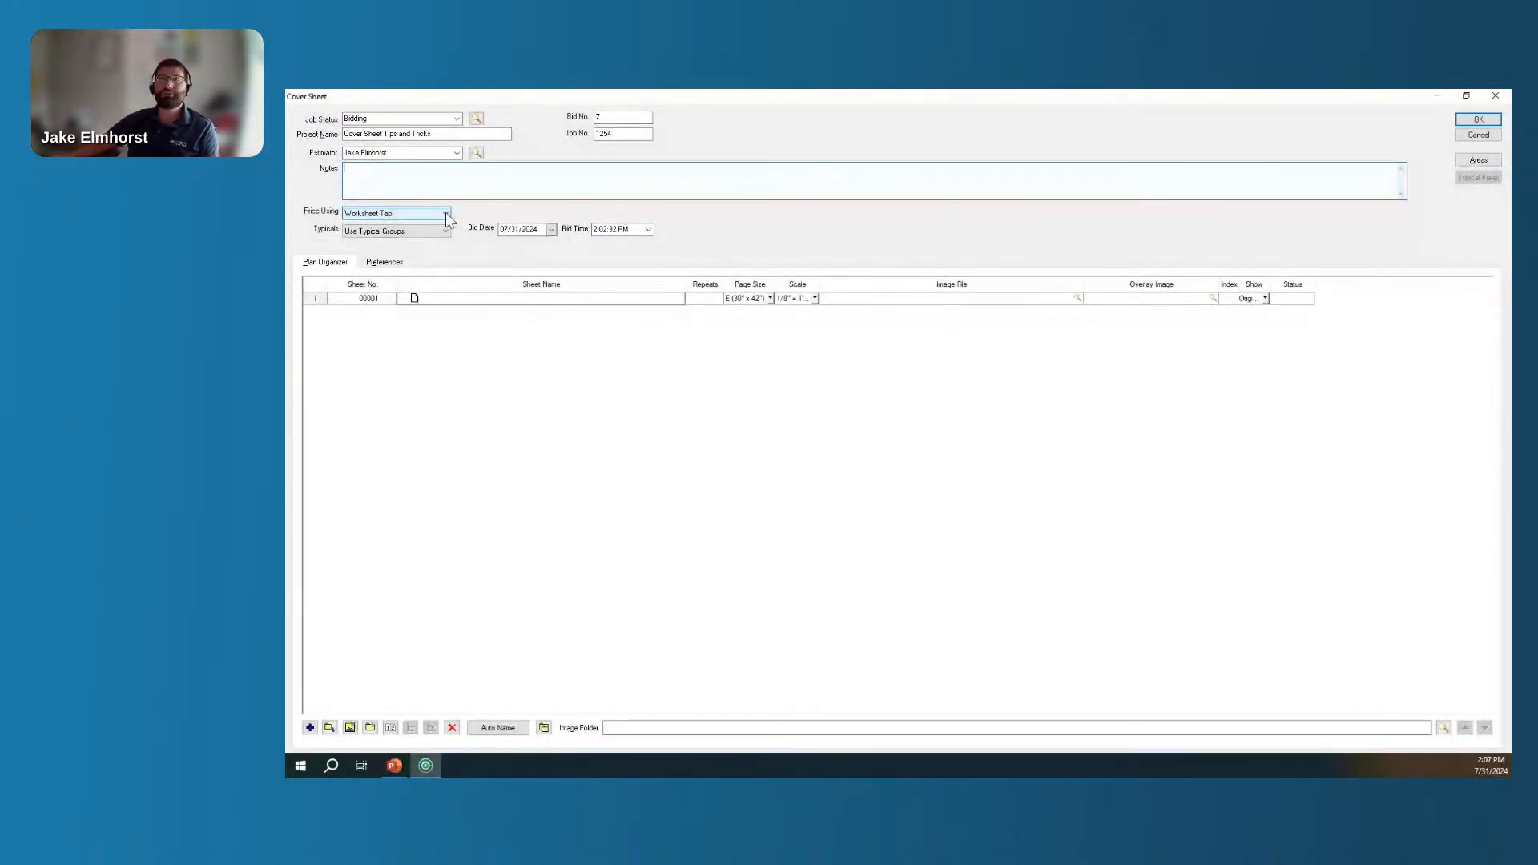
click(444, 214)
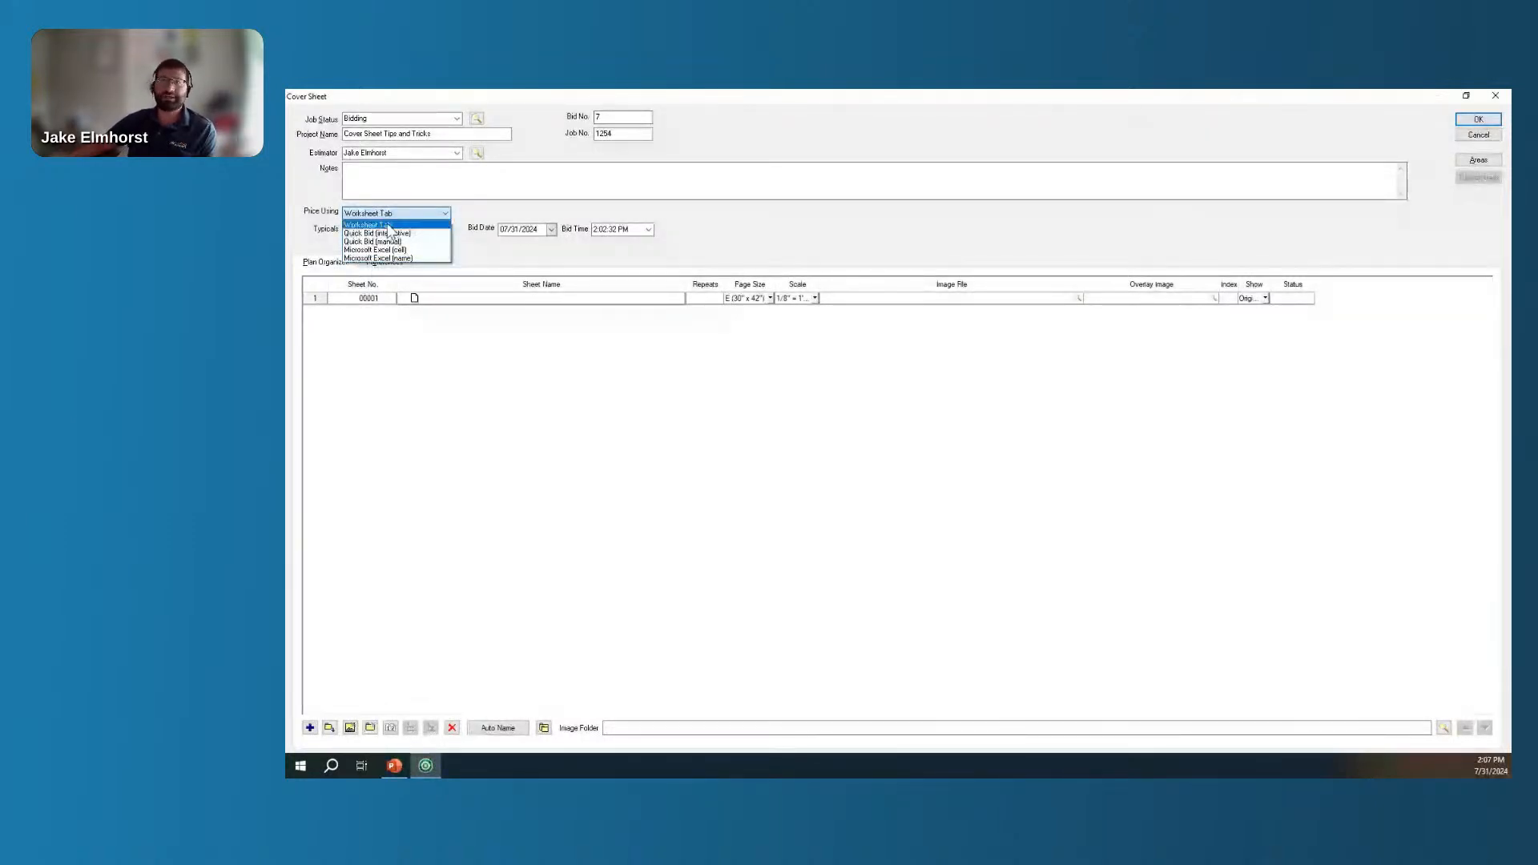
mouse_move(378, 242)
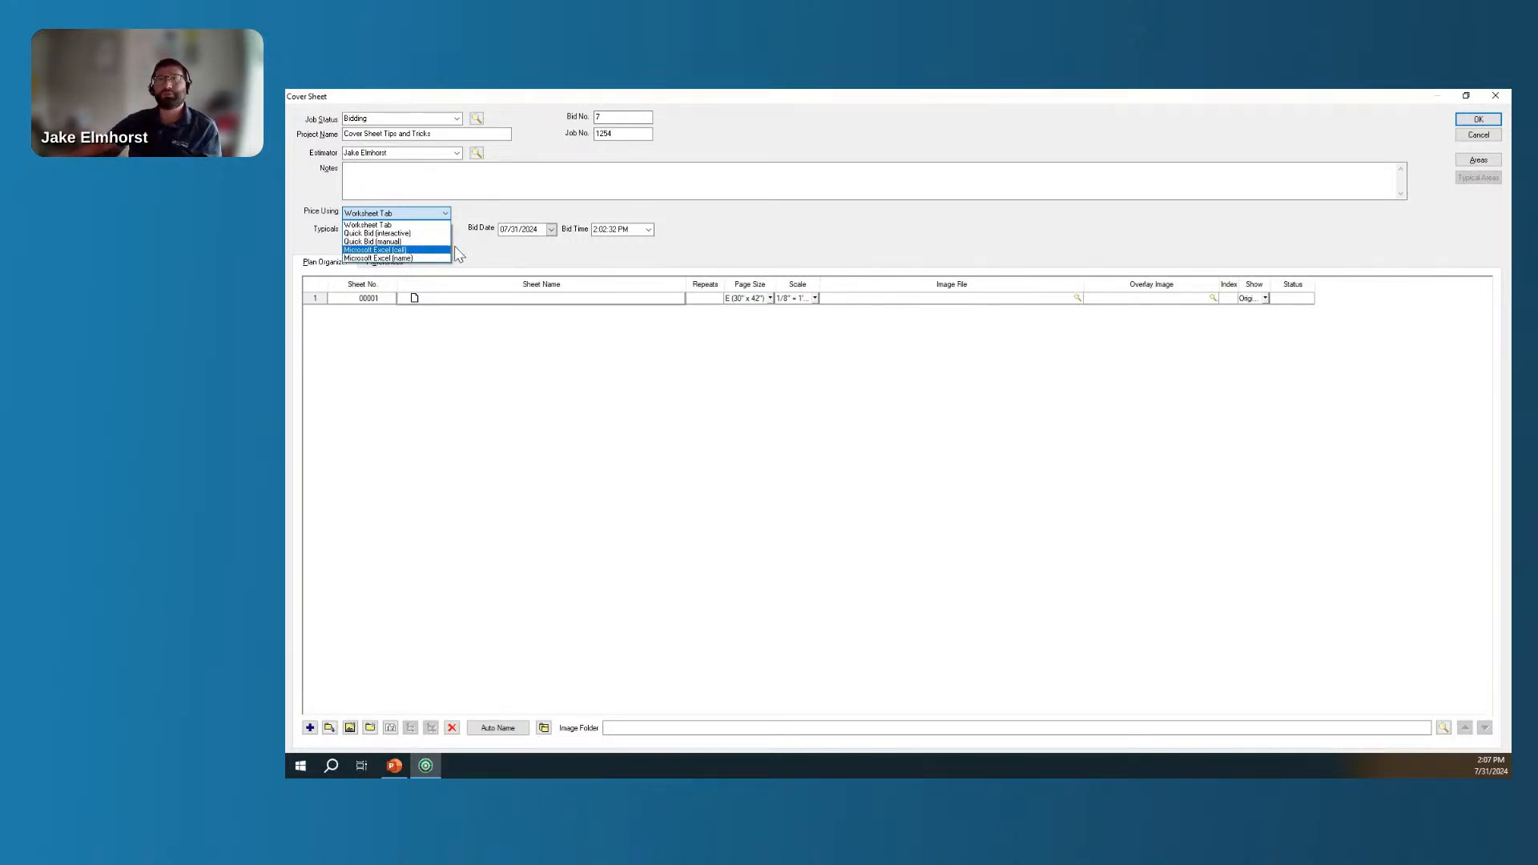
click(367, 224)
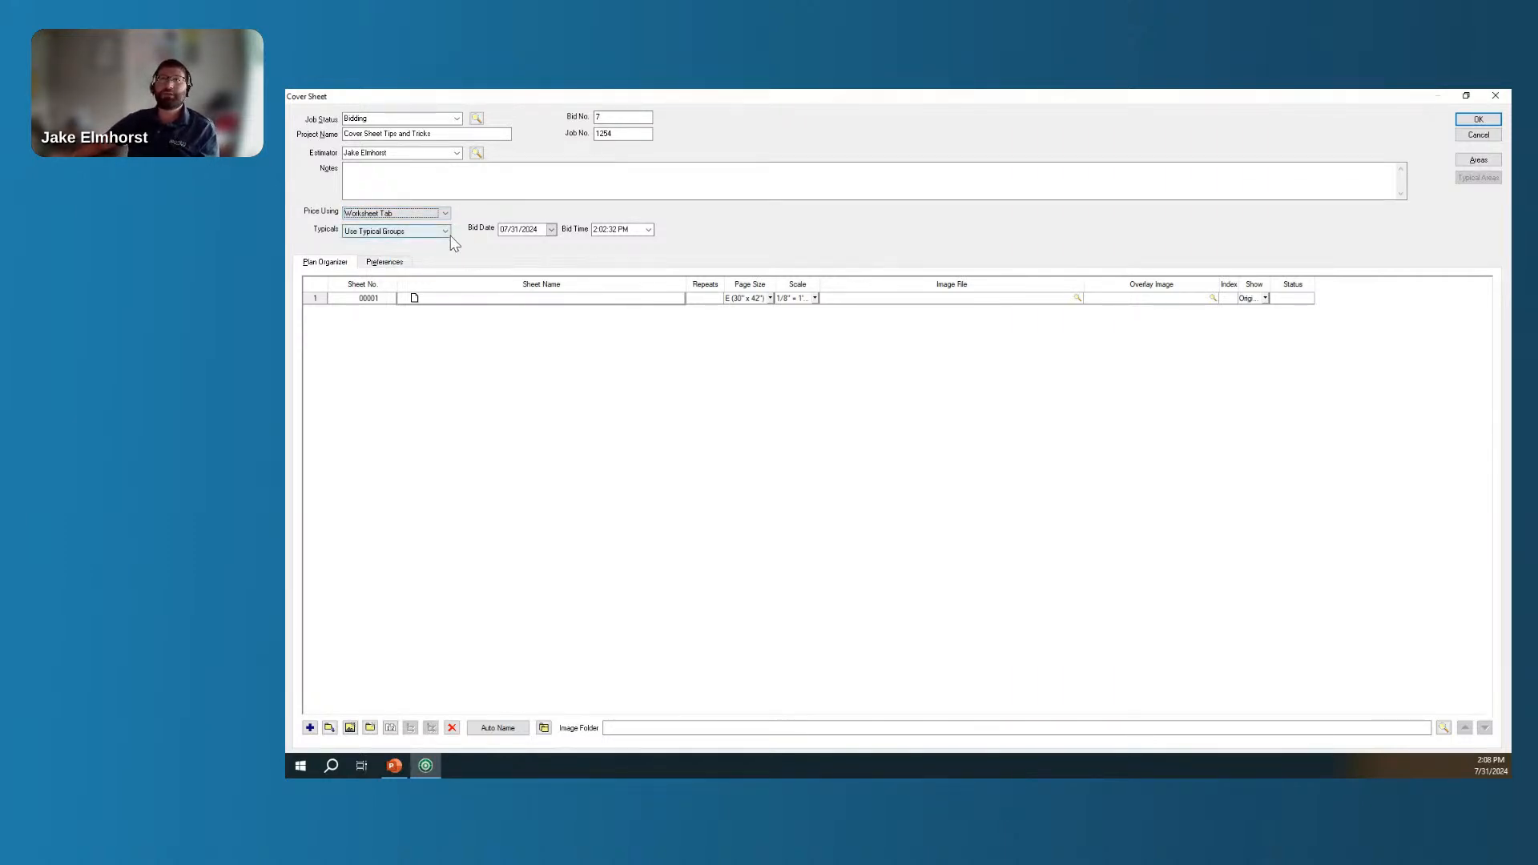
click(444, 229)
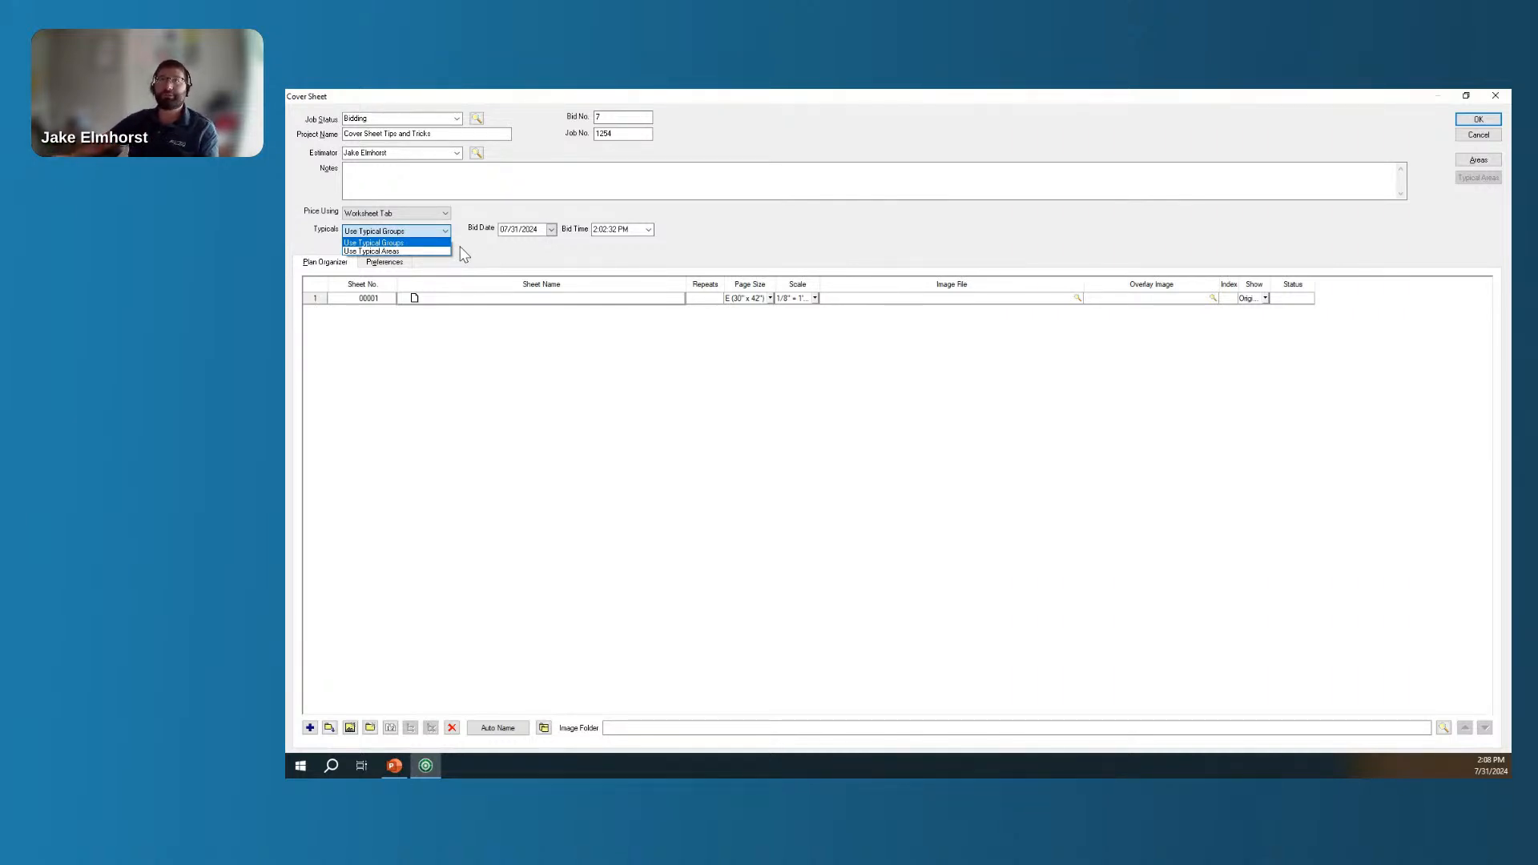
click(375, 242)
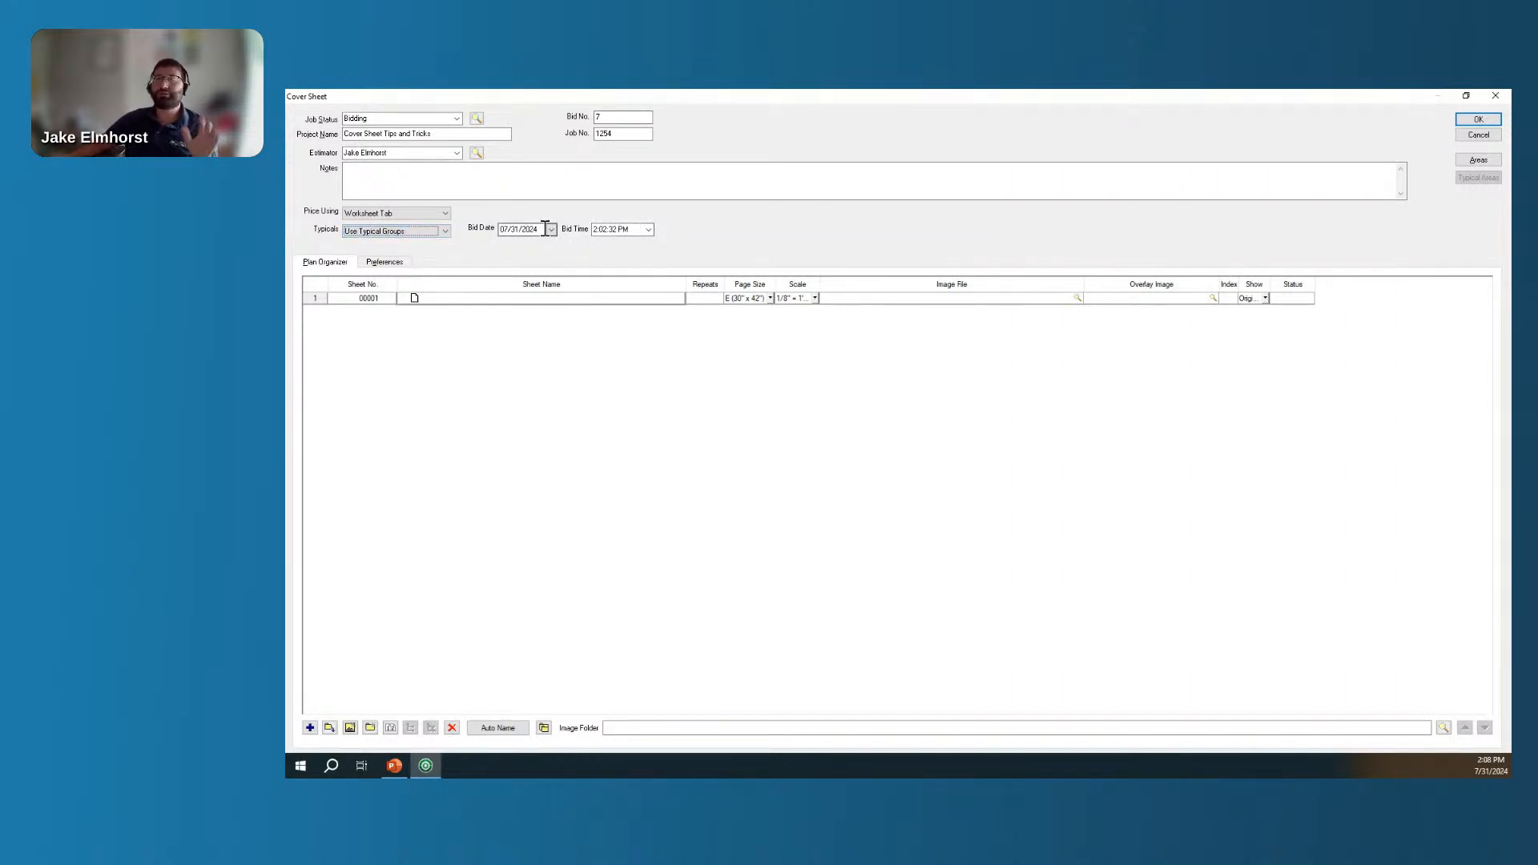
click(615, 229)
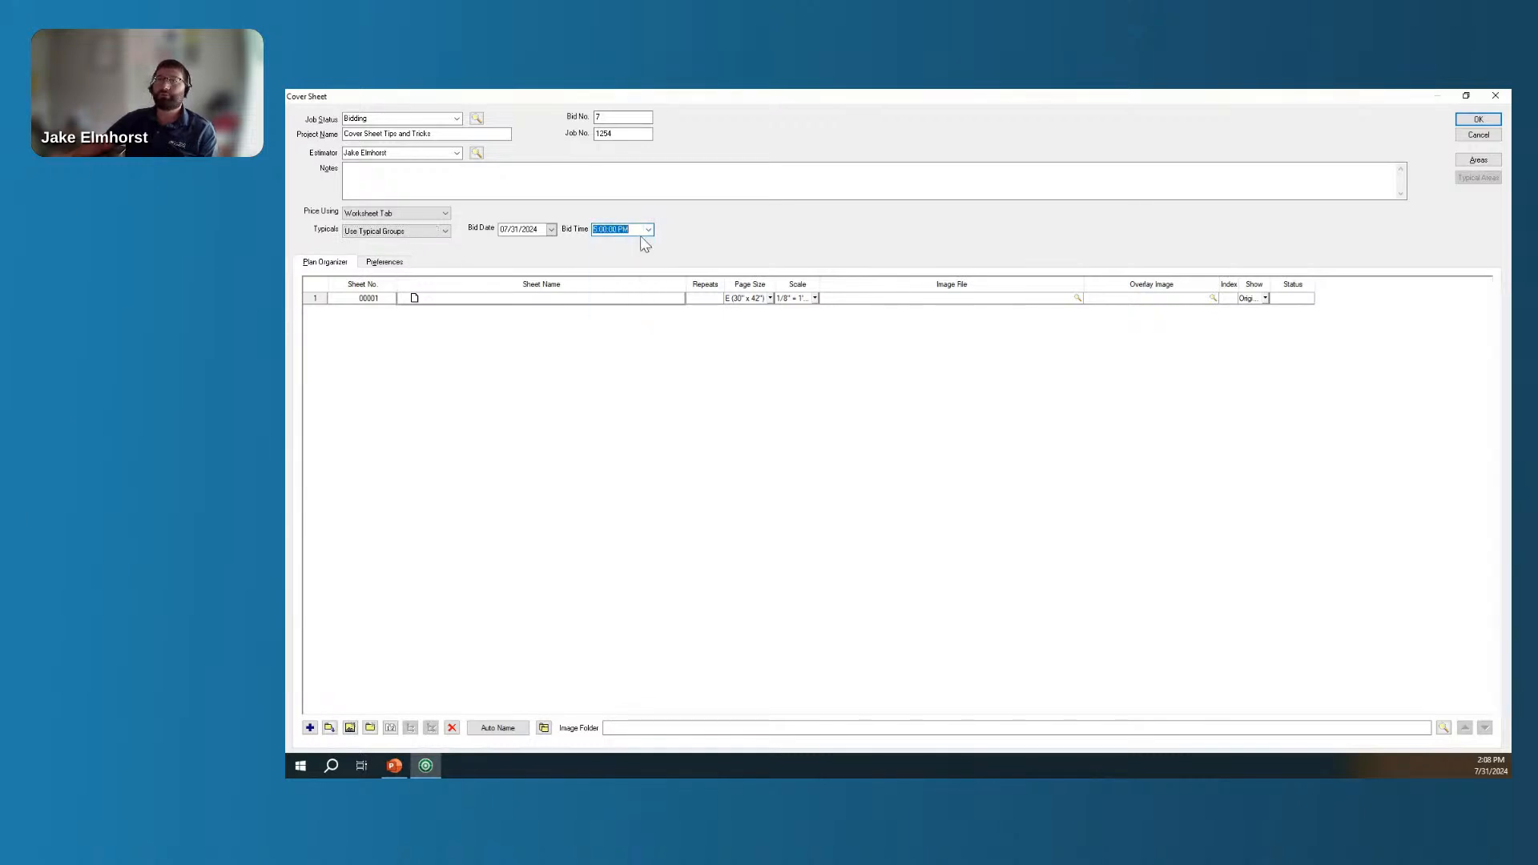
mouse_move(668, 249)
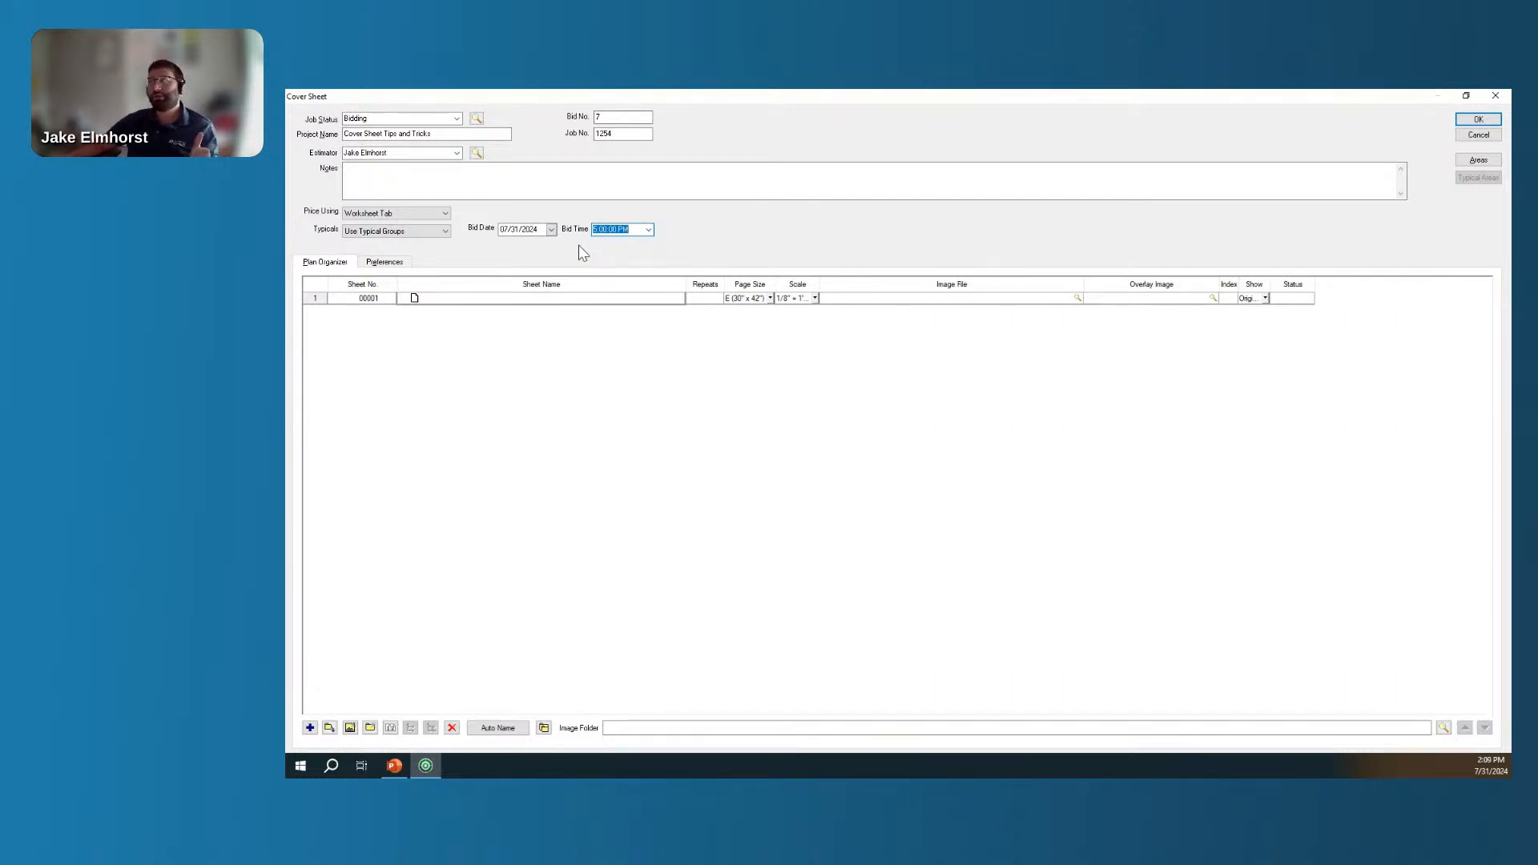
mouse_move(669, 217)
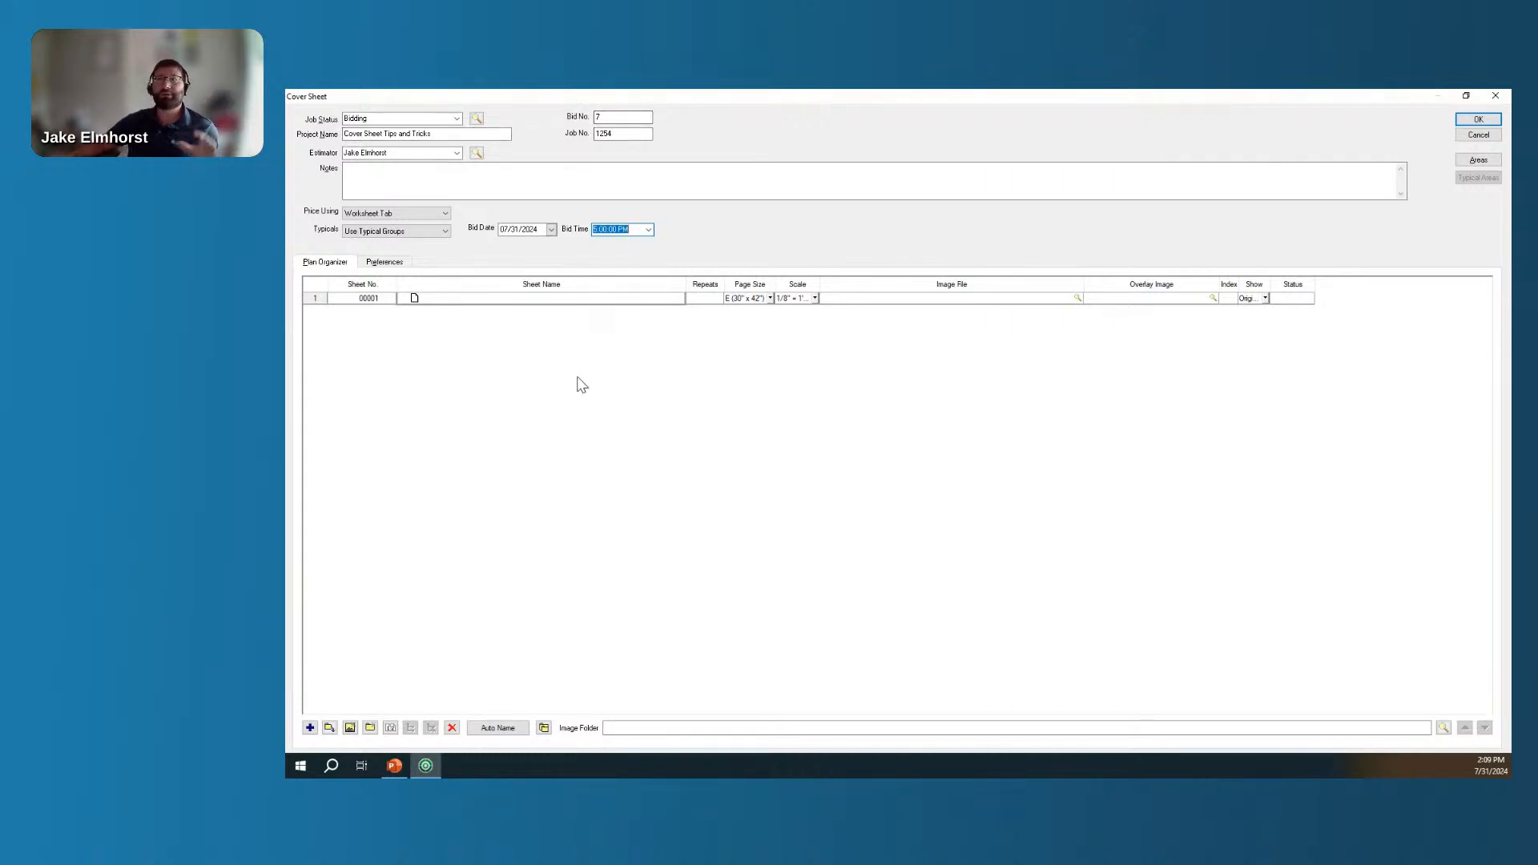
mouse_move(579, 395)
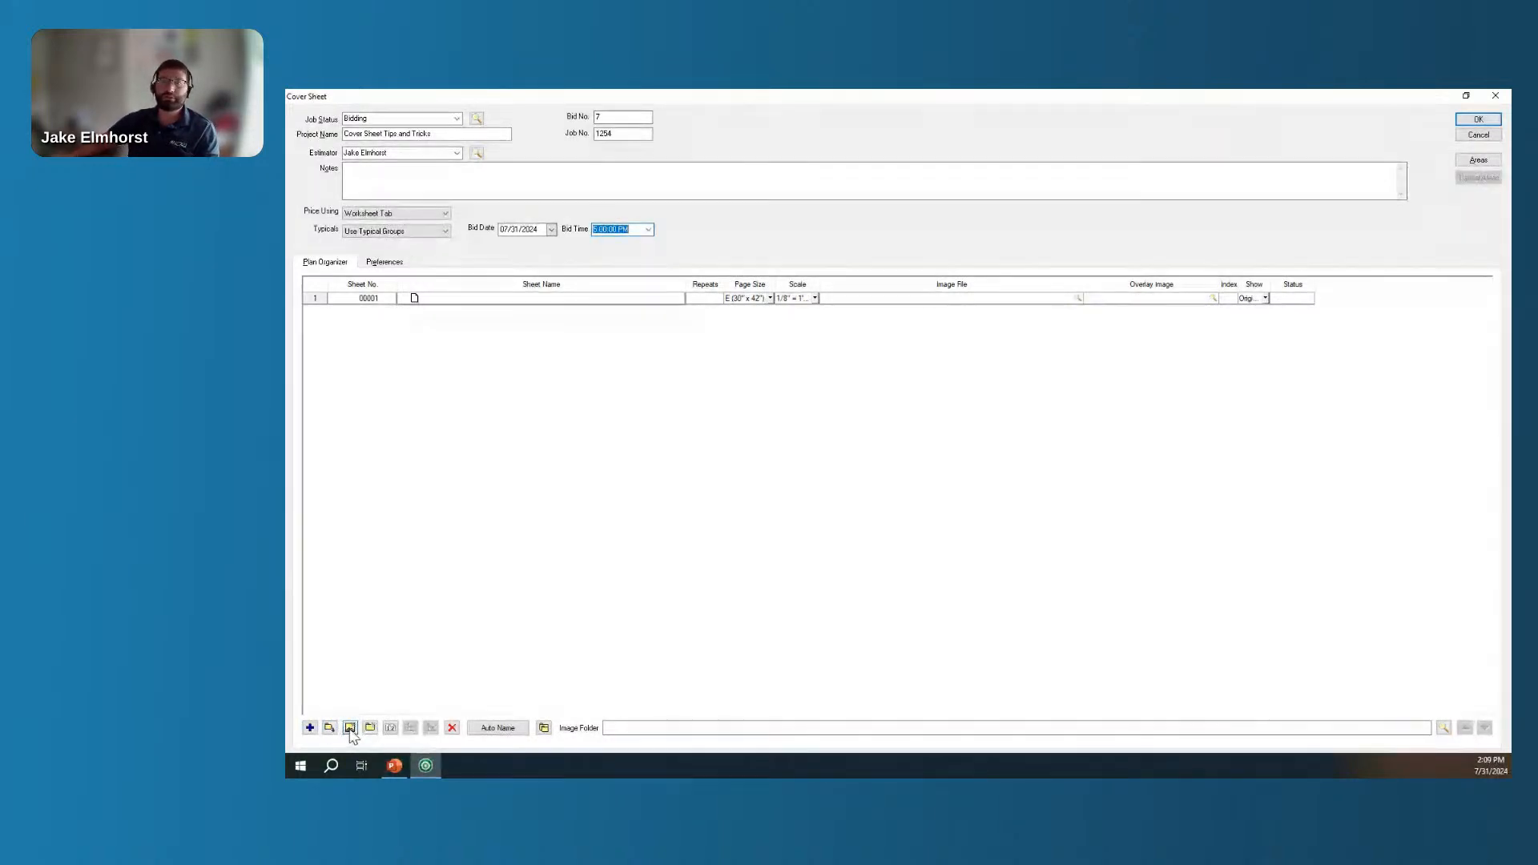
mouse_move(329, 728)
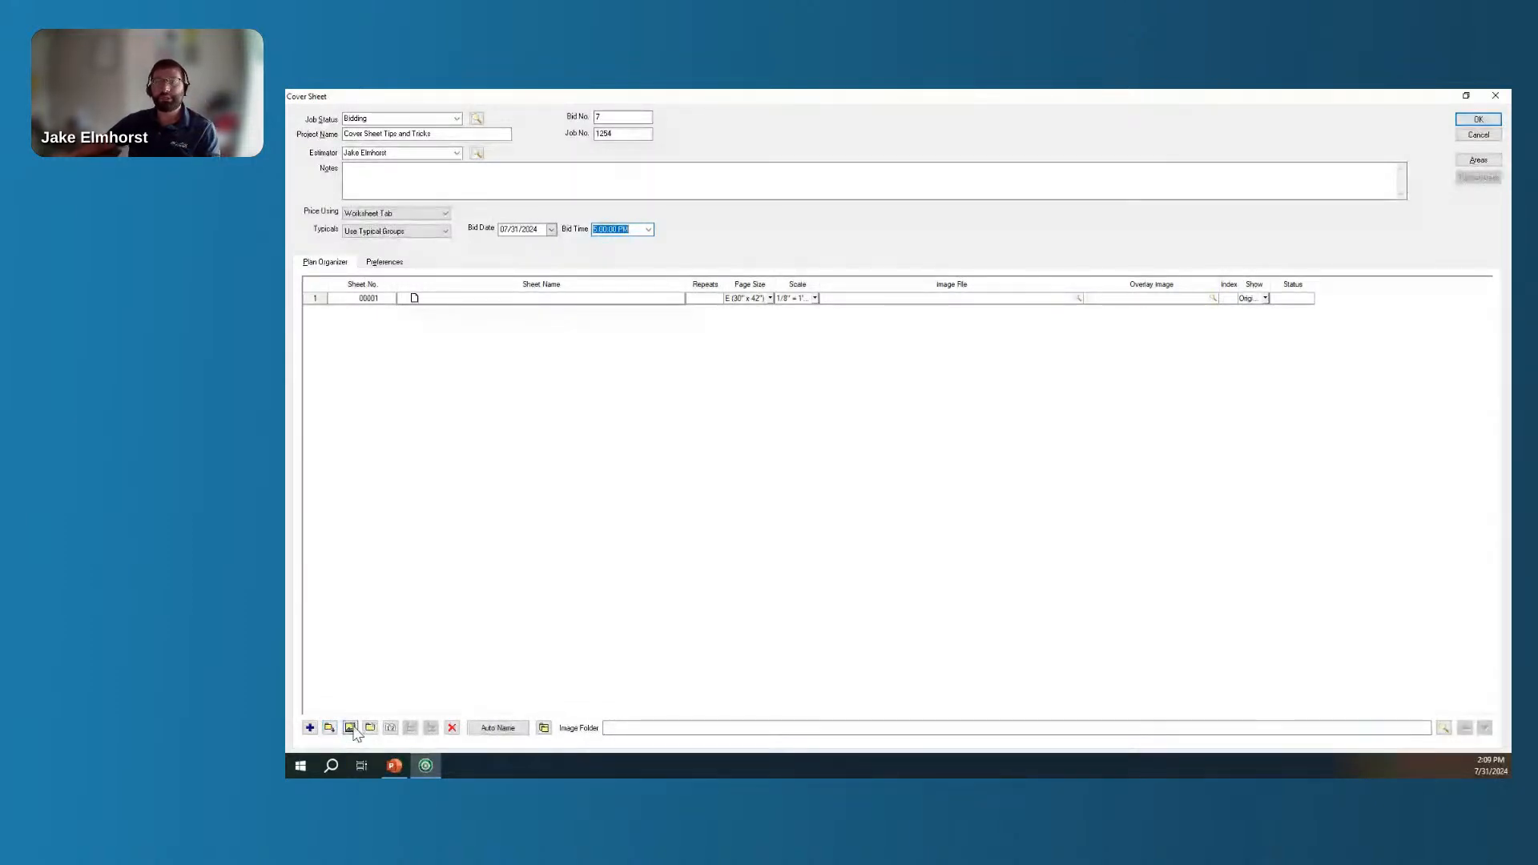
mouse_move(351, 728)
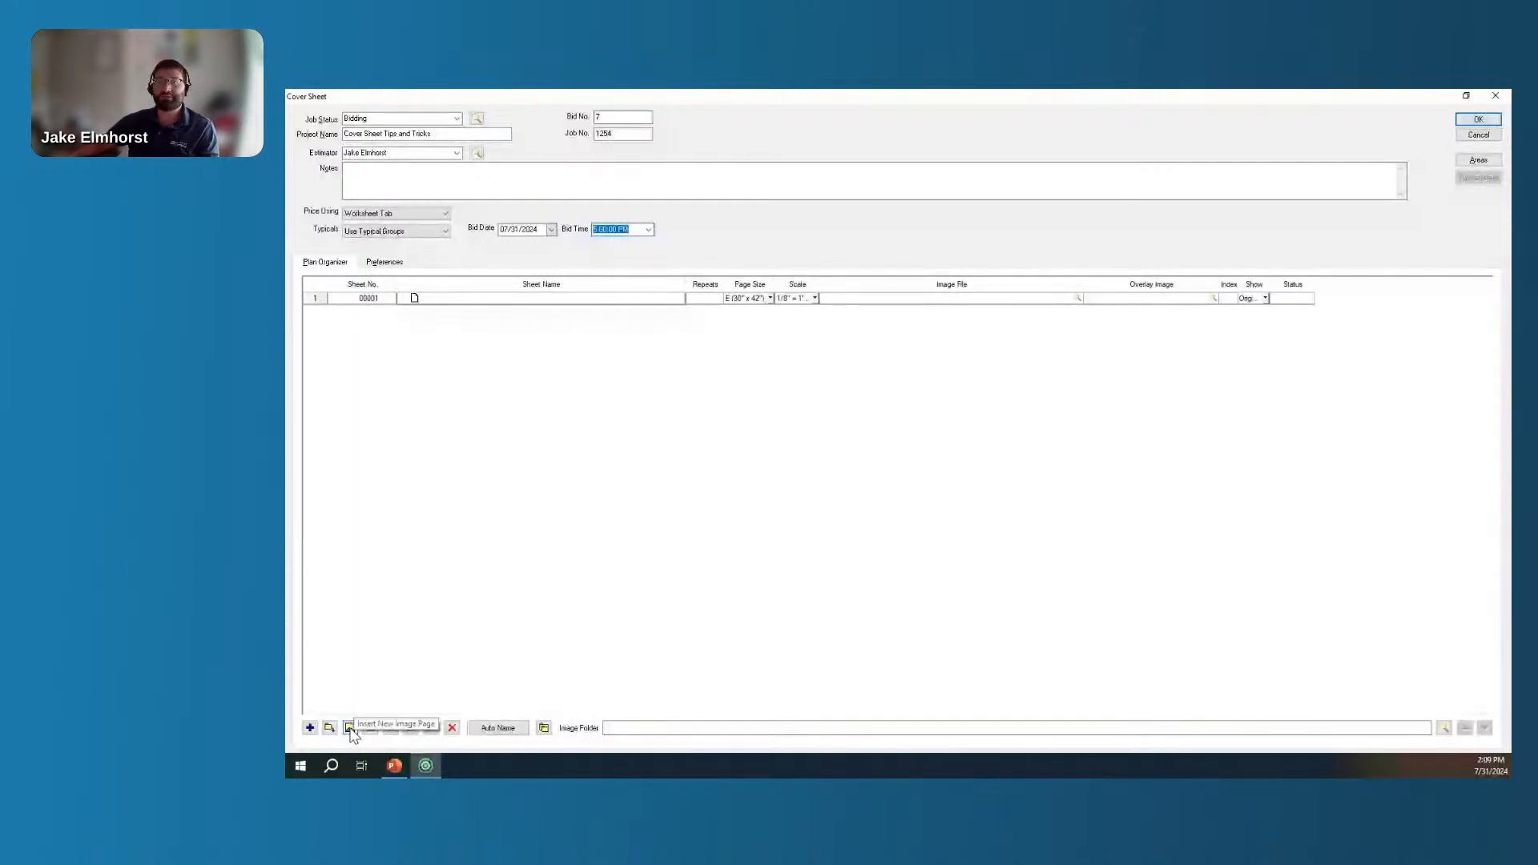
Import the Parkhill Project Set PDF's pages as plan sheets.
click(350, 727)
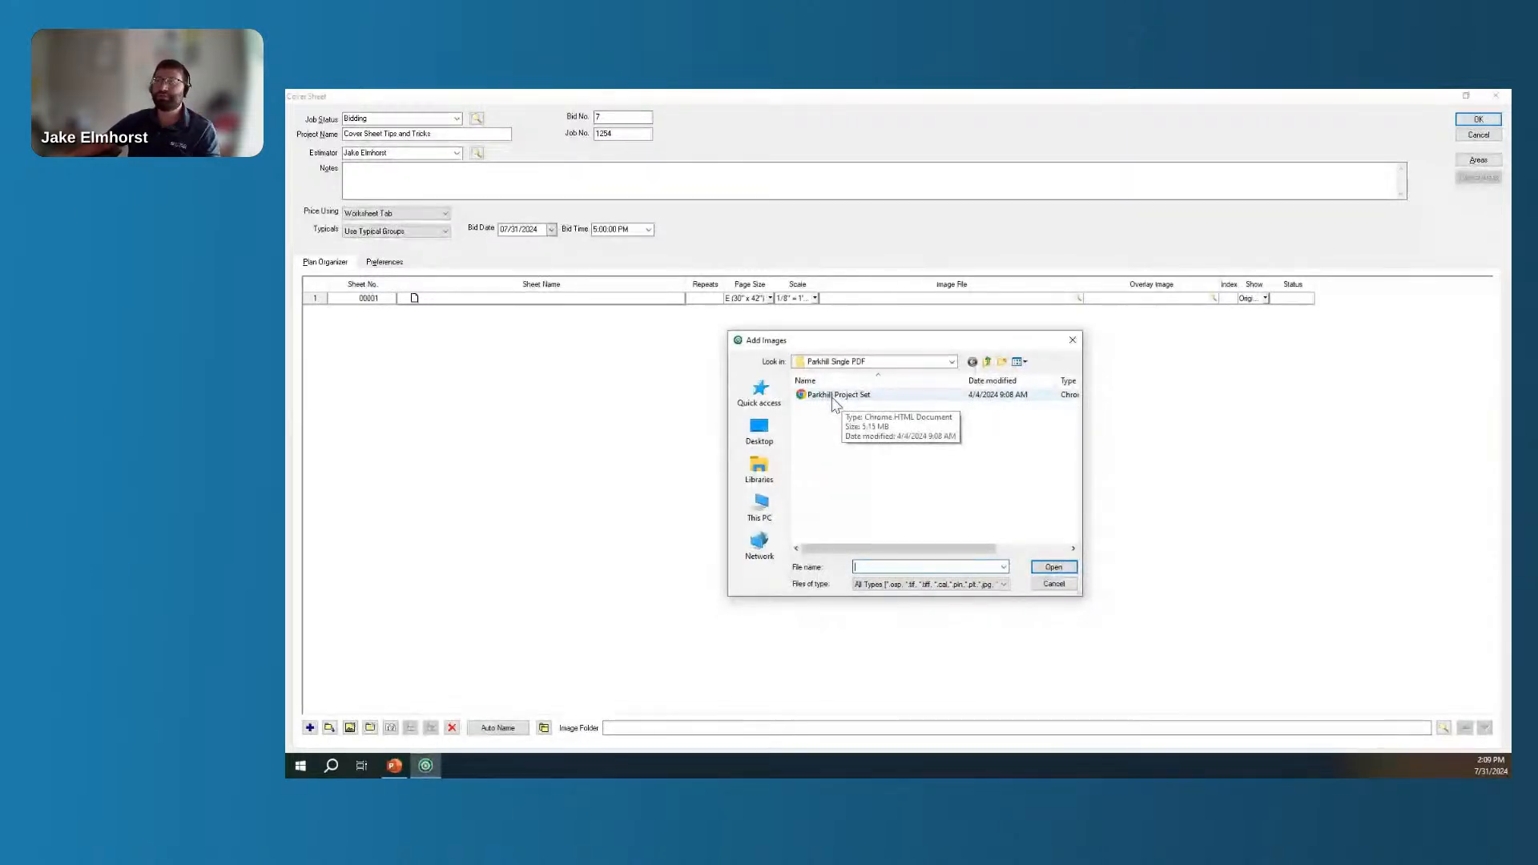
click(1055, 583)
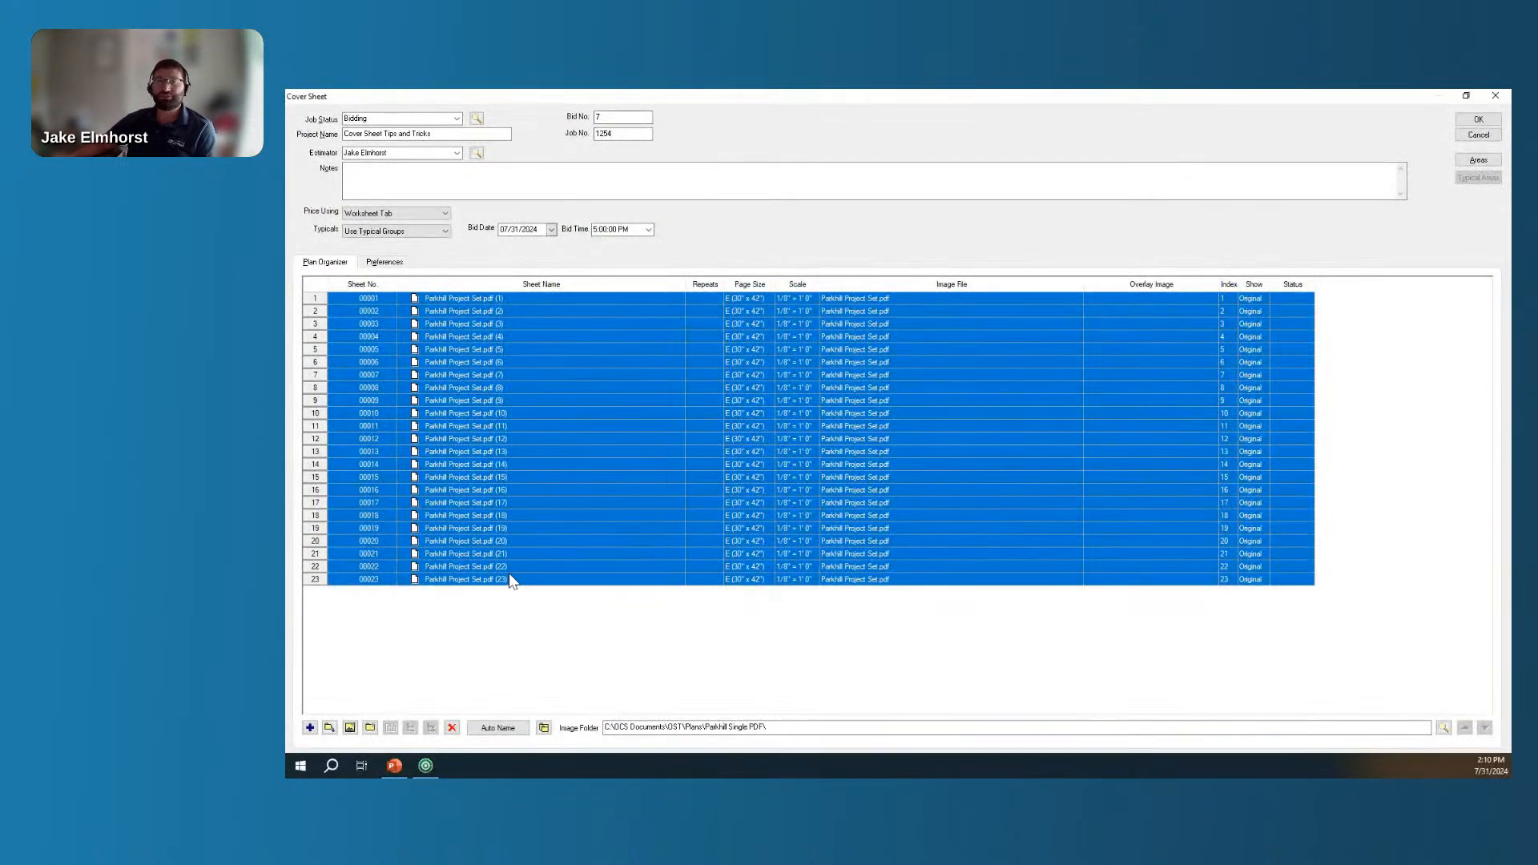
Start Auto Name and go to setting the sheet number and name locations.
click(497, 727)
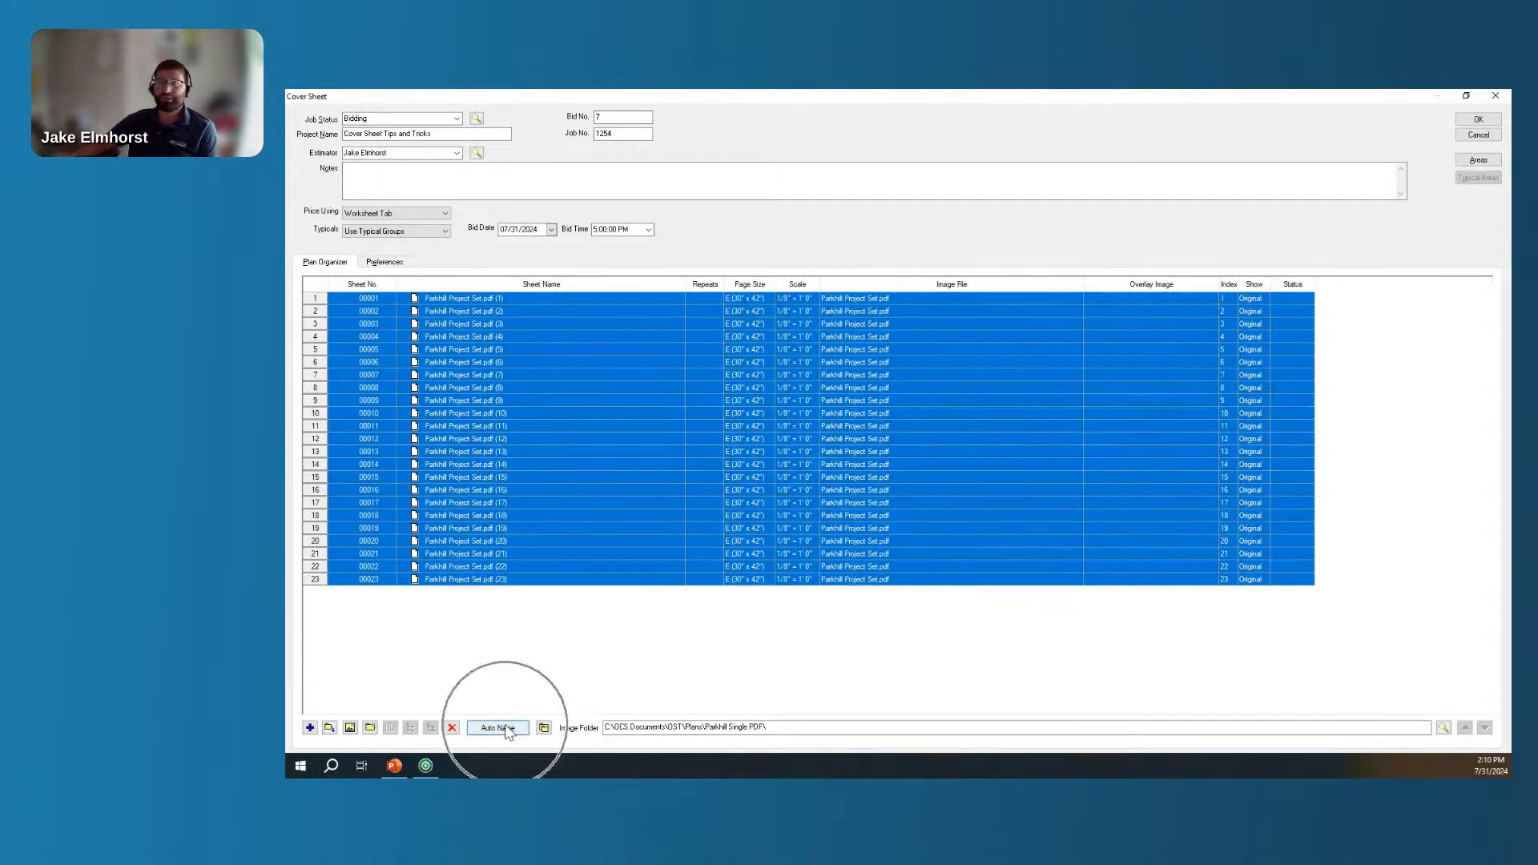
click(452, 727)
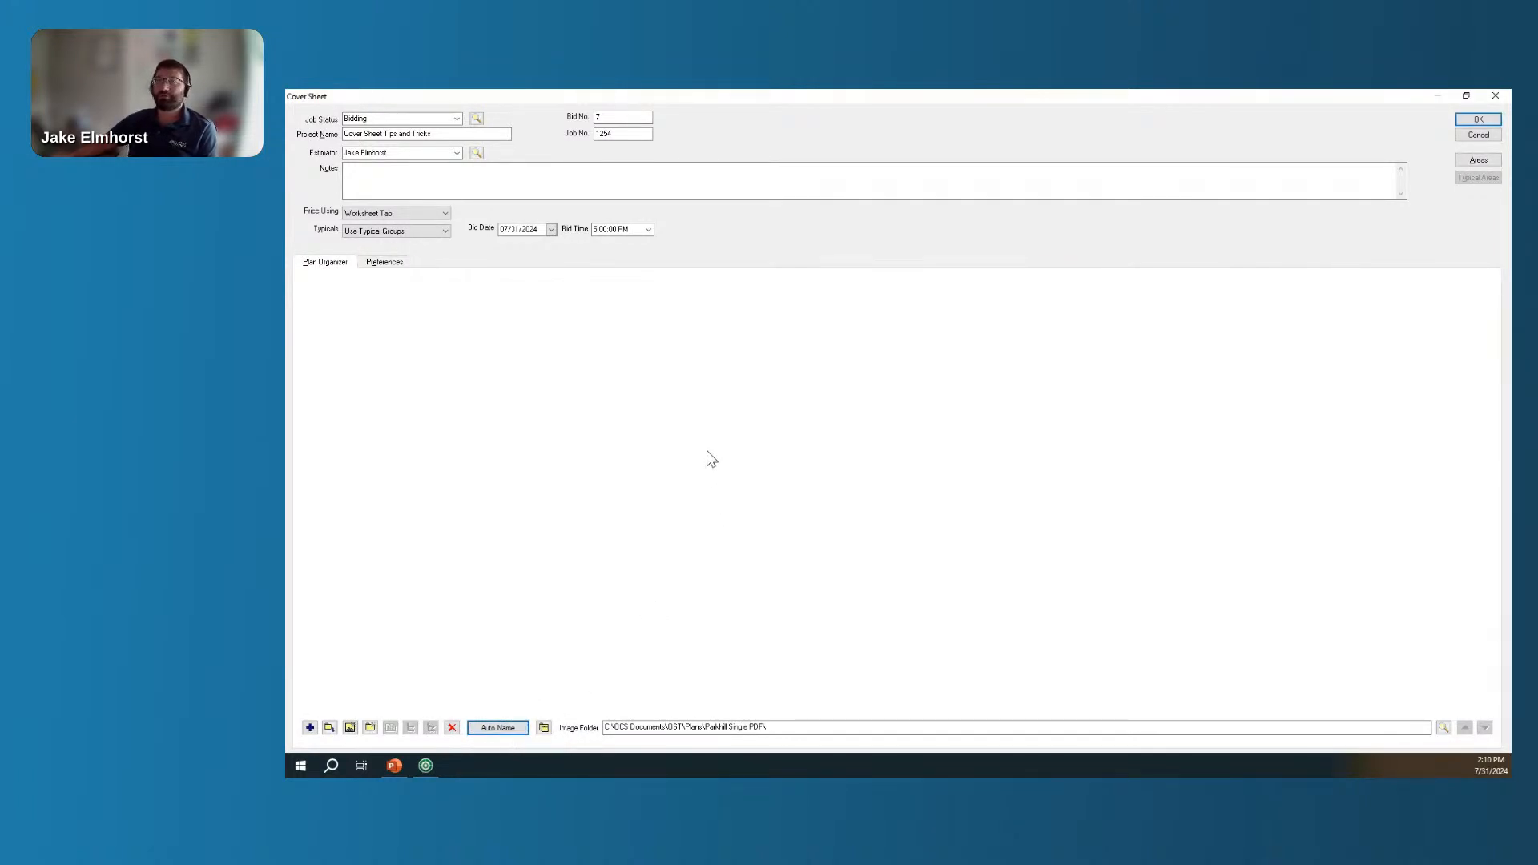
mouse_move(1204, 438)
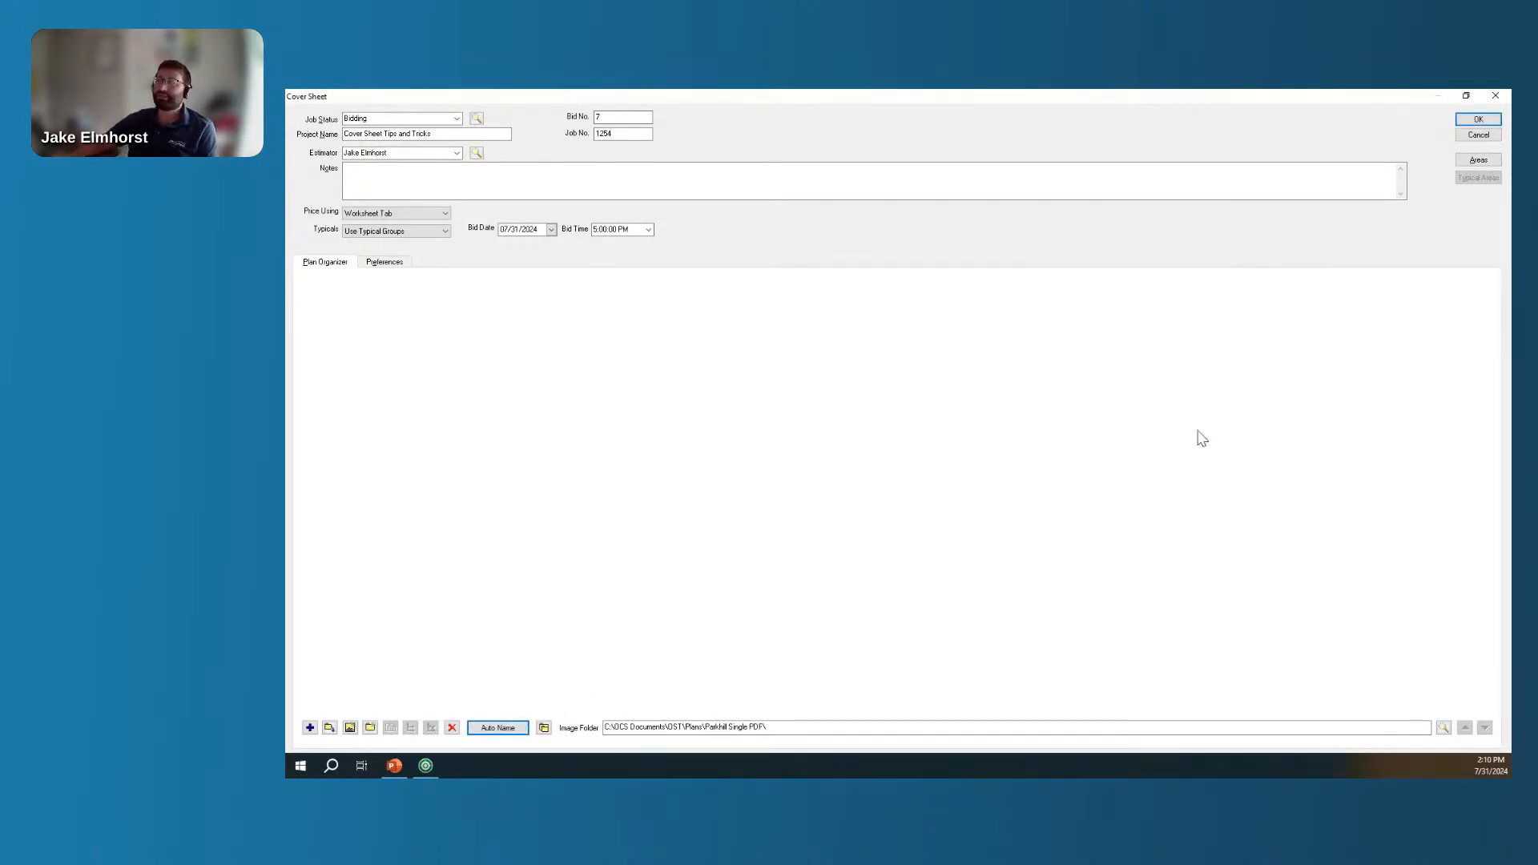
mouse_move(1327, 534)
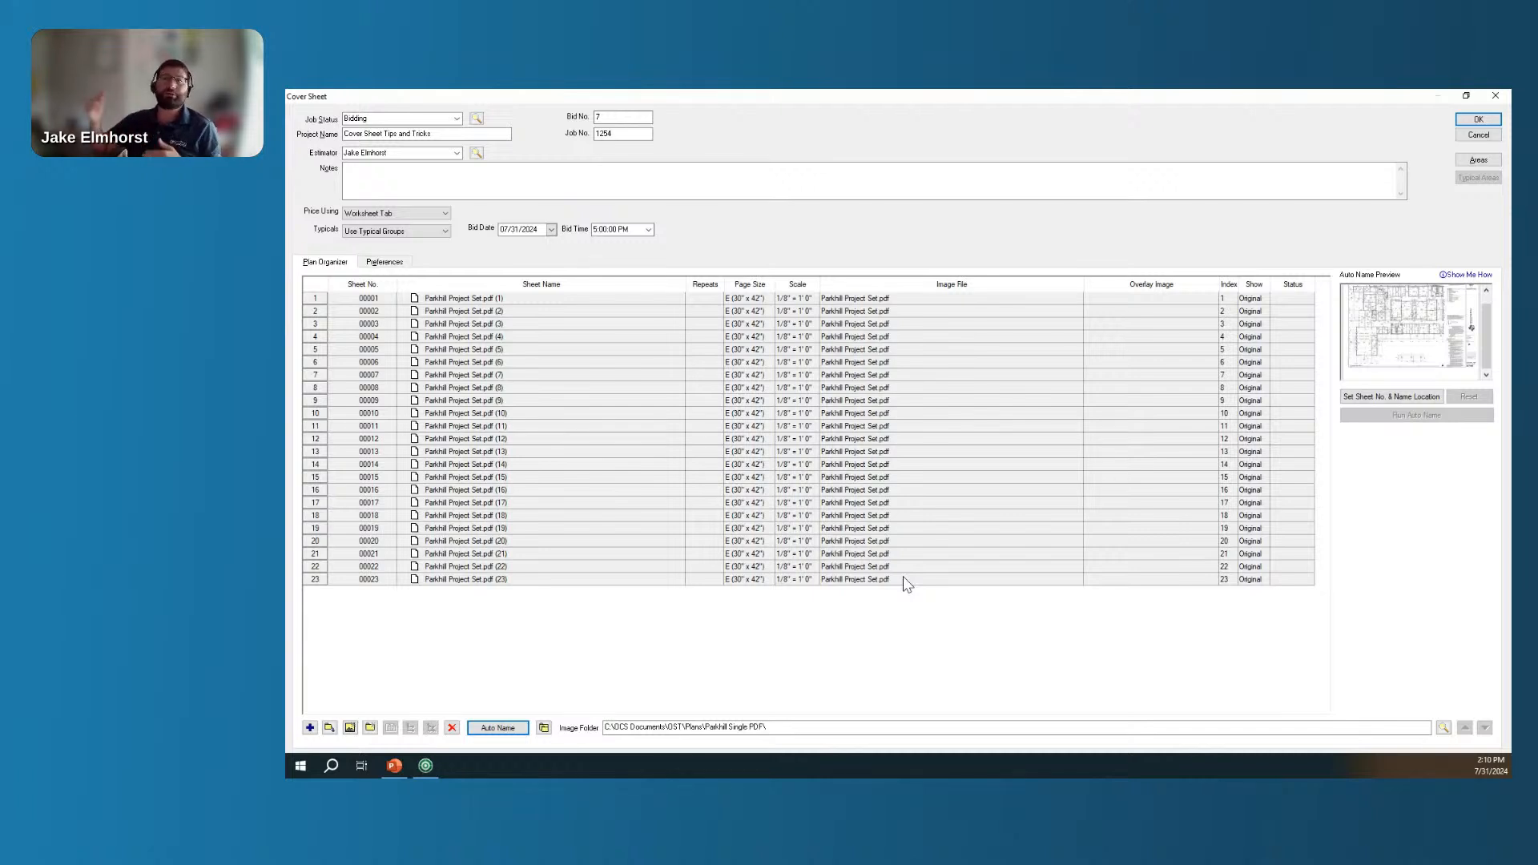
mouse_move(950, 564)
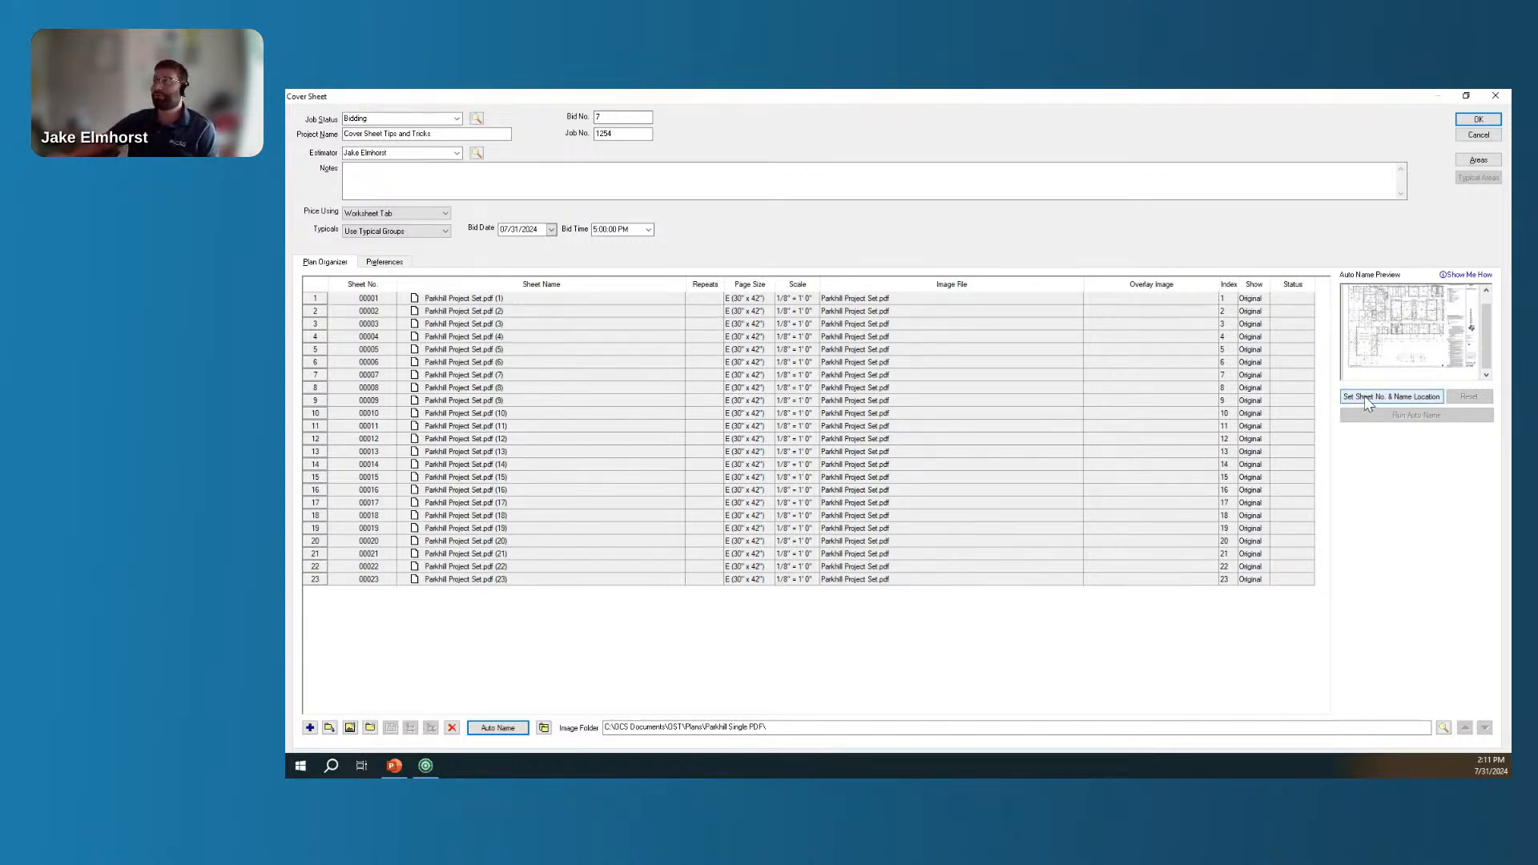
click(1391, 396)
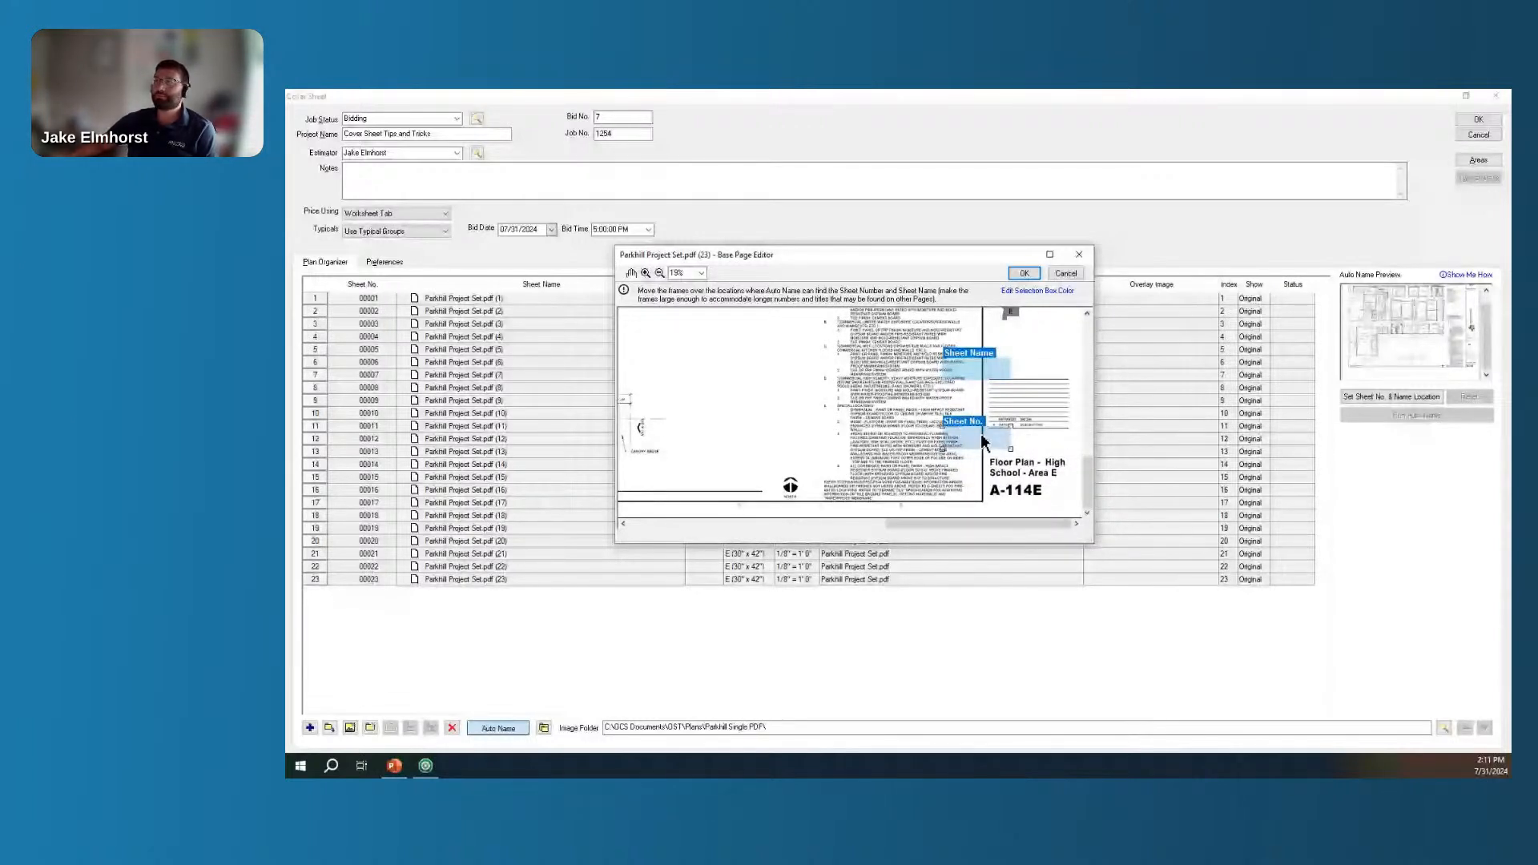
Place the sheet-number region over A-114E and the sheet-name region over the Floor Plan title.
drag(963, 421, 1012, 488)
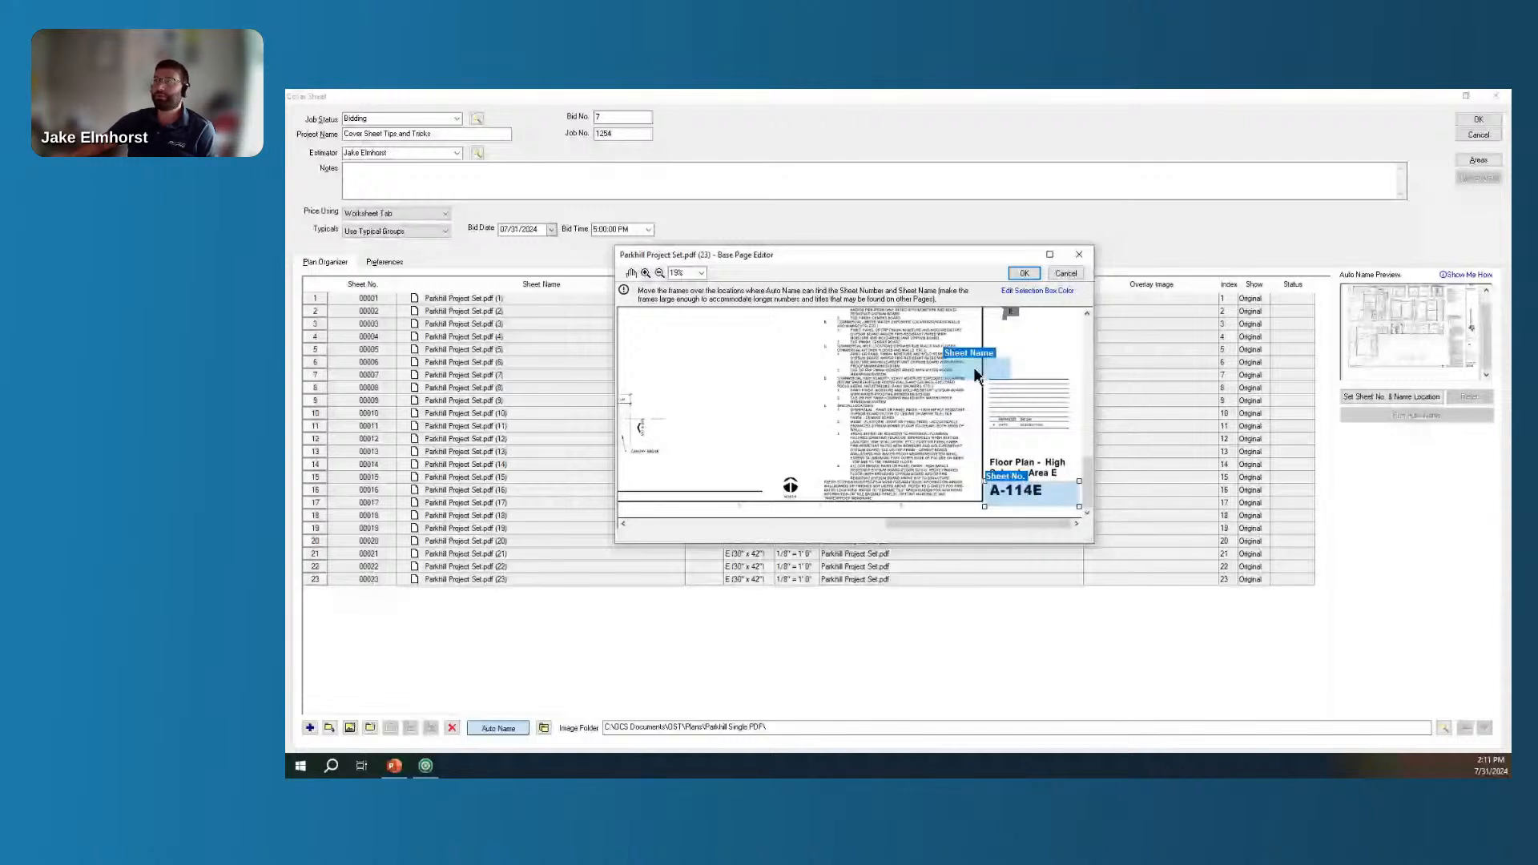
drag(968, 352, 1011, 447)
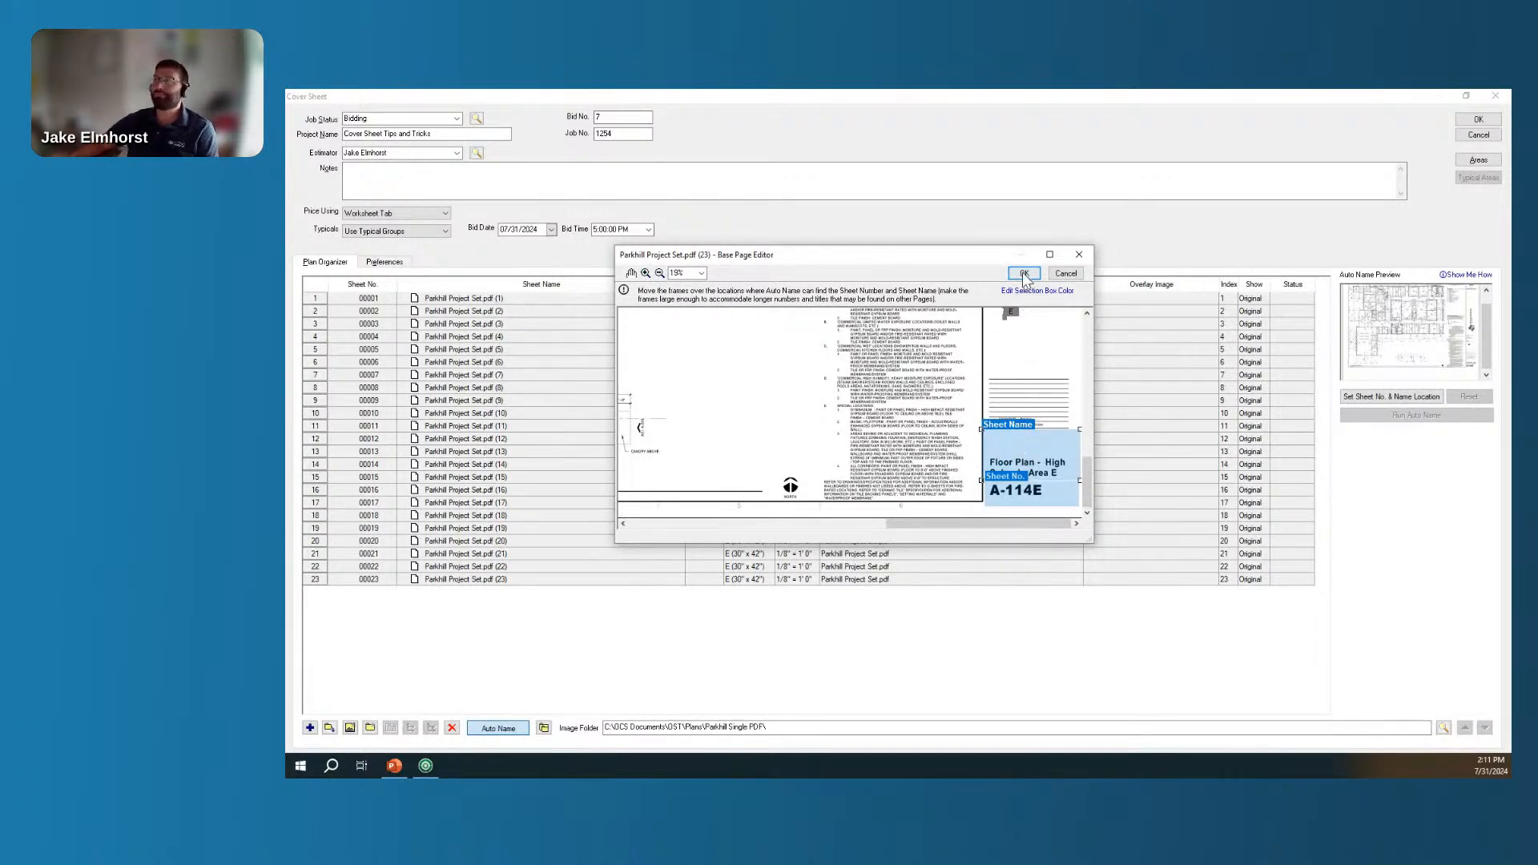
Confirm the naming regions and run Auto Name on all plan pages.
click(1022, 273)
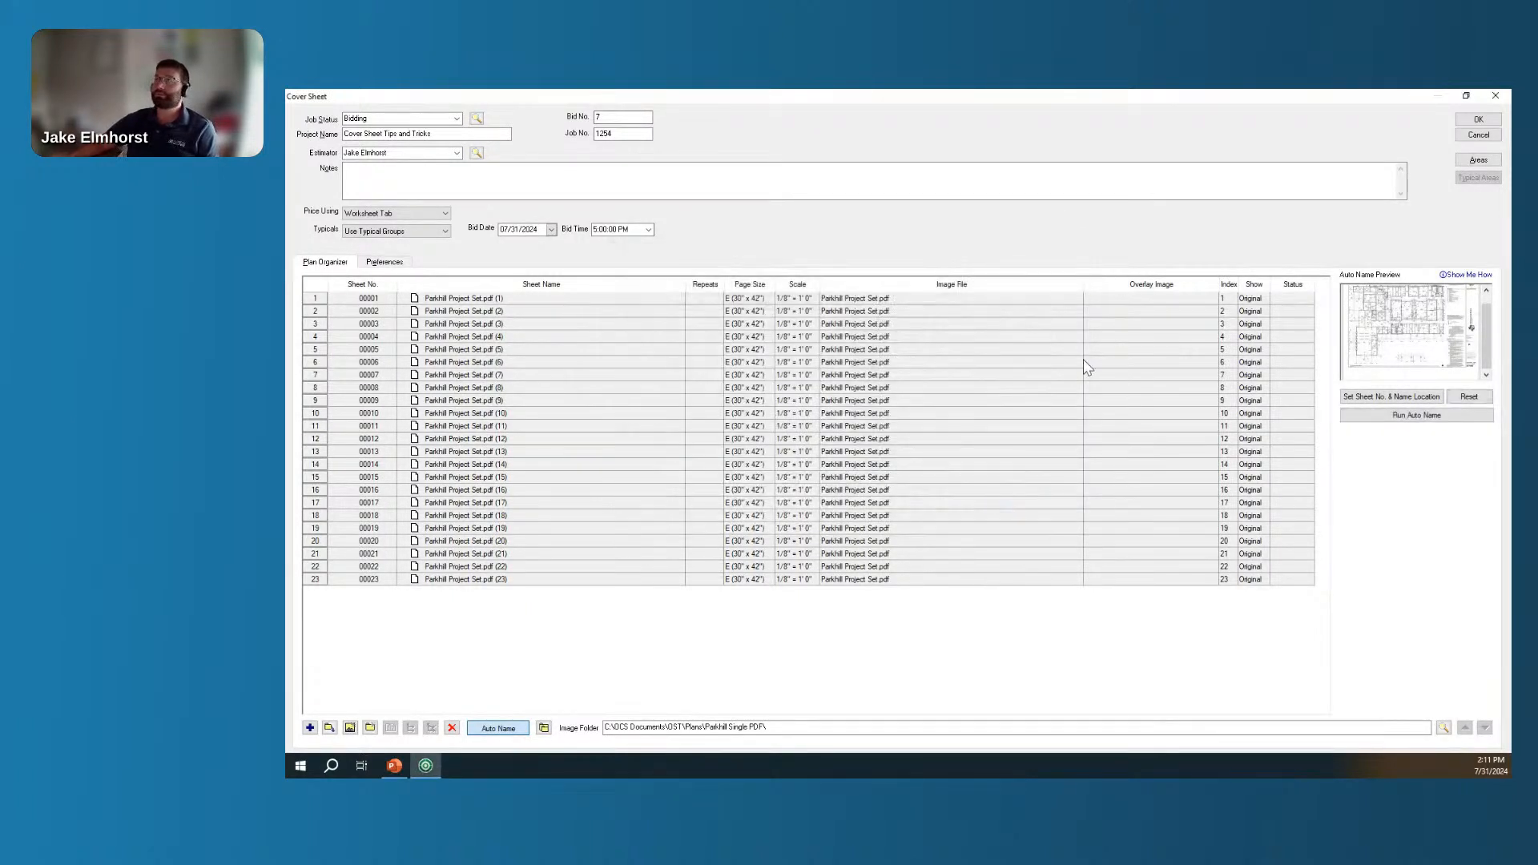
mouse_move(1297, 382)
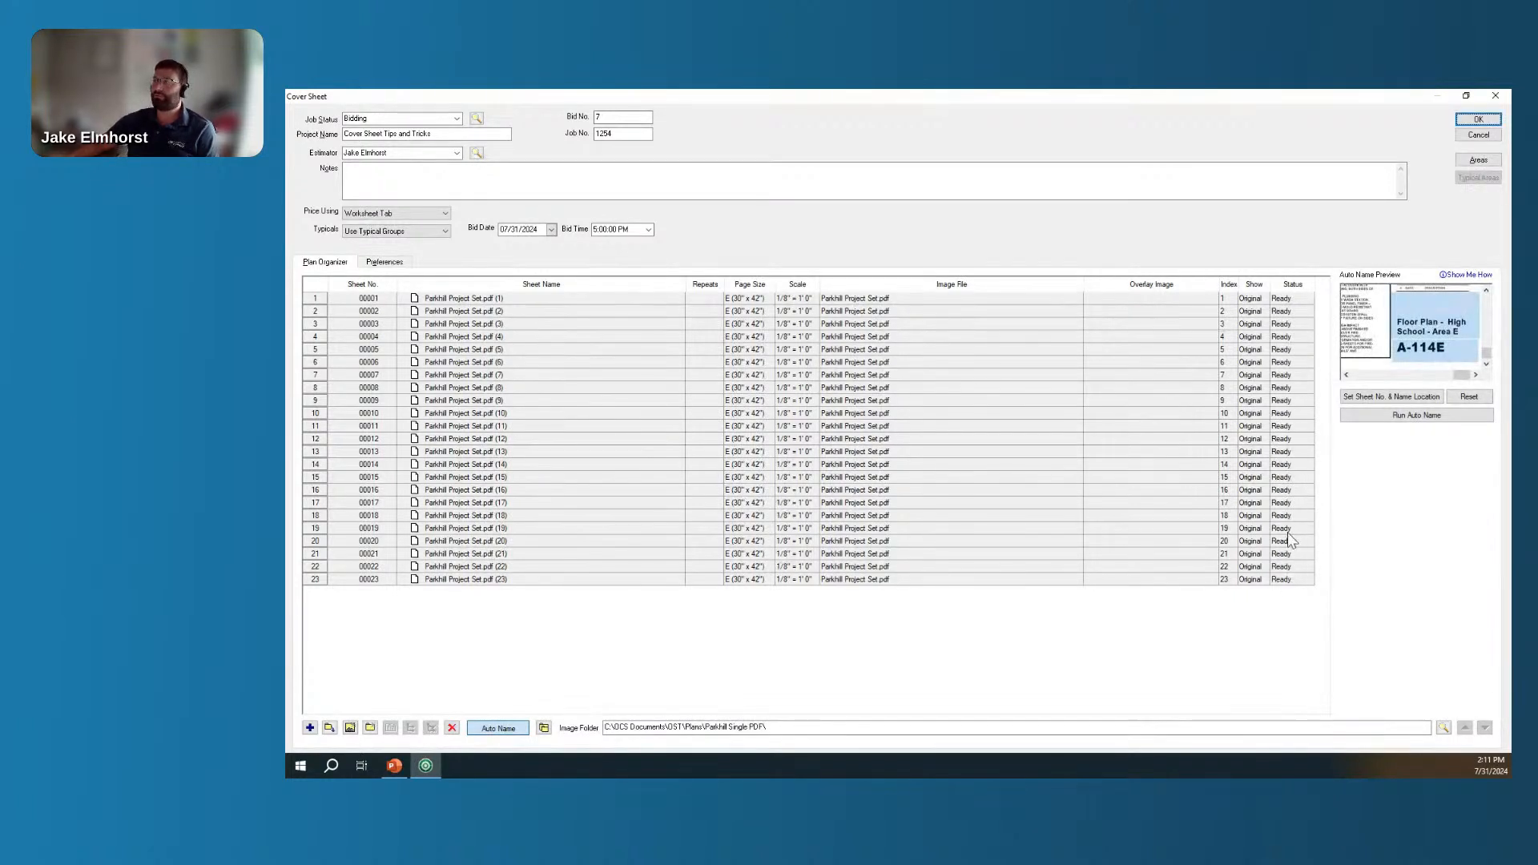
mouse_move(1290, 300)
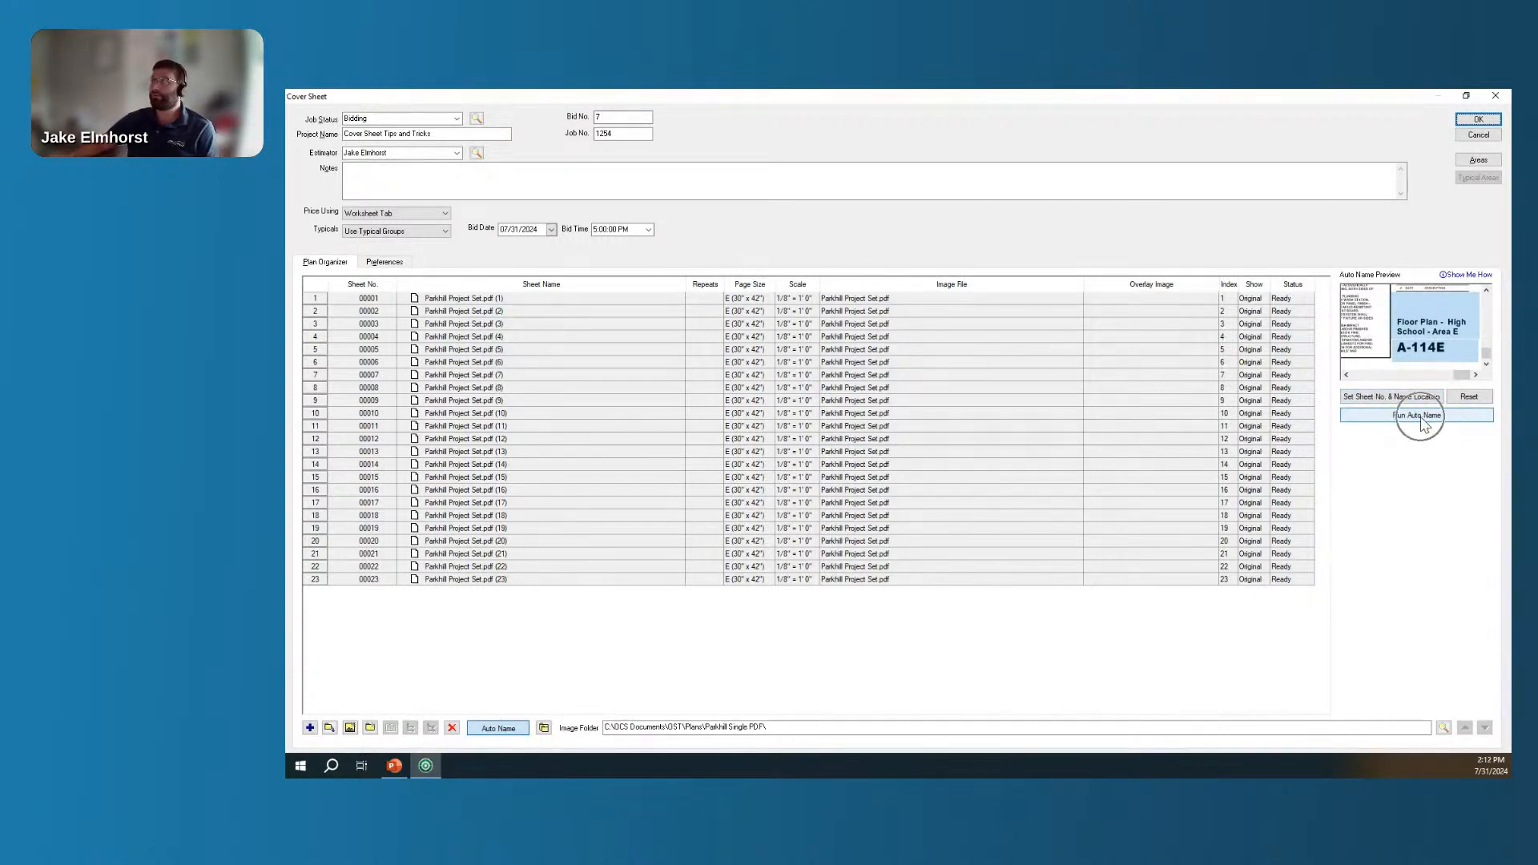
click(1415, 415)
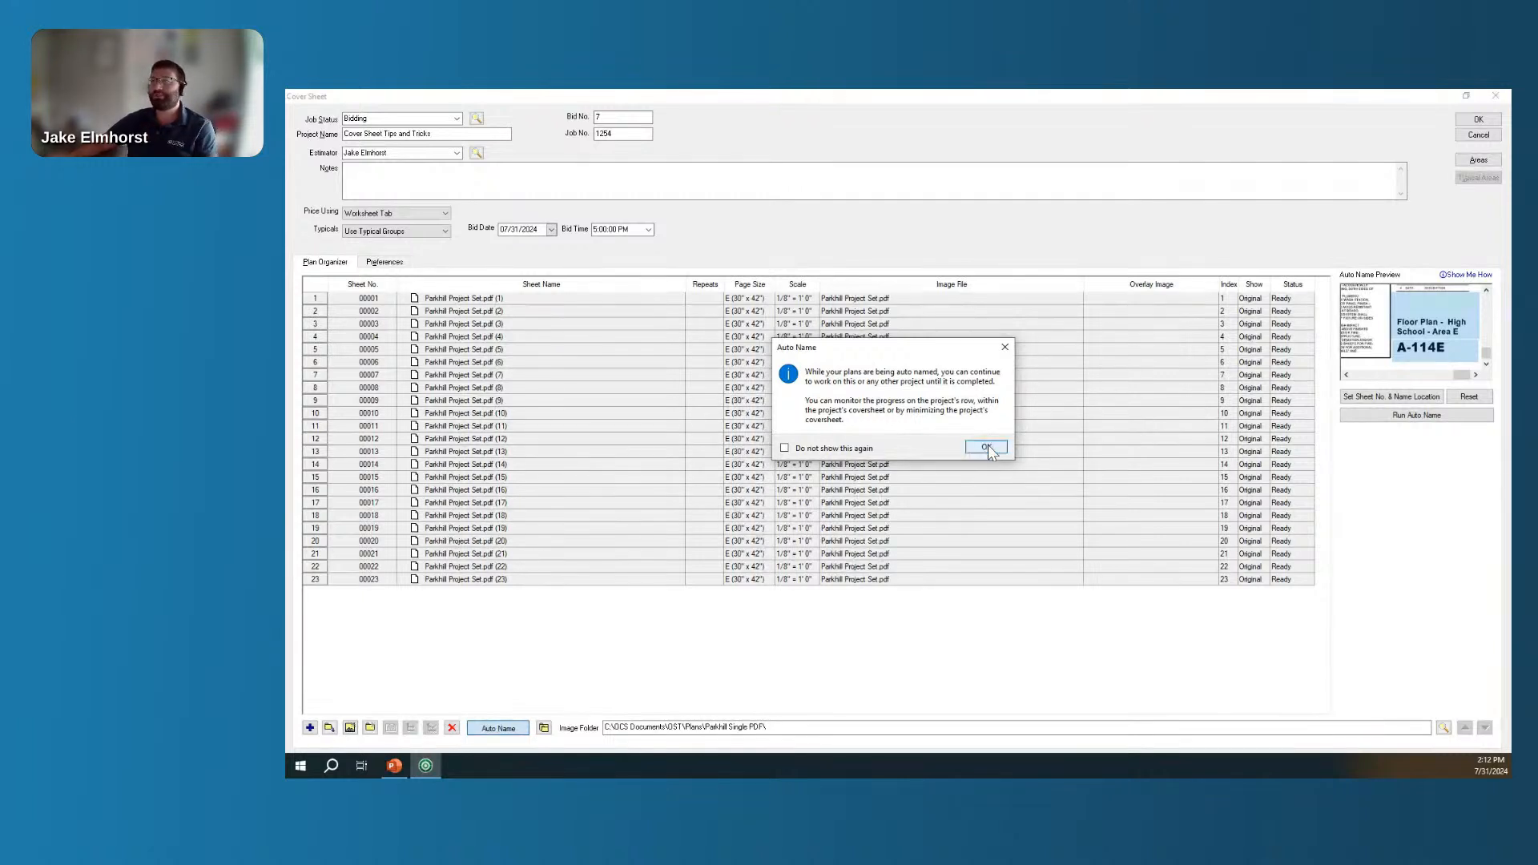
click(985, 447)
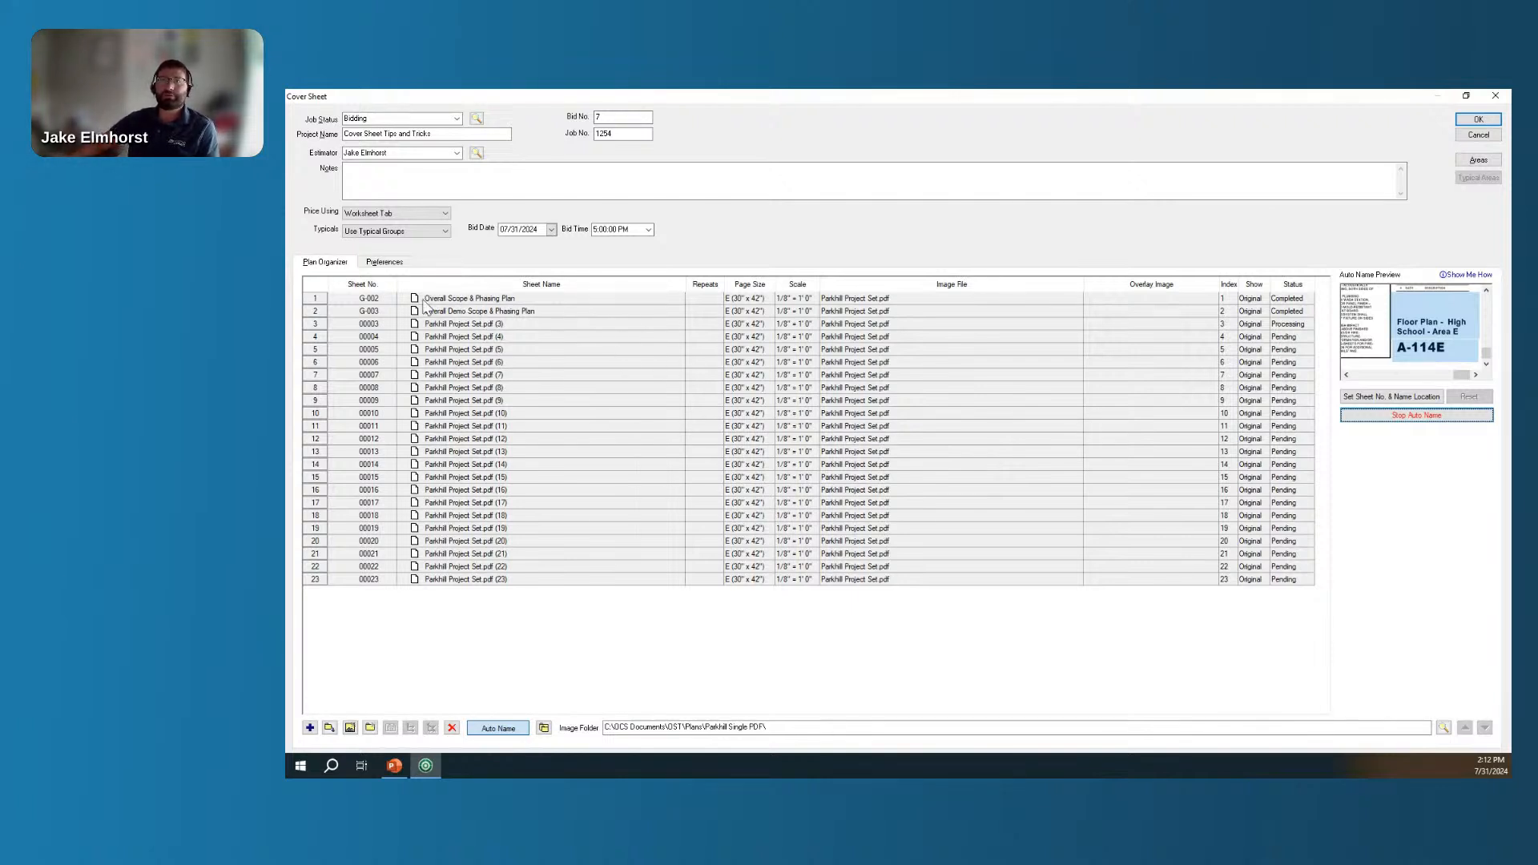
mouse_move(457, 311)
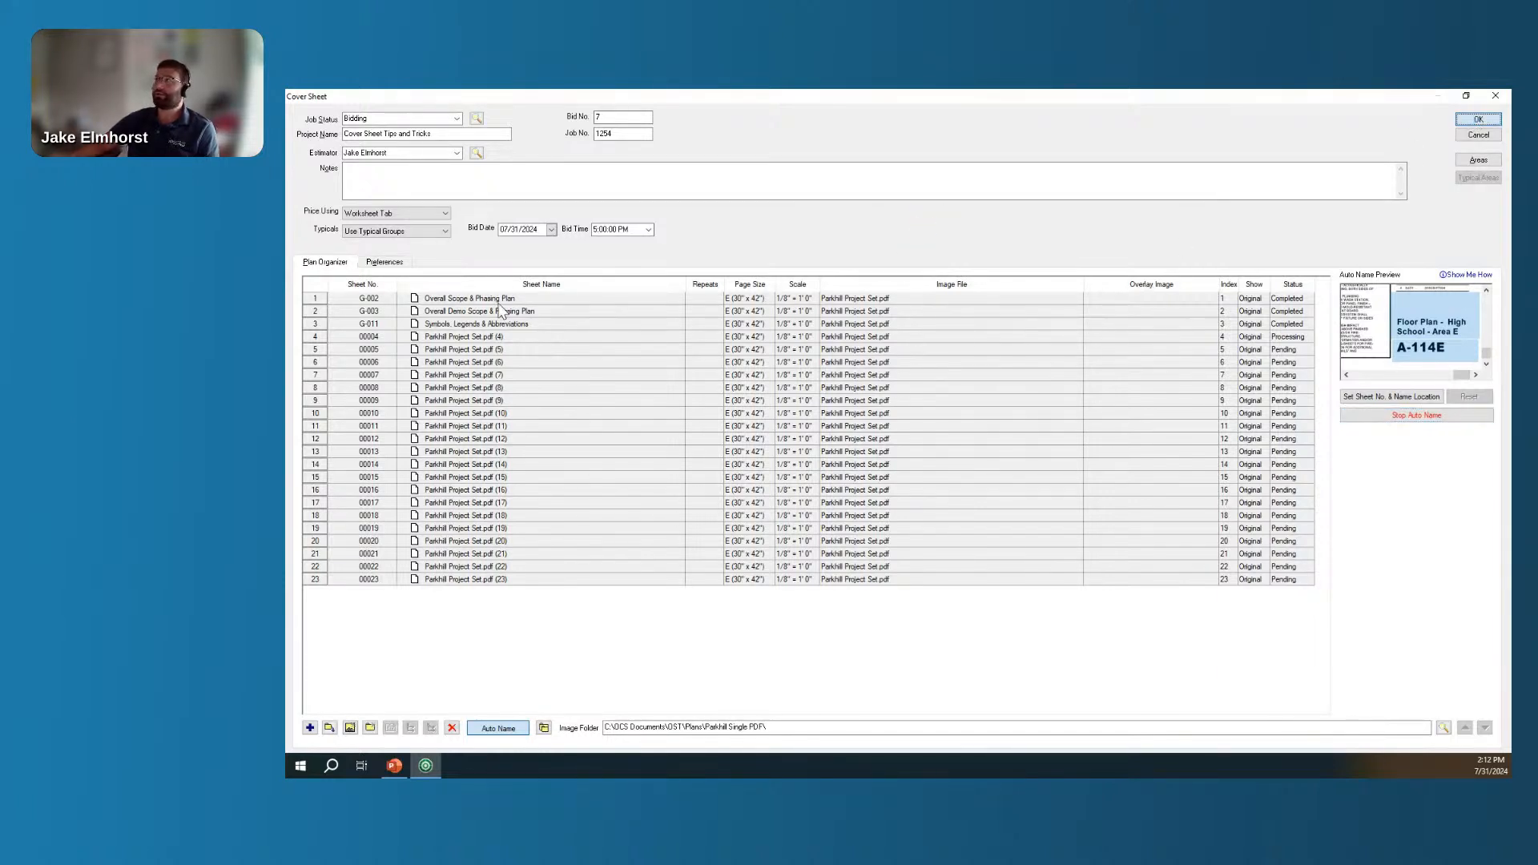
Close the cover sheet and open the bid to sheet G-002 Overall Scope & Phasing Plan.
click(1478, 118)
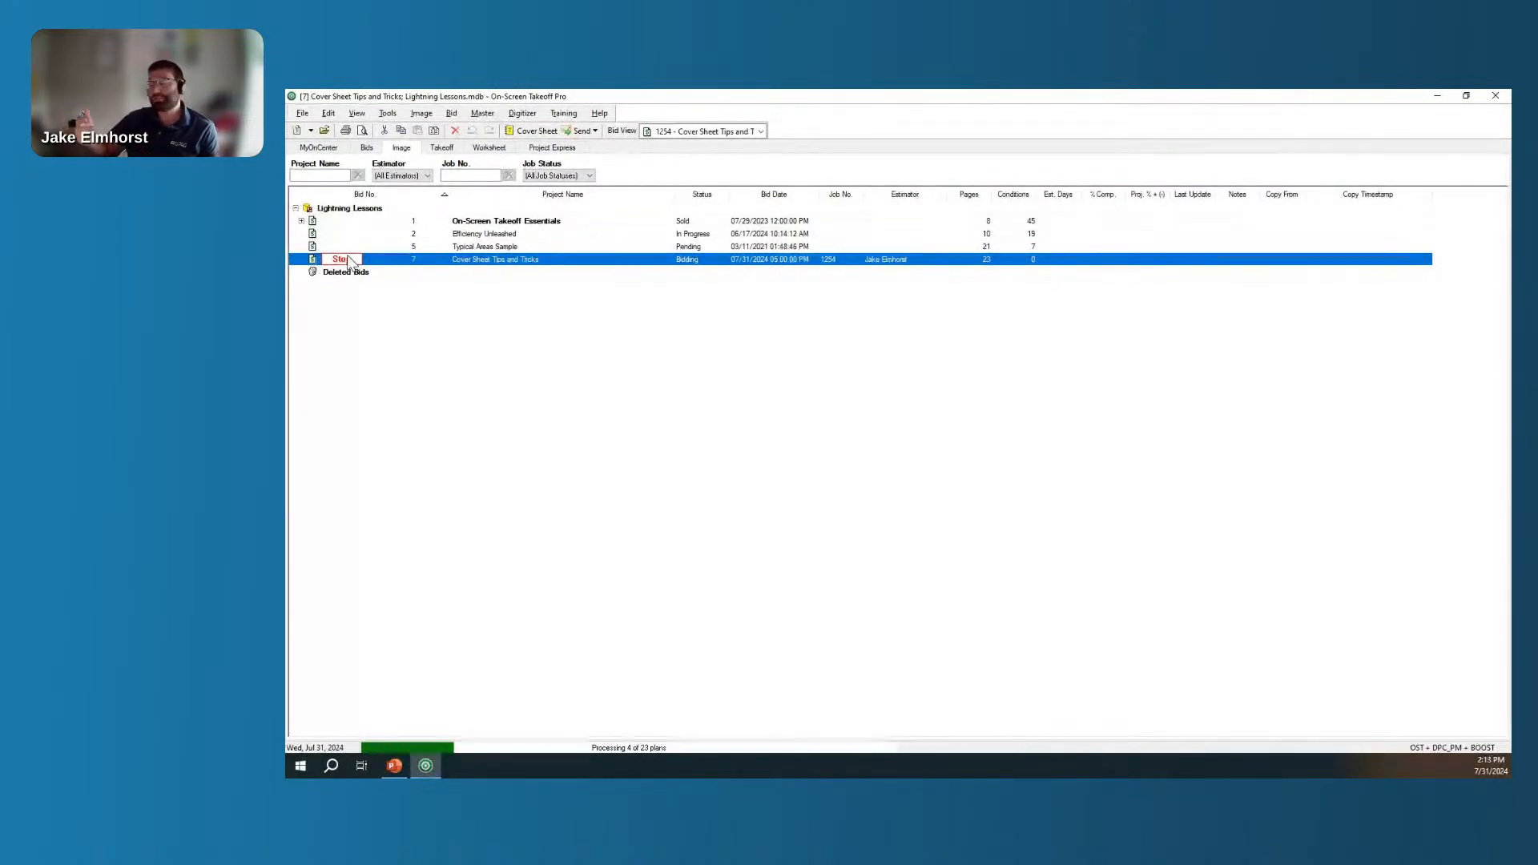
click(341, 260)
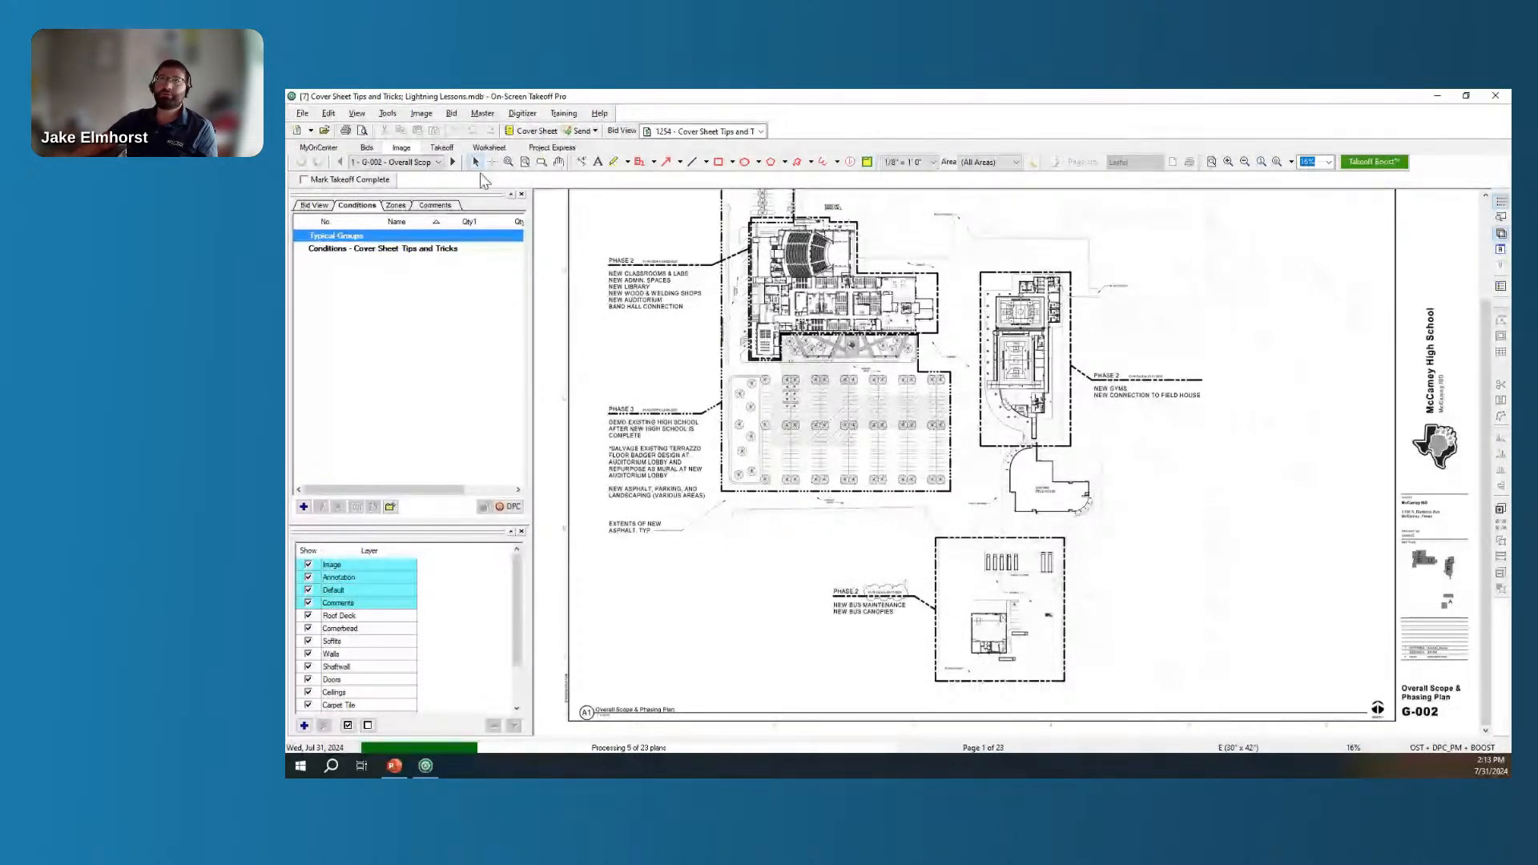
click(450, 162)
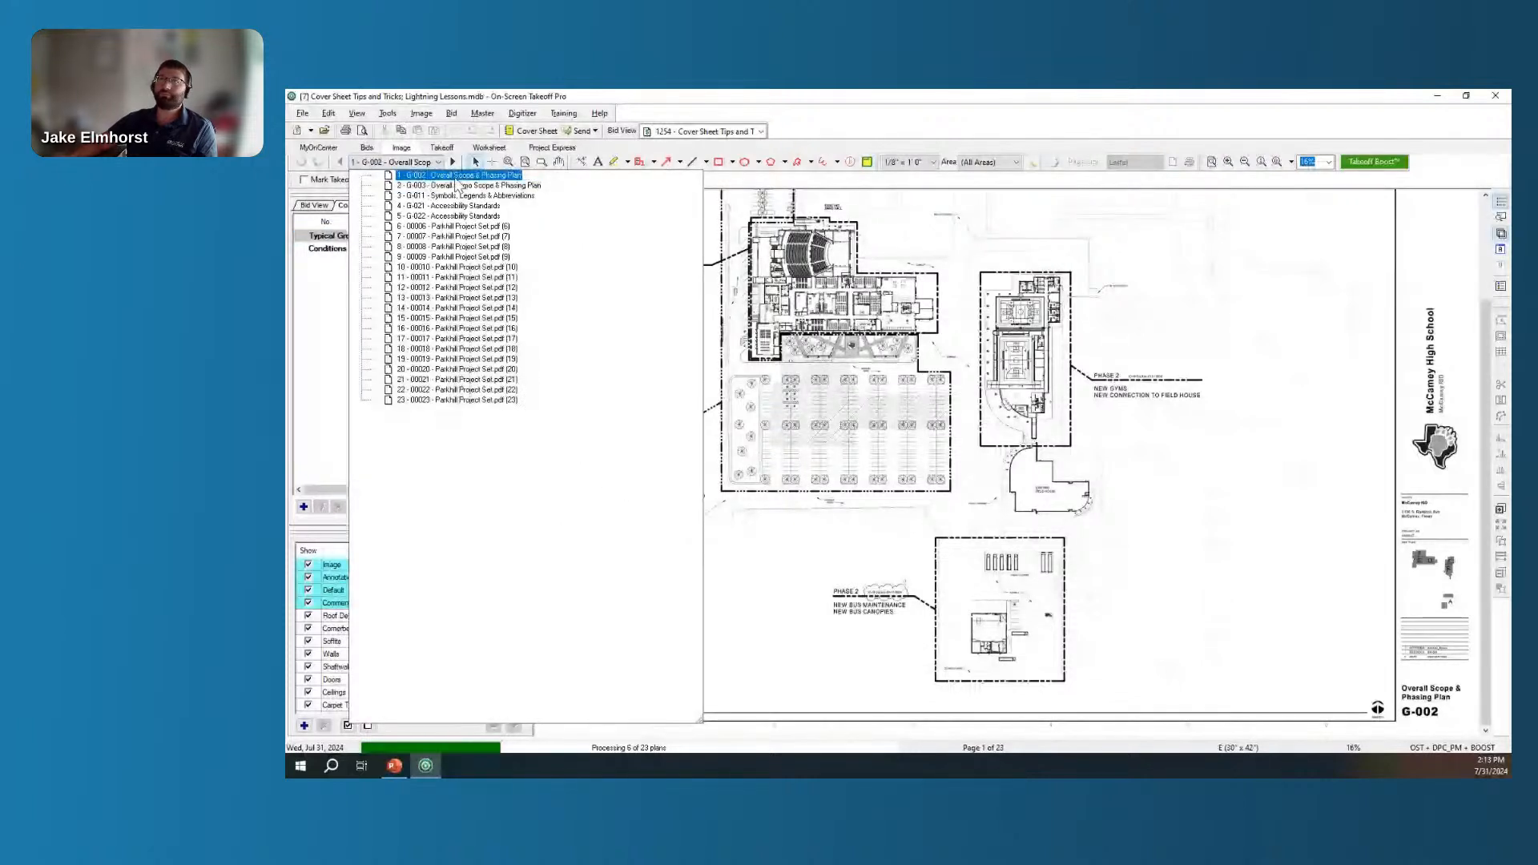
click(467, 195)
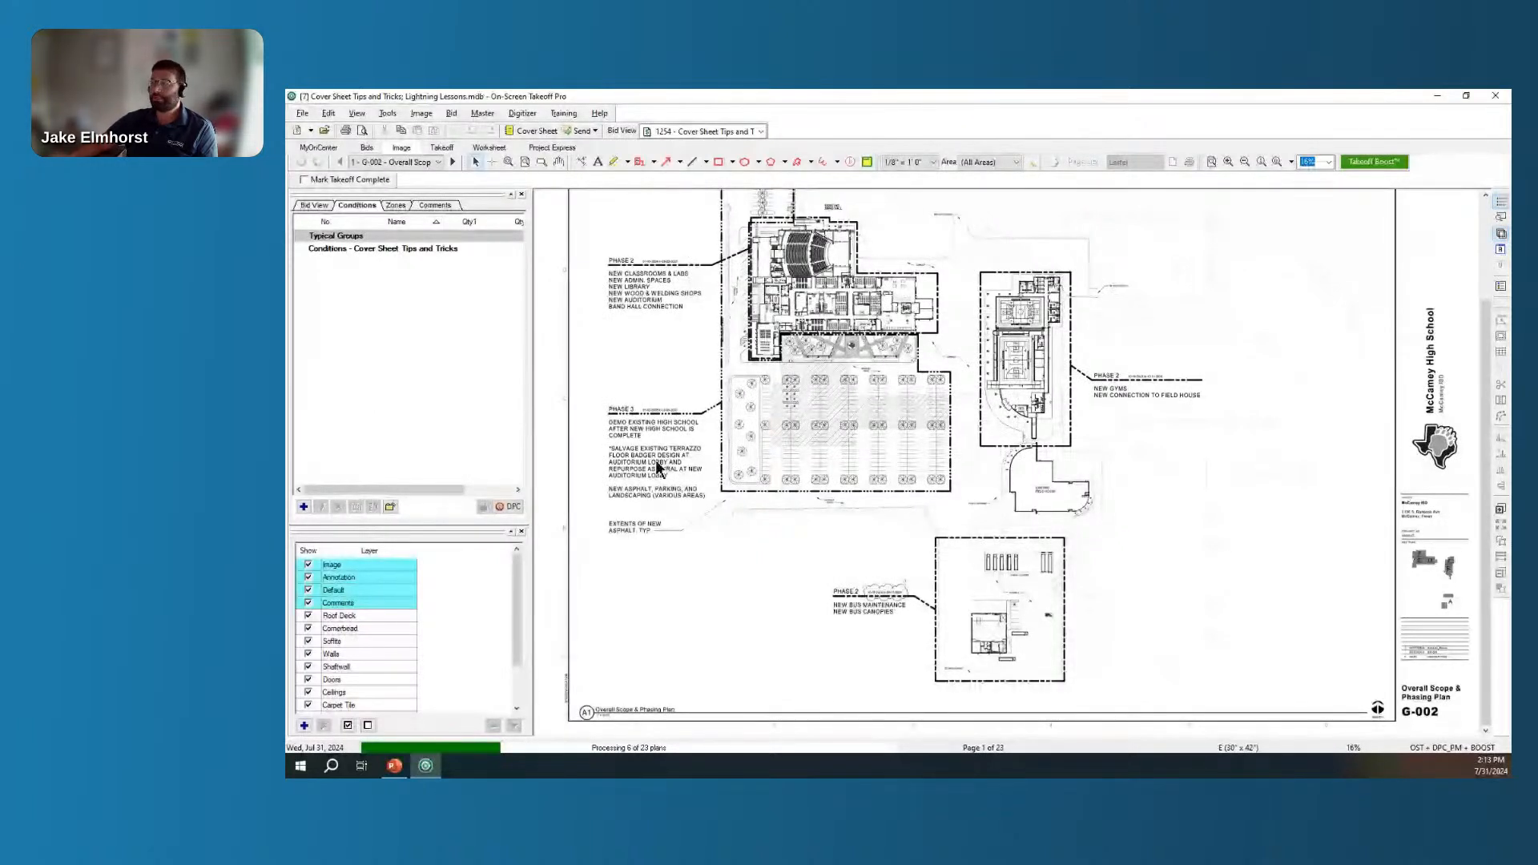
mouse_move(842, 500)
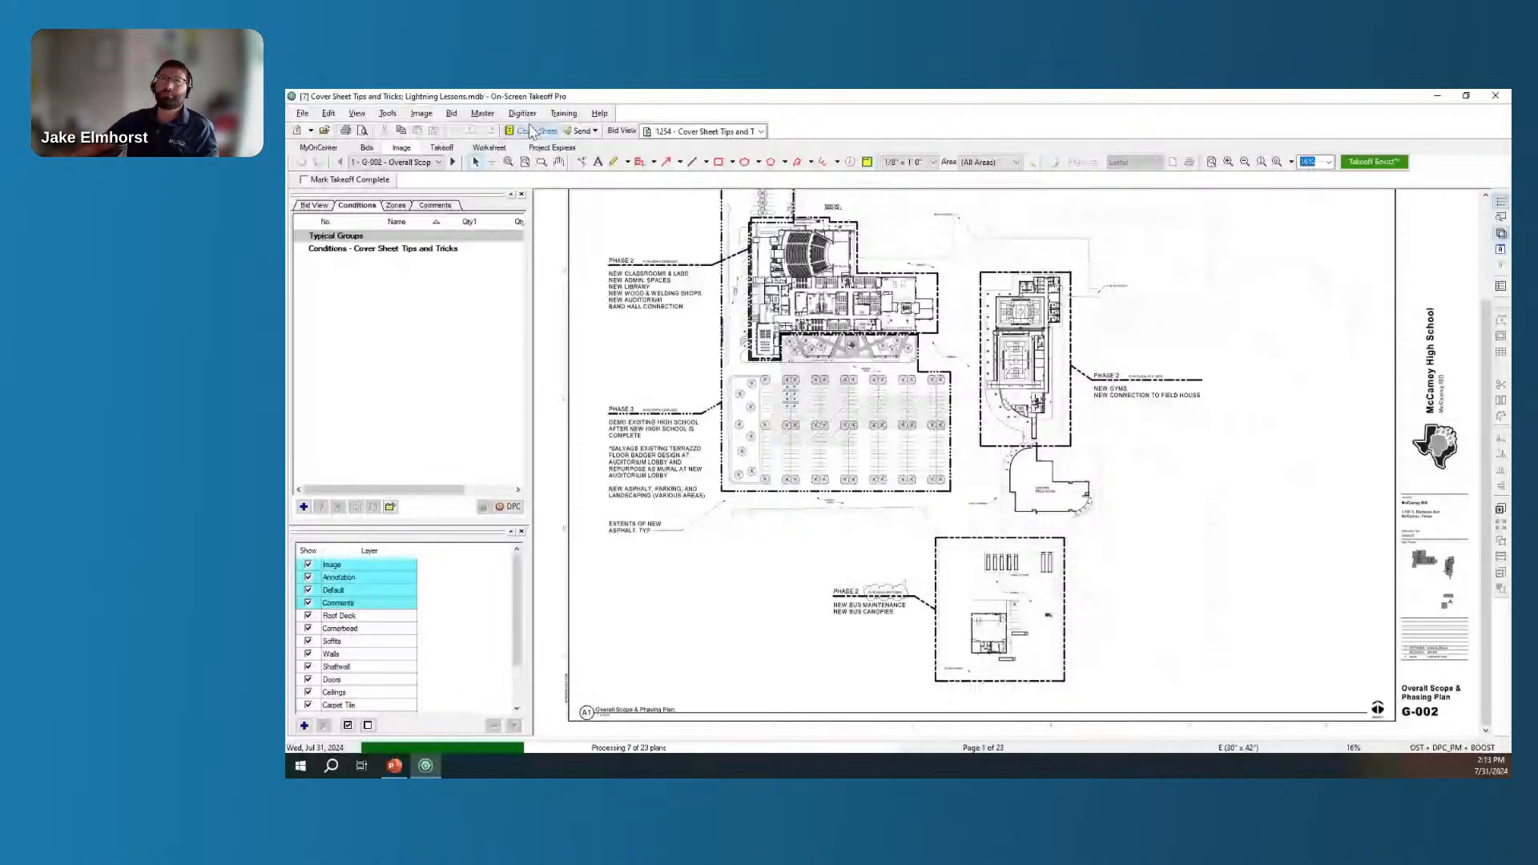
Reopen the cover sheet to watch the Plan Organizer rows rename.
click(531, 130)
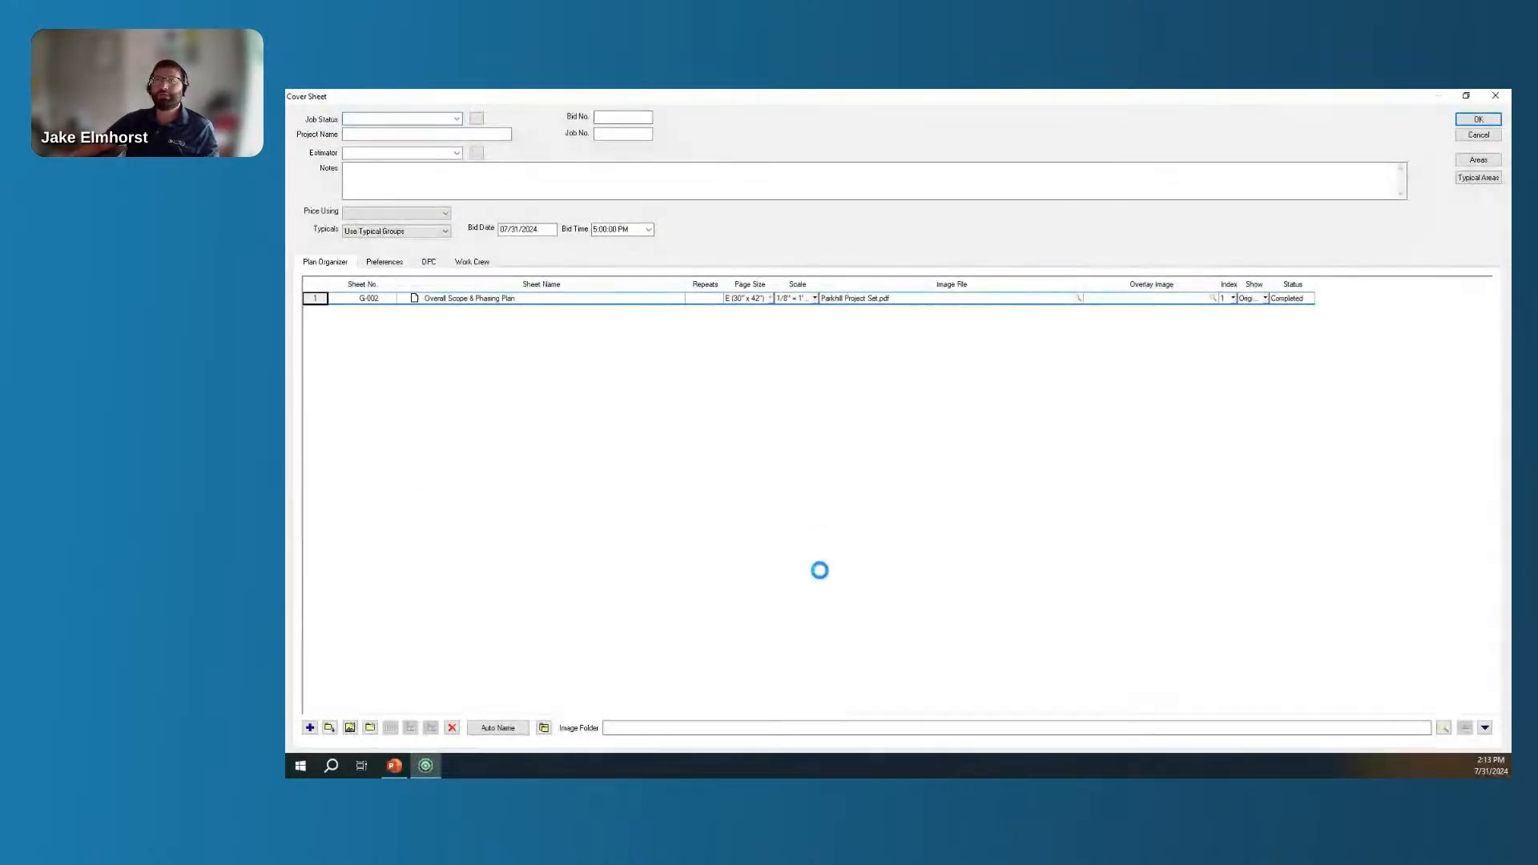
click(400, 117)
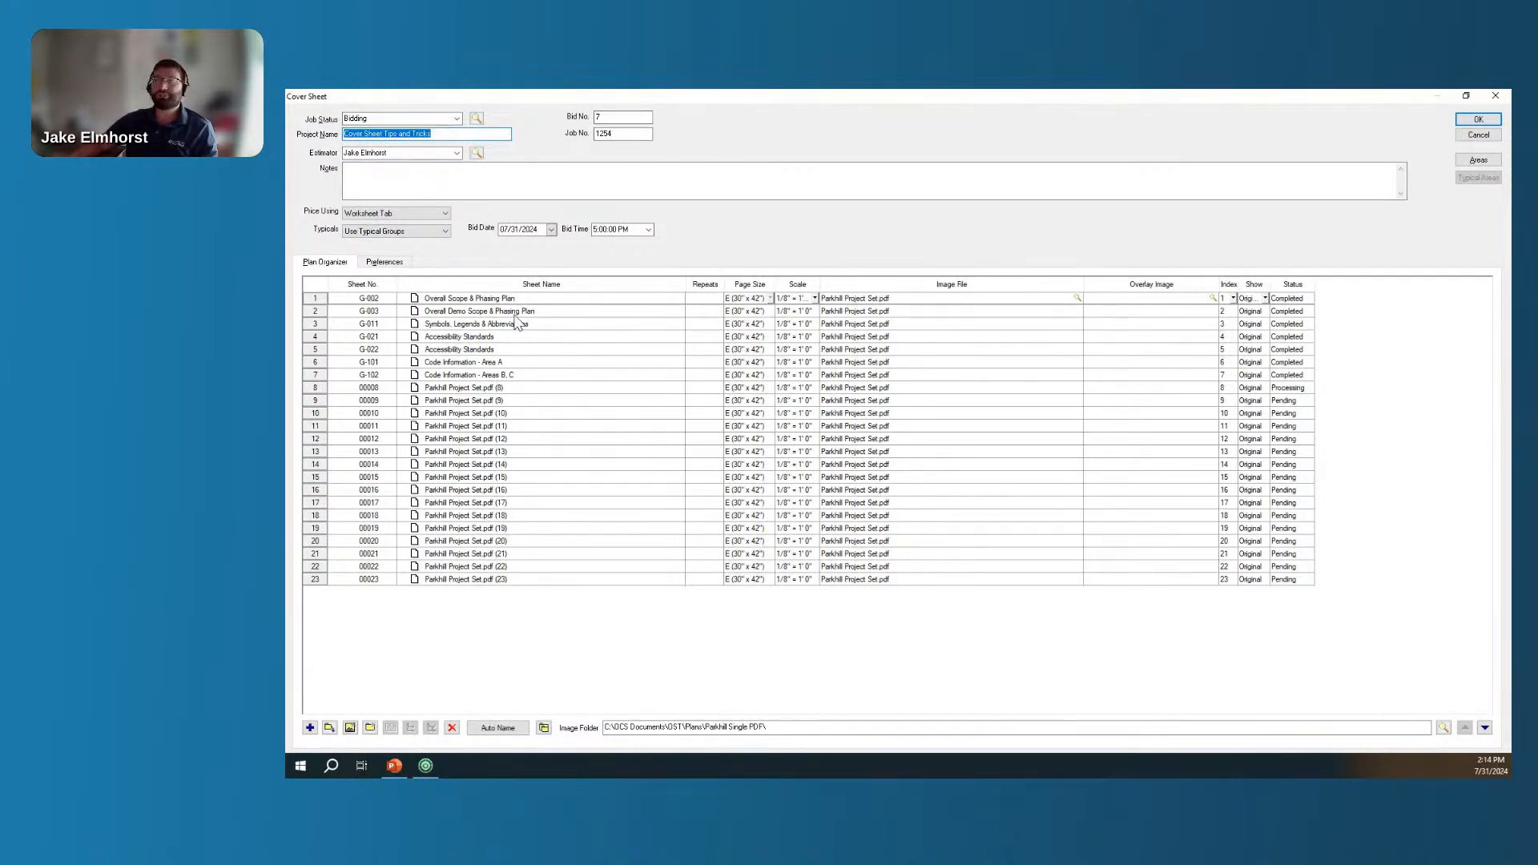
mouse_move(628, 483)
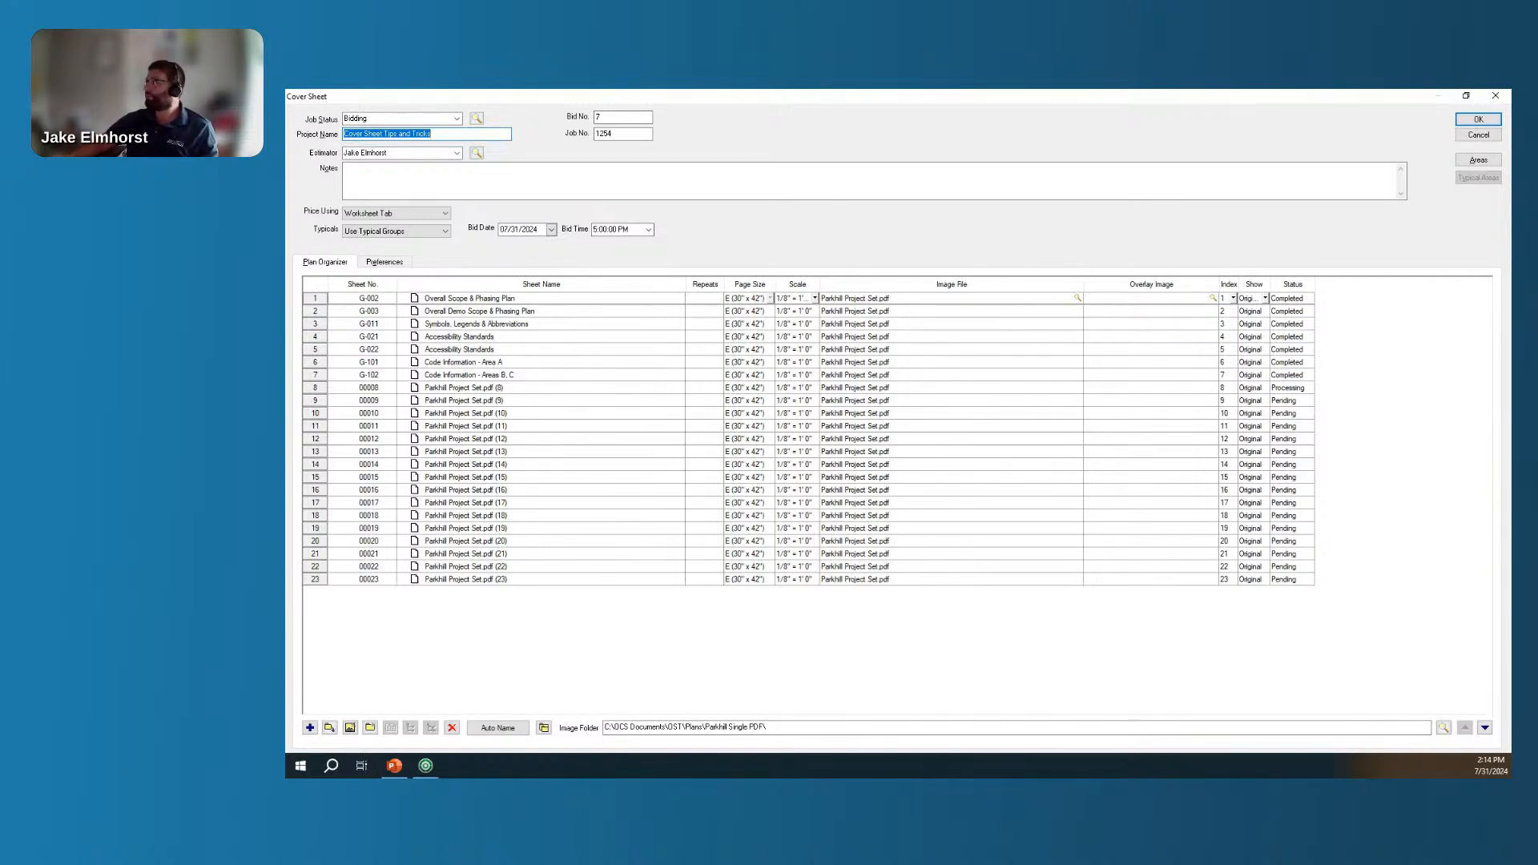
mouse_move(1336, 448)
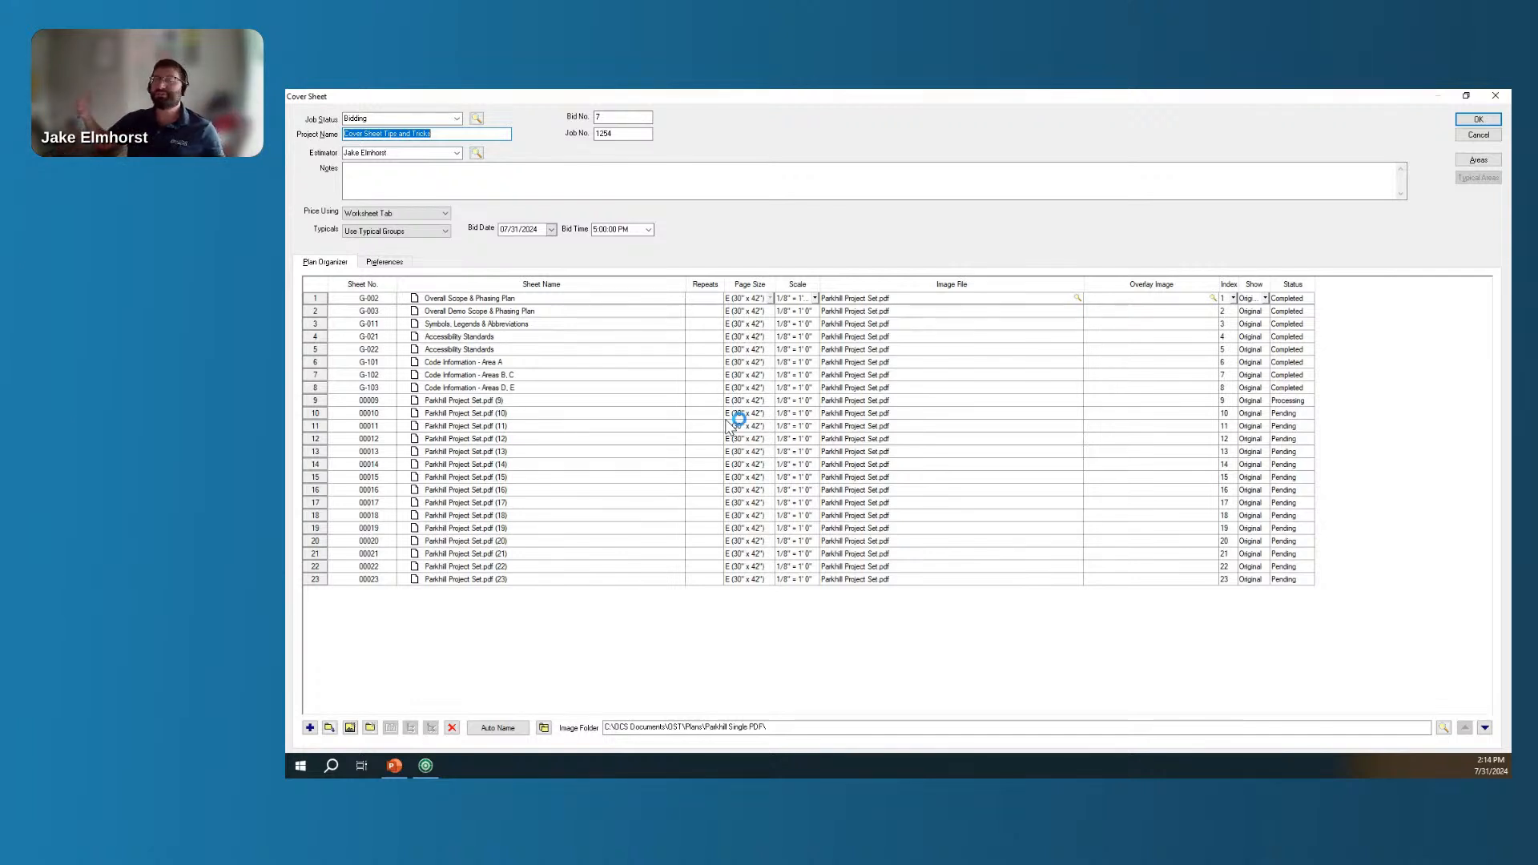
mouse_move(736, 418)
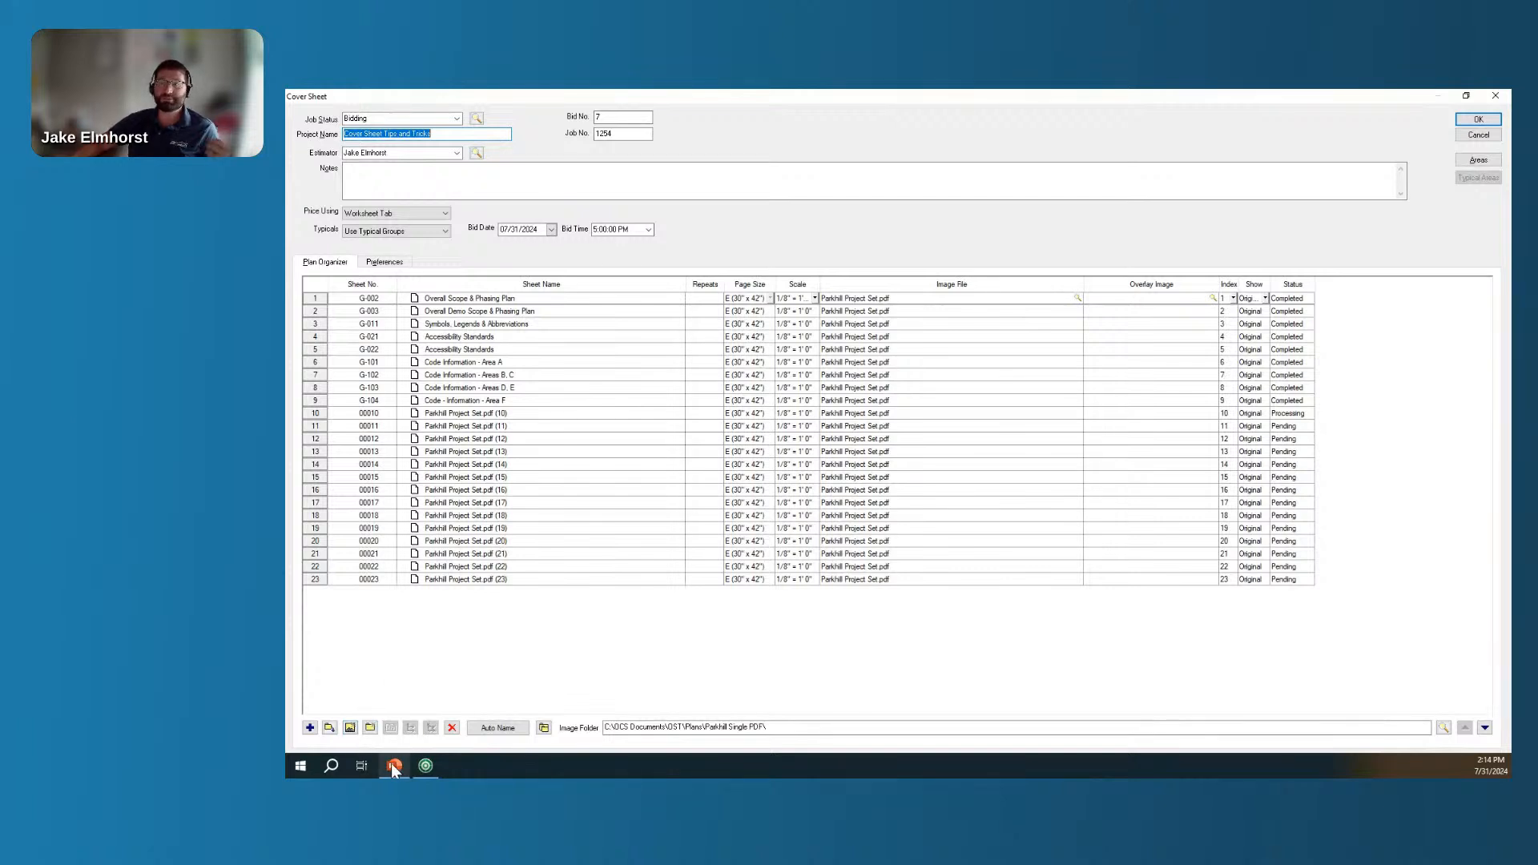
Switch to the PowerPoint slideshow and advance from Upcoming Events to the Further Questions slide.
click(392, 767)
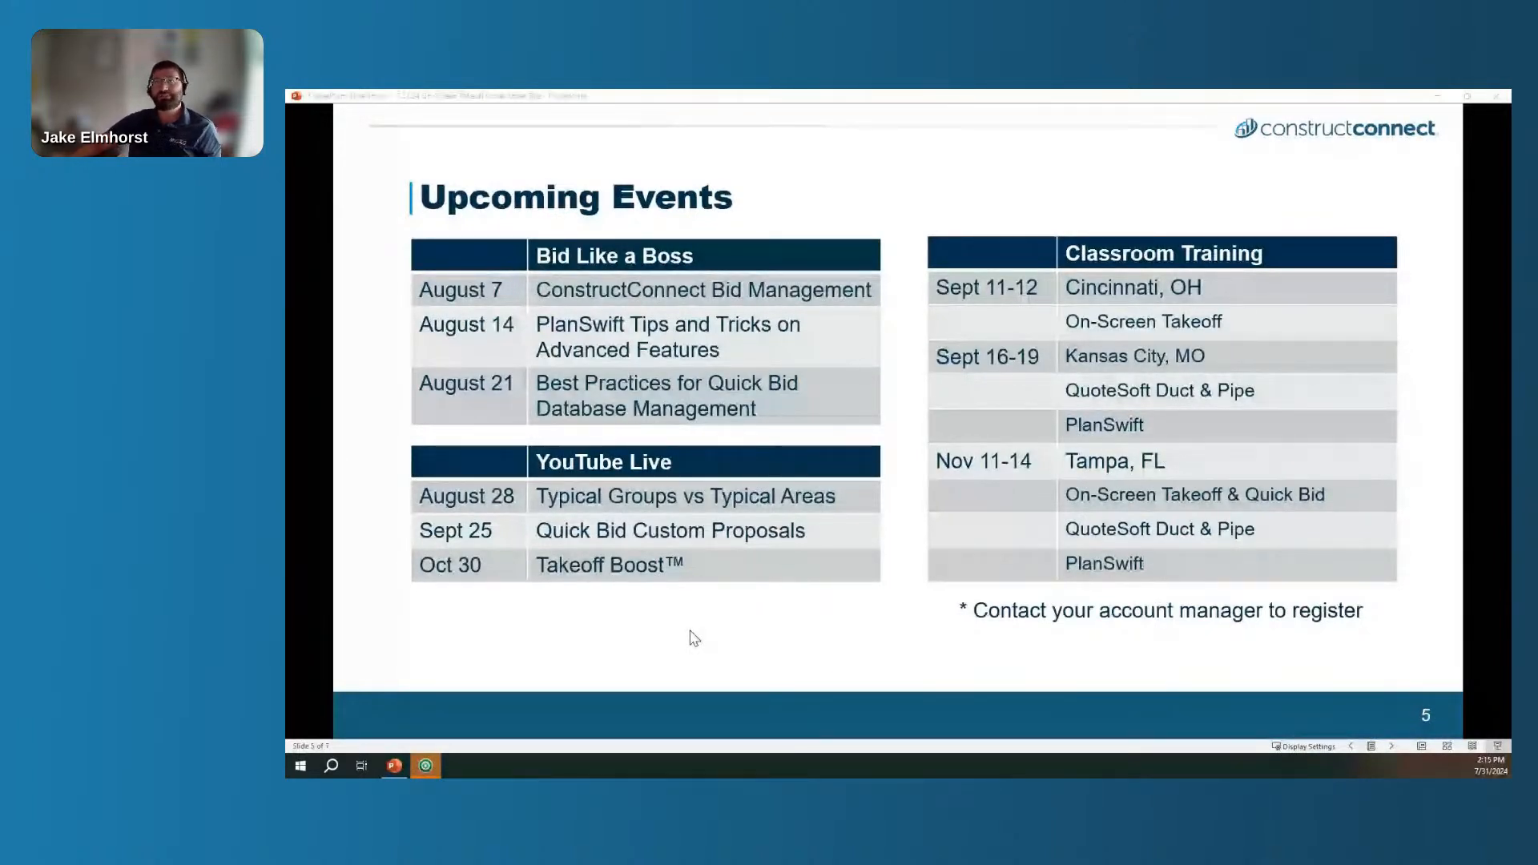
mouse_move(662, 501)
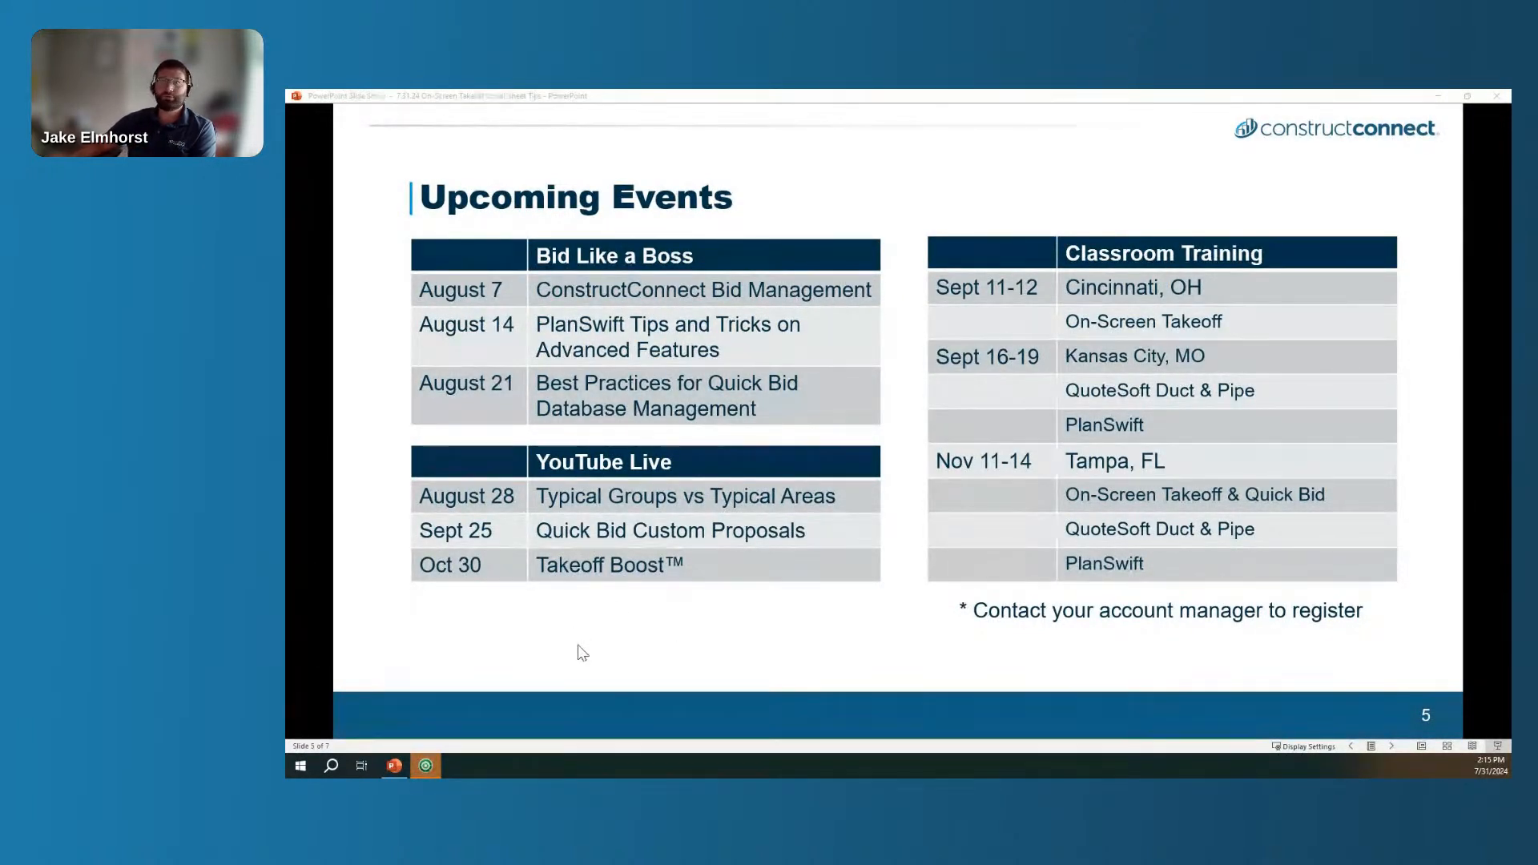
key(right)
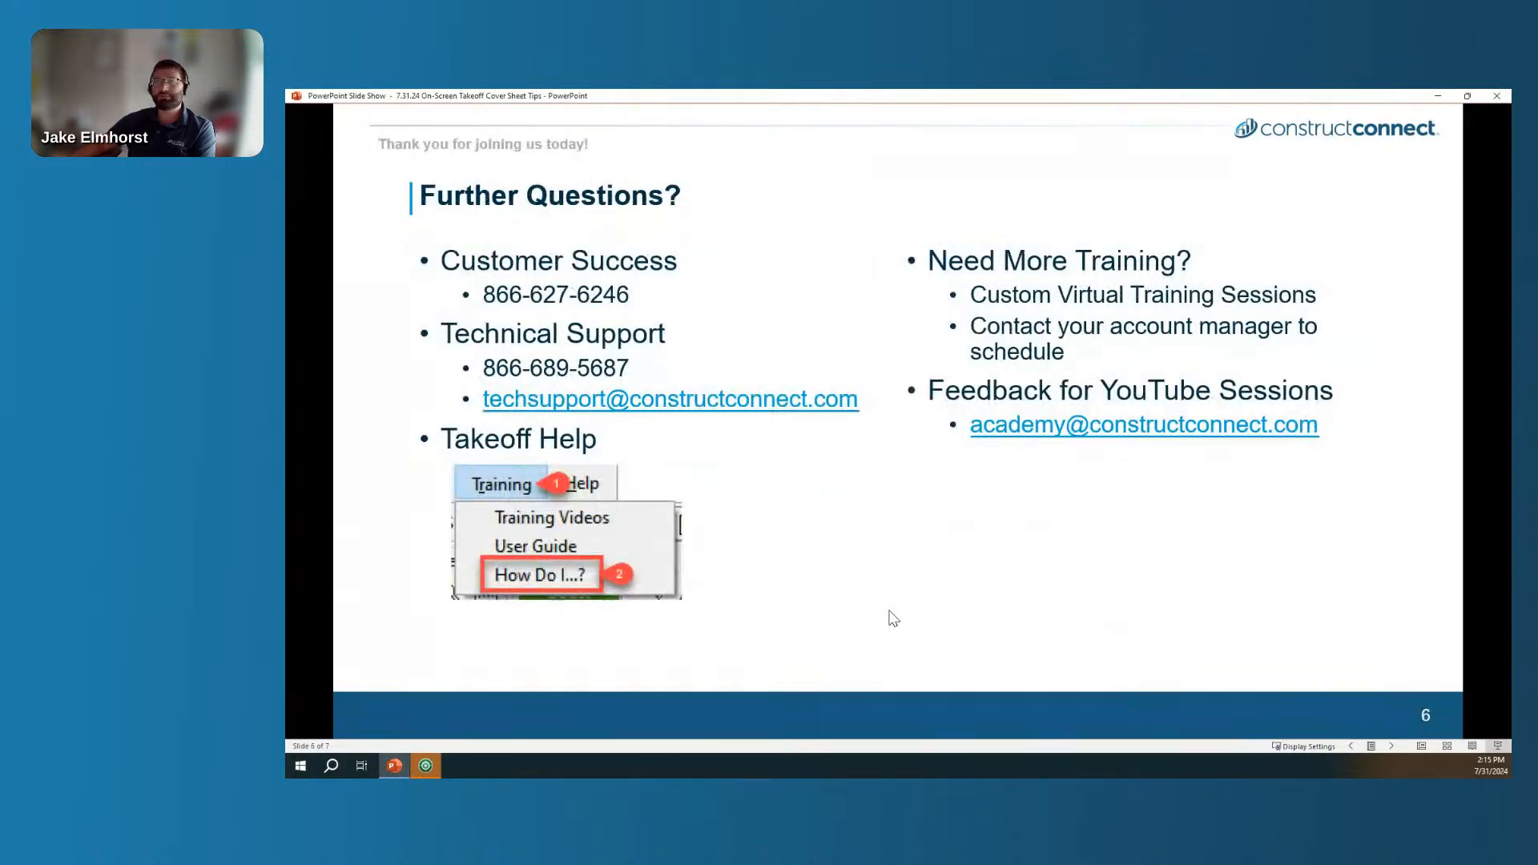